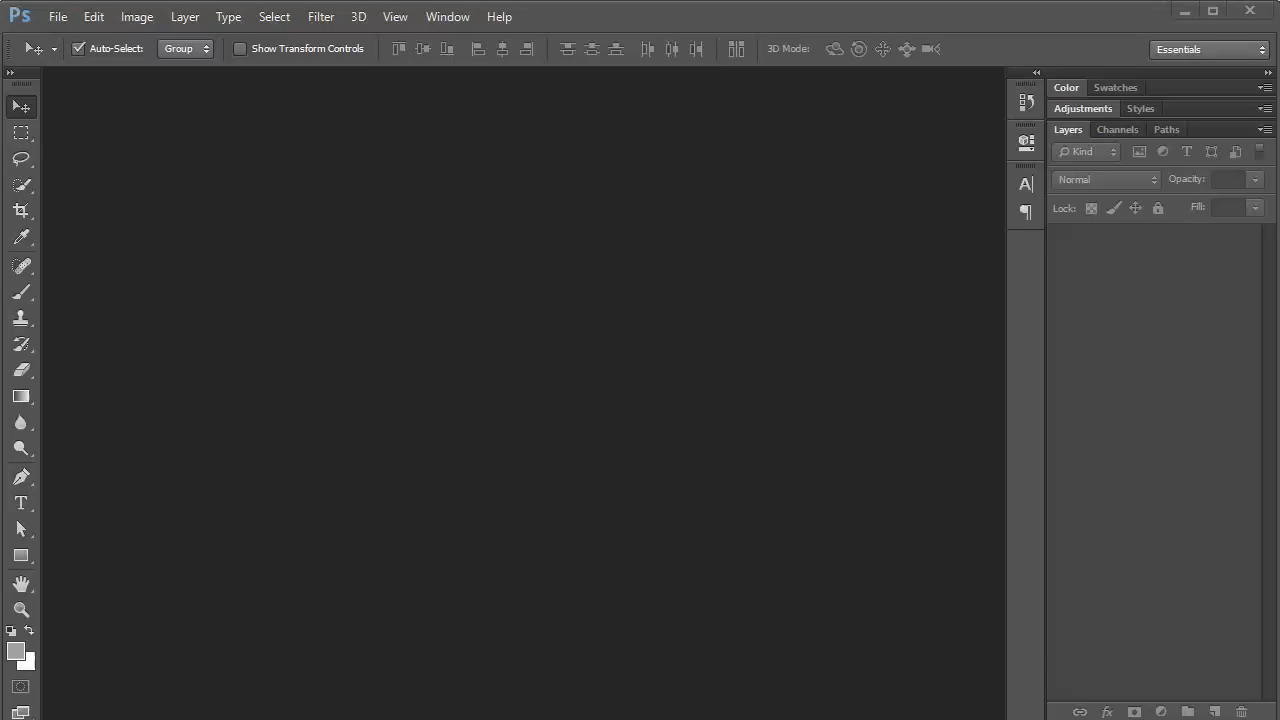
pyautogui.moveTo(344, 478)
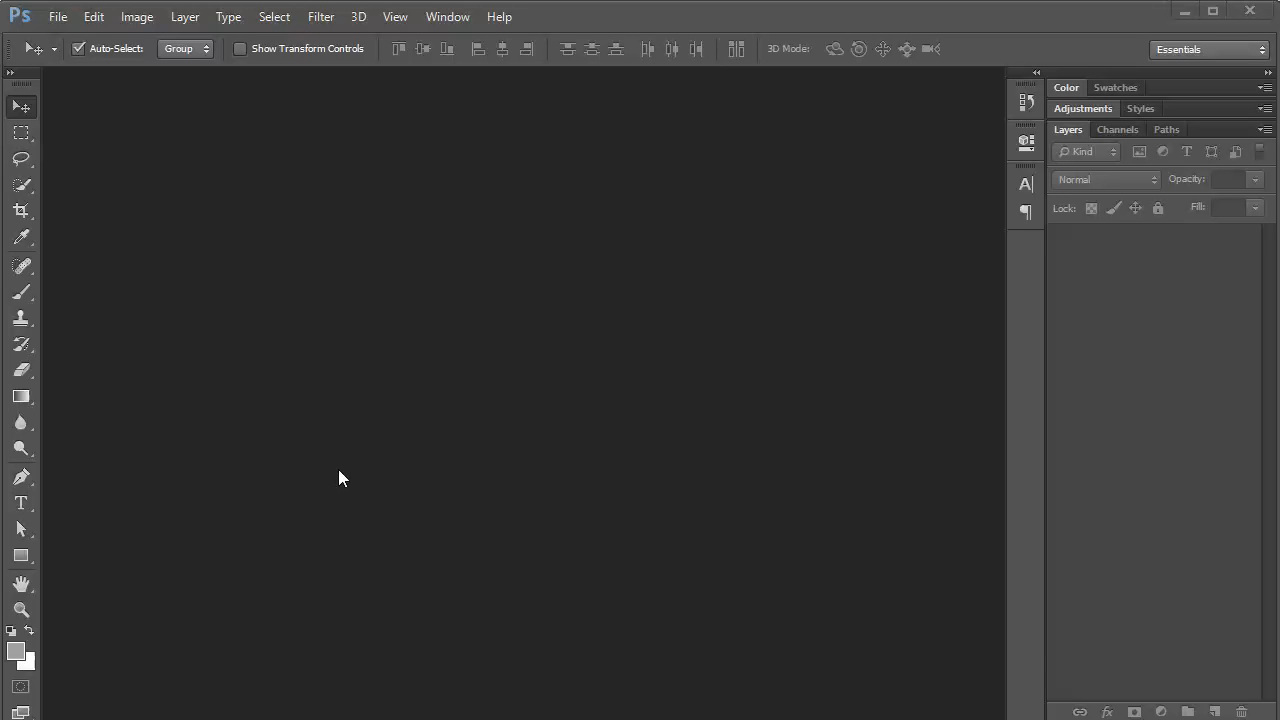
# - Show the File menu commands in the empty Photoshop workspace
pyautogui.click(56, 16)
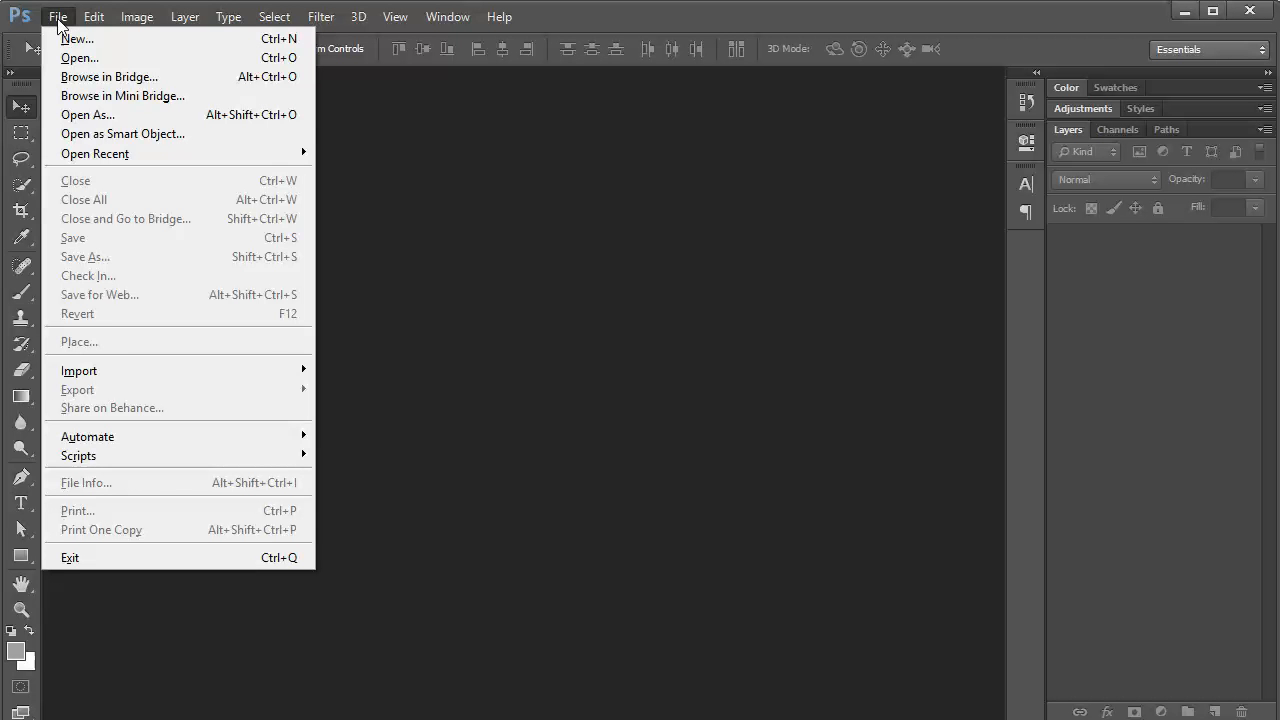
pyautogui.moveTo(150, 50)
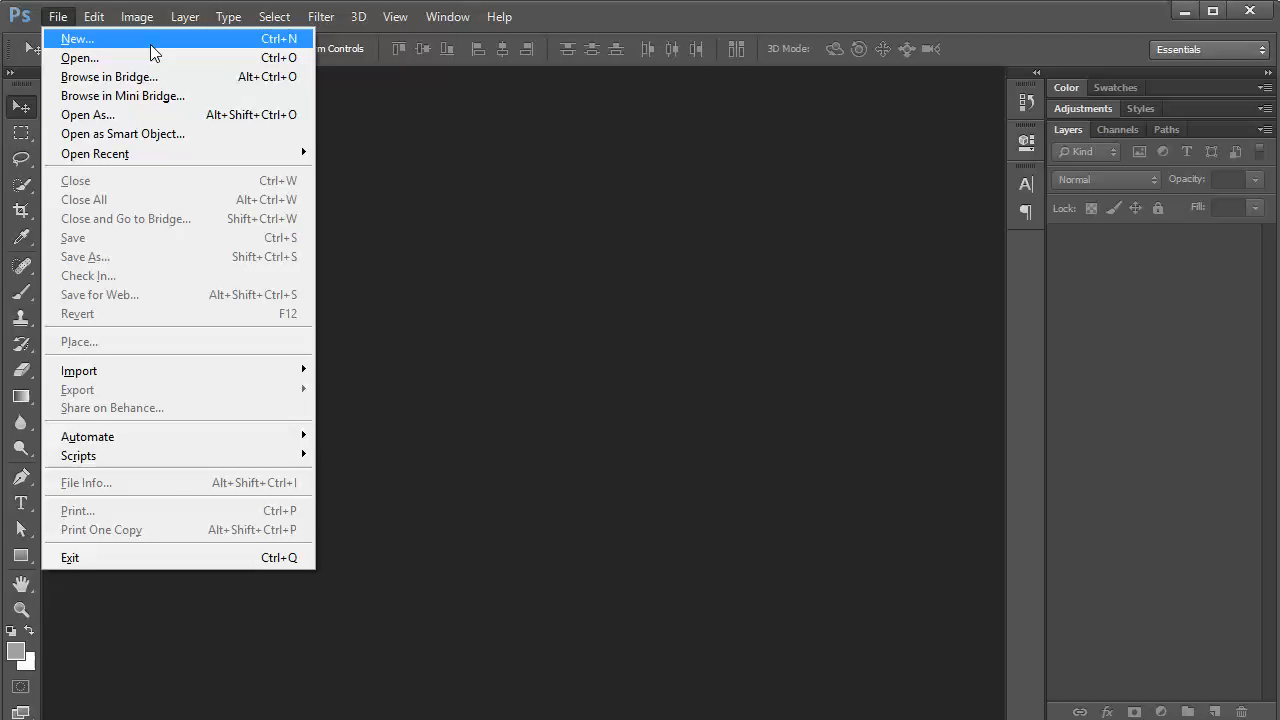
pyautogui.moveTo(288, 44)
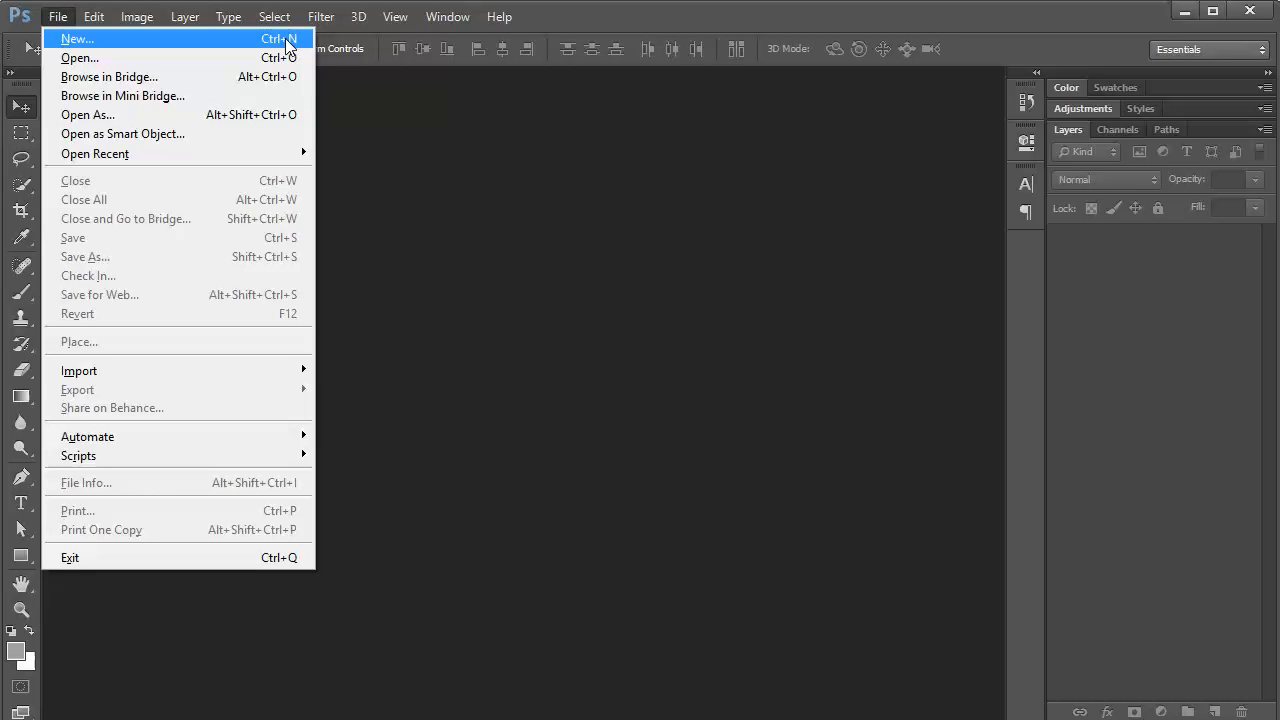
pyautogui.moveTo(112, 44)
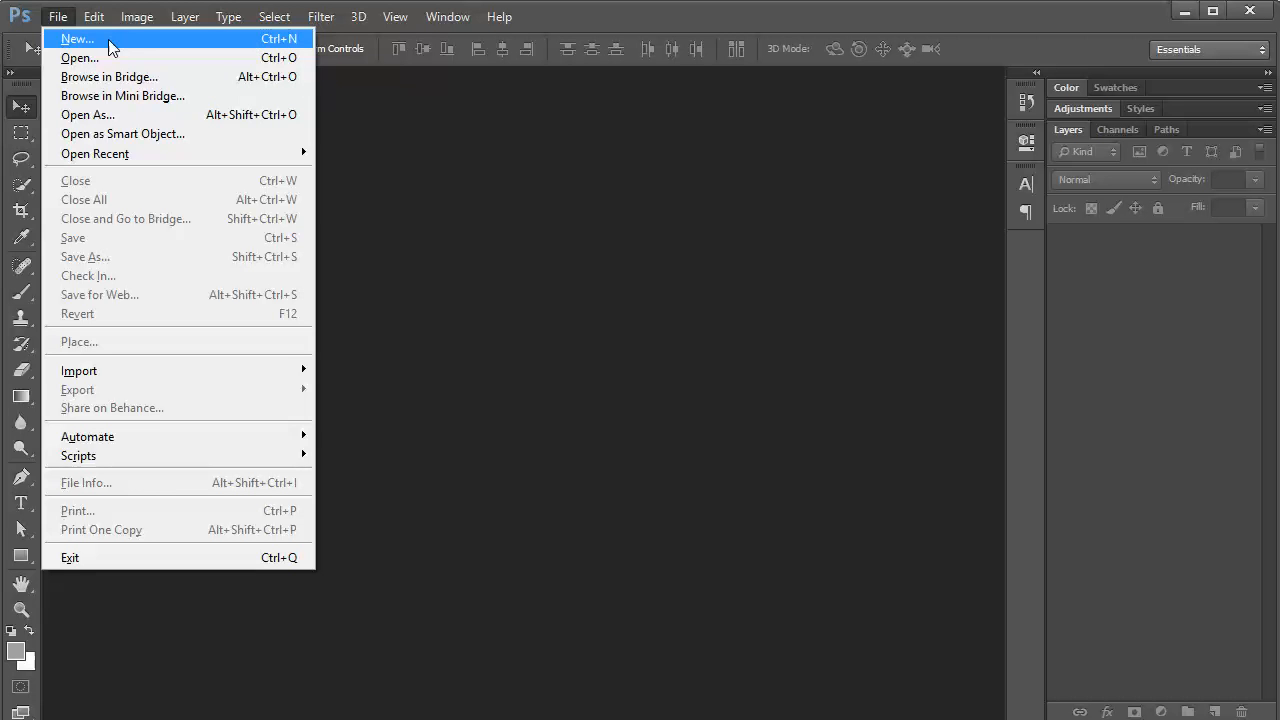
# - Create a new 800 × 800 px document named Layers with a white background
pyautogui.click(76, 38)
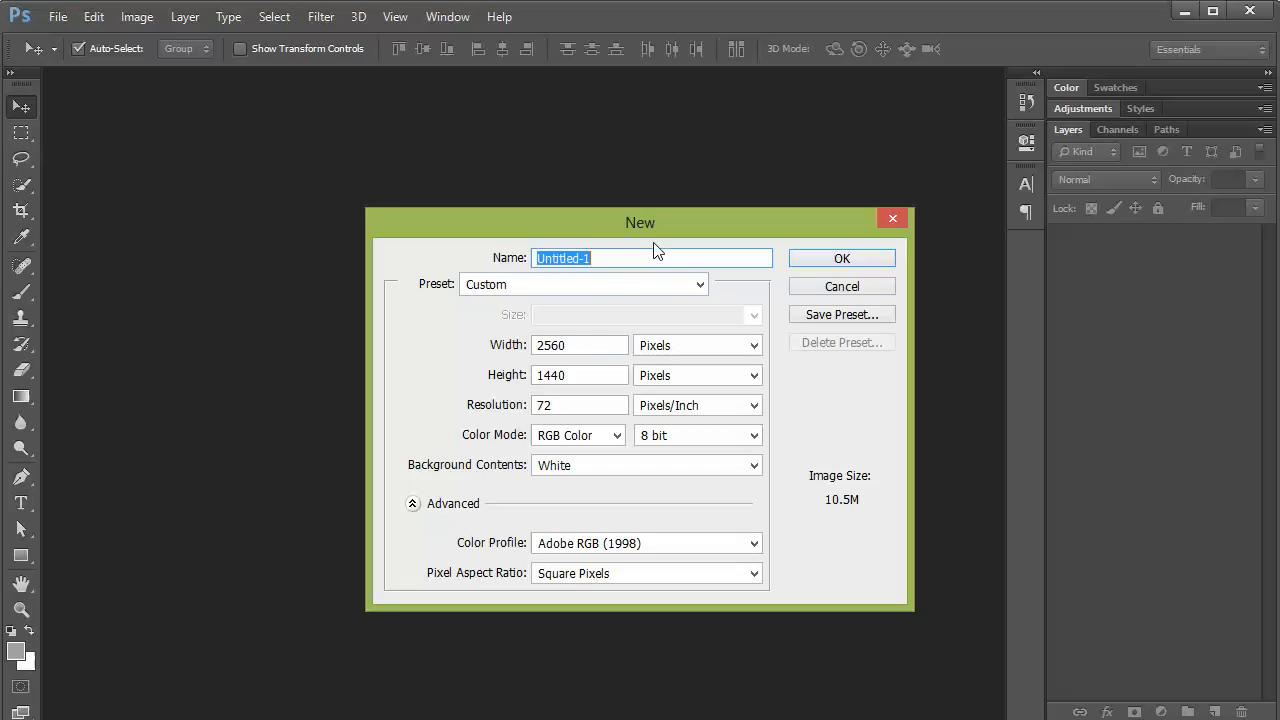
pyautogui.write('Layers')
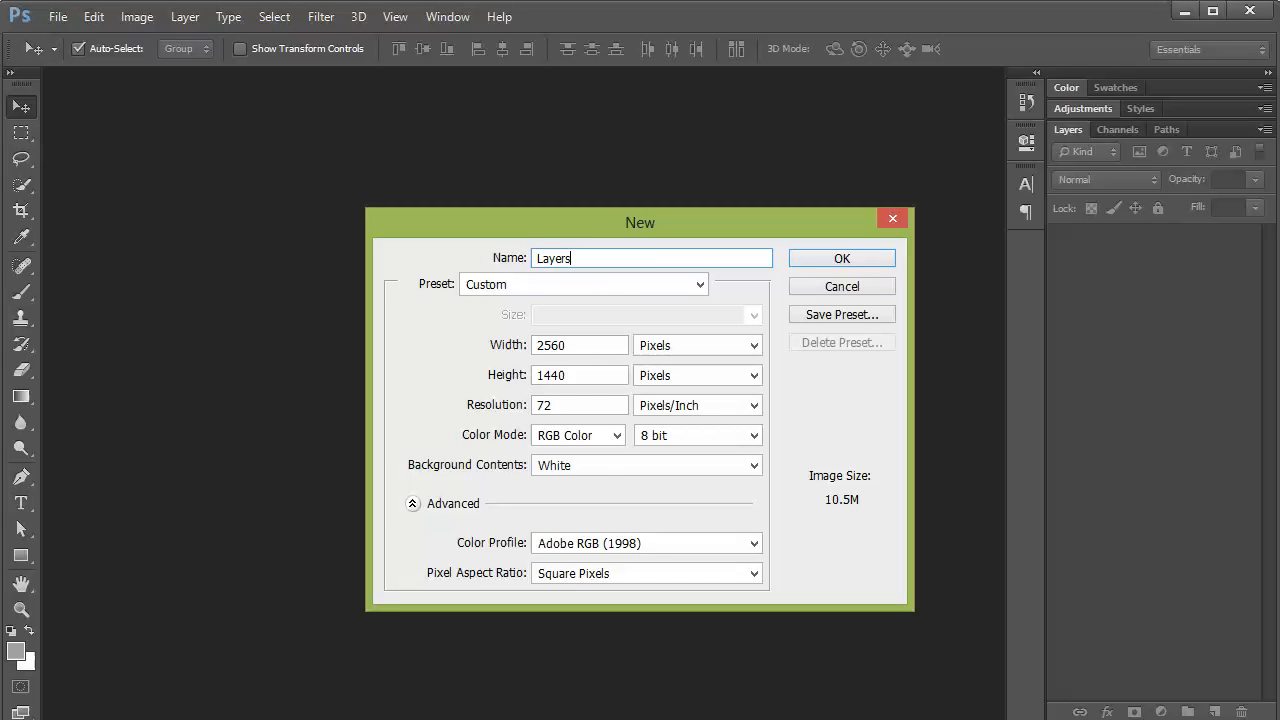
pyautogui.click(580, 344)
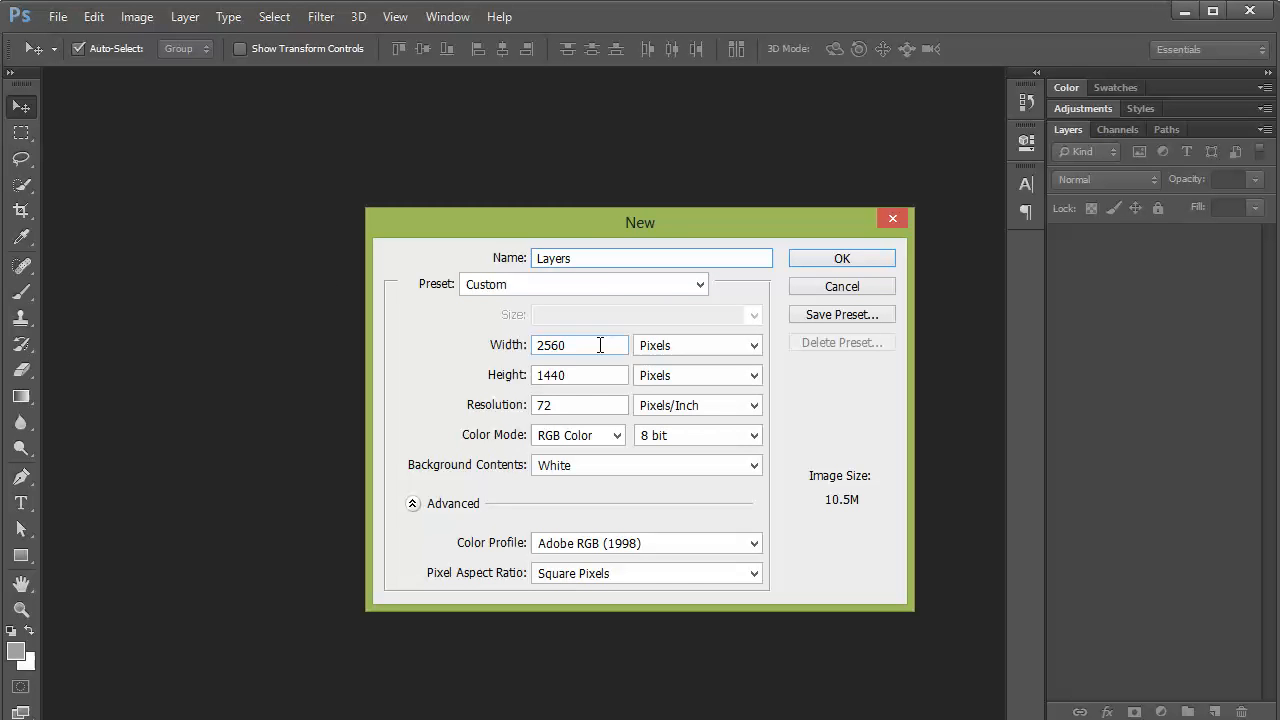
pyautogui.tripleClick(580, 344)
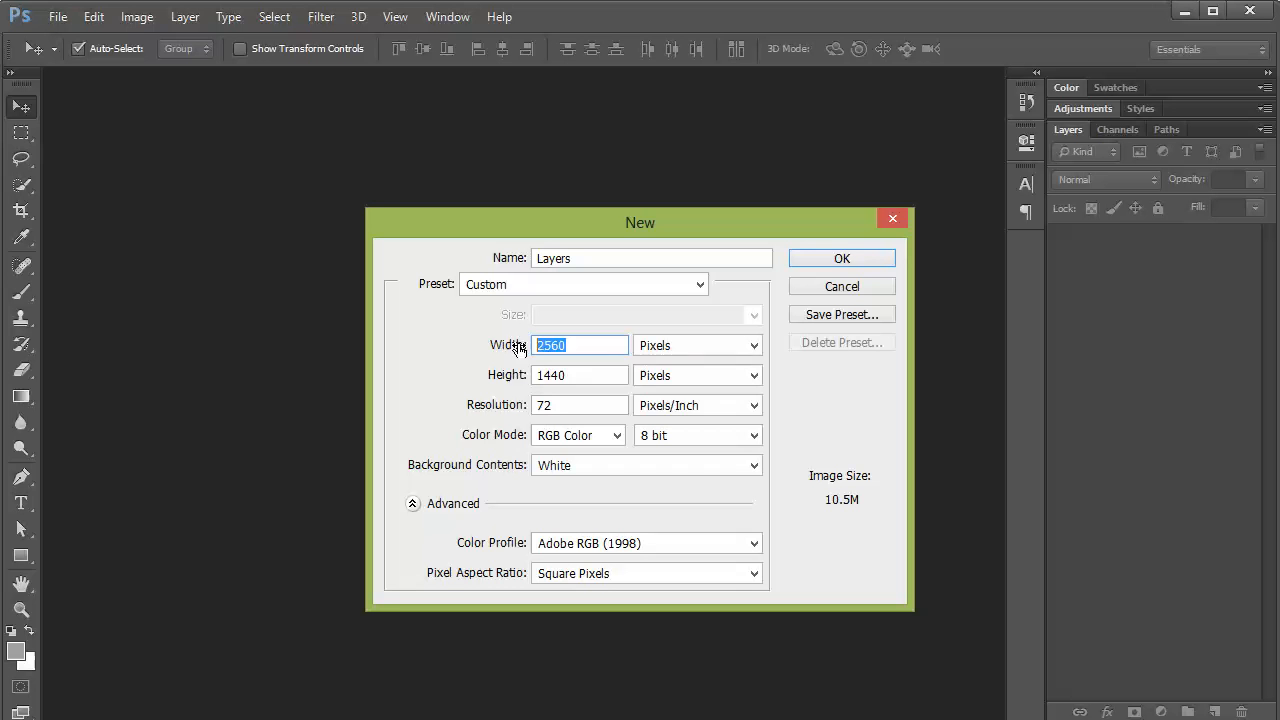
pyautogui.moveTo(584, 376)
pyautogui.write('800')
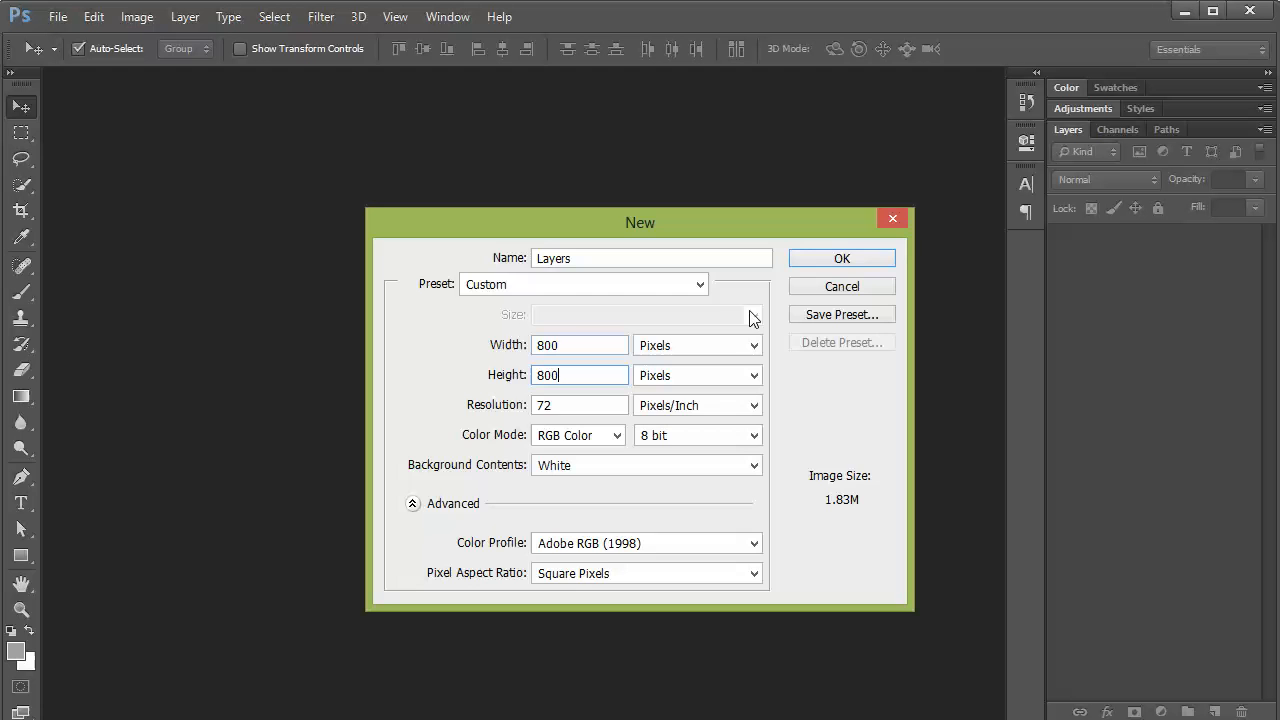
pyautogui.click(840, 258)
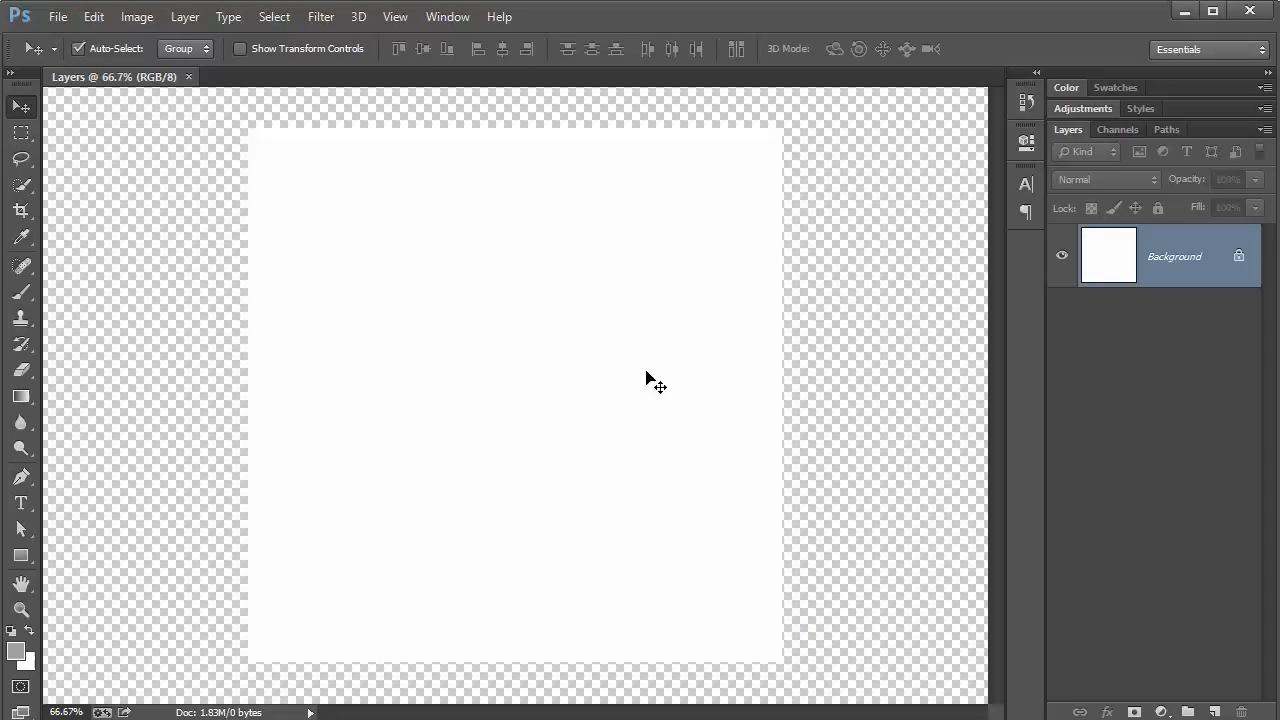
pyautogui.moveTo(658, 390)
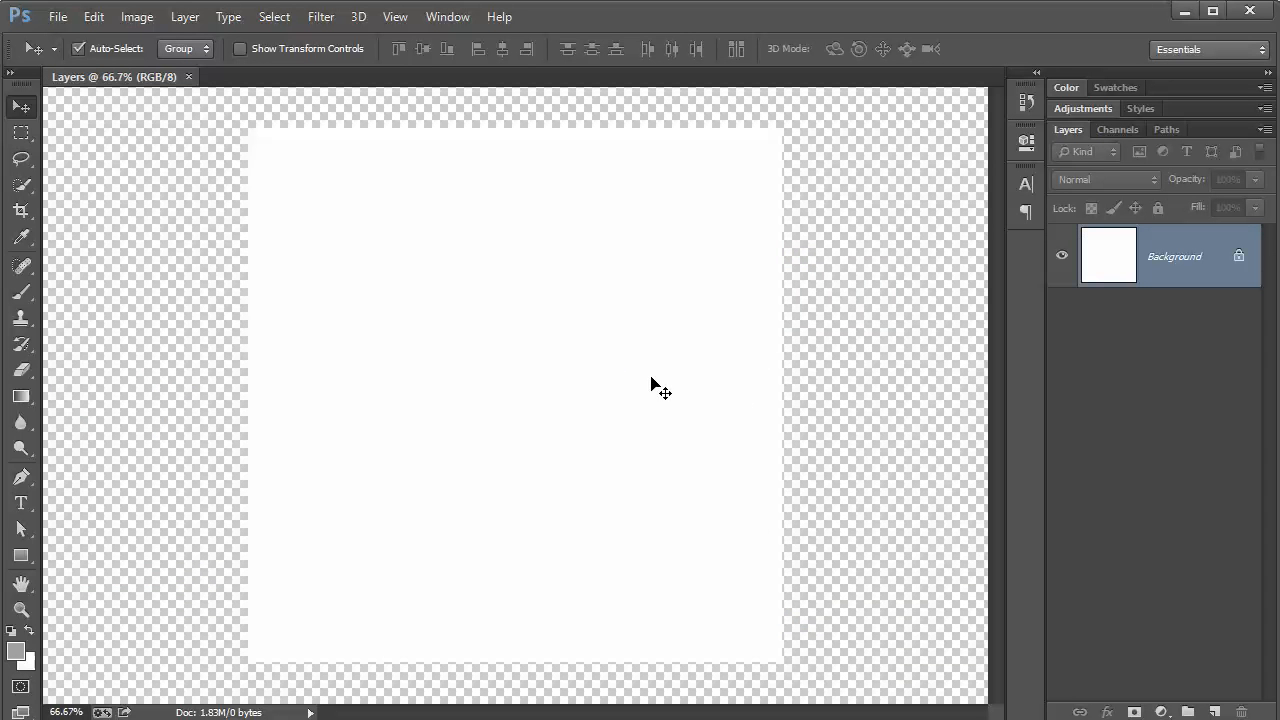
pyautogui.moveTo(578, 378)
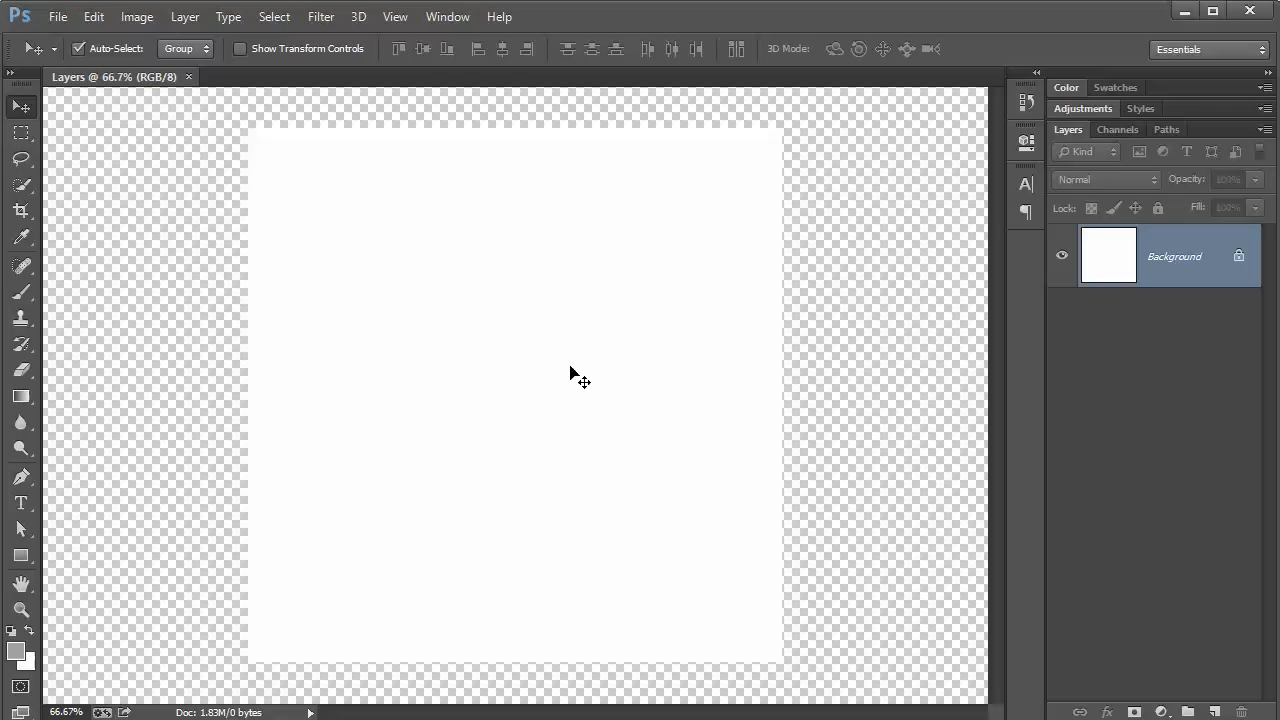
pyautogui.moveTo(544, 458)
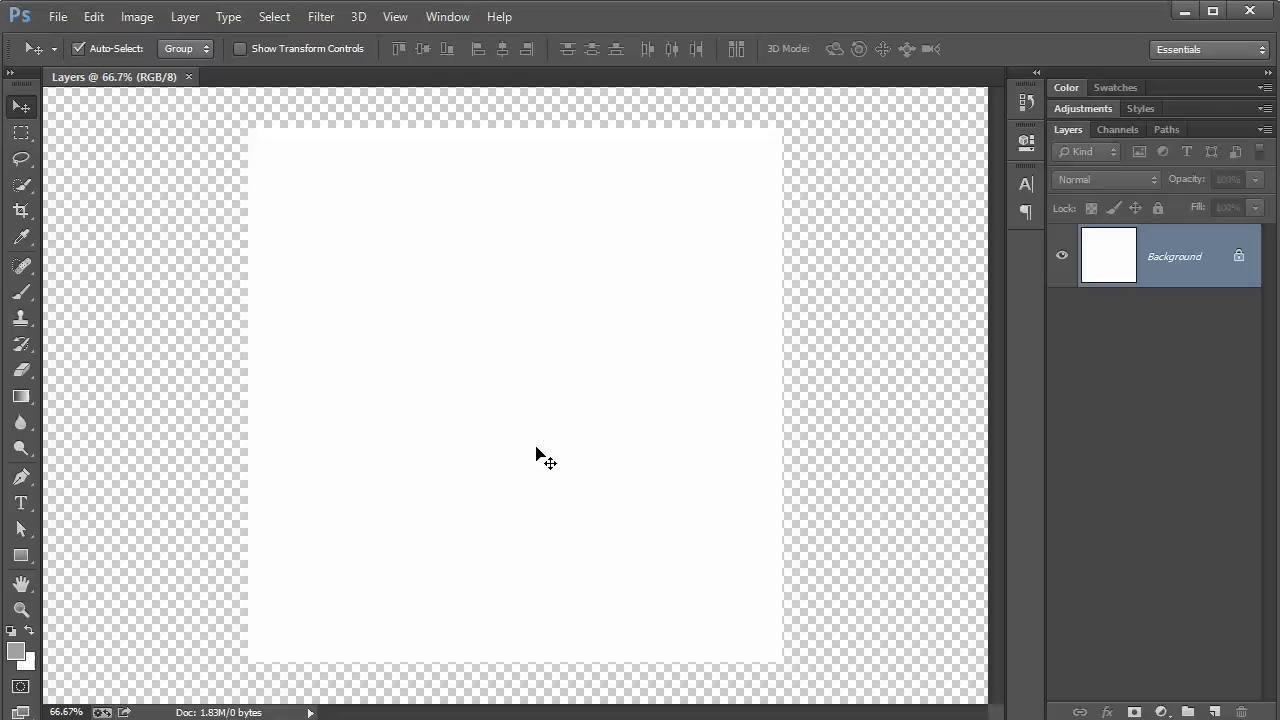
pyautogui.moveTo(540, 452)
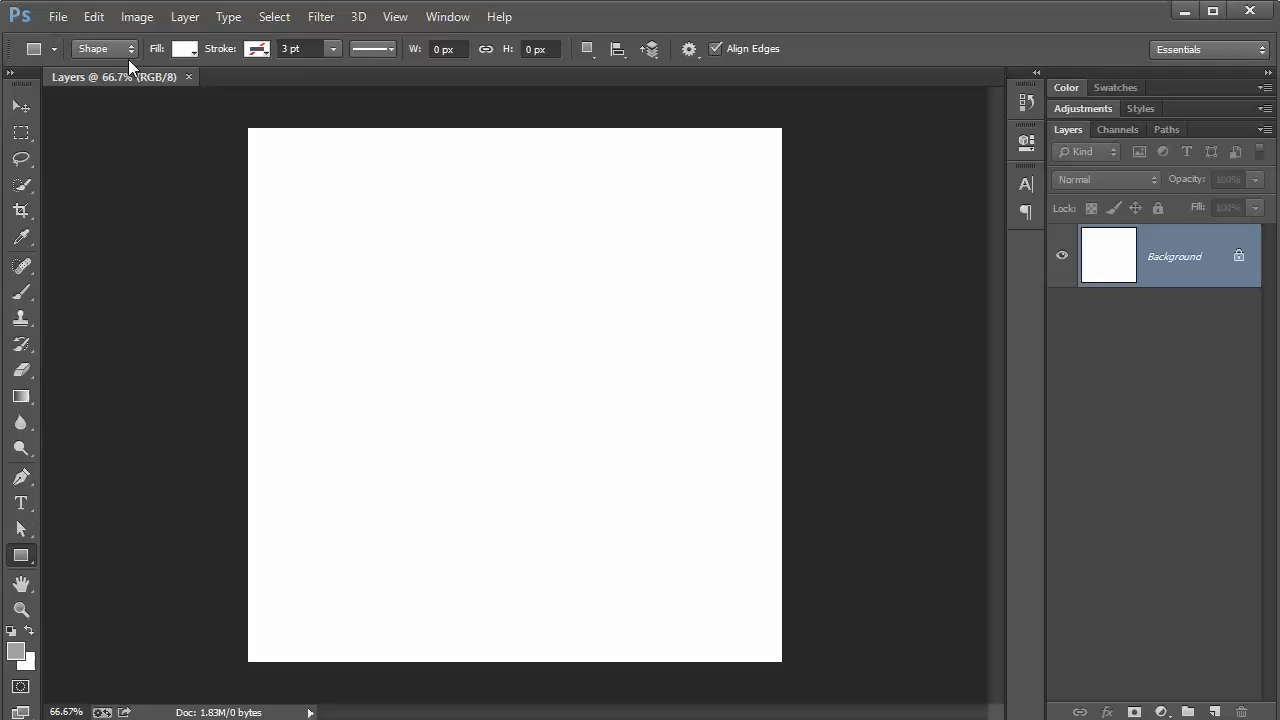
# - Draw a red-filled square shape layer, Rectangle 1, in the canvas upper left
pyautogui.click(184, 48)
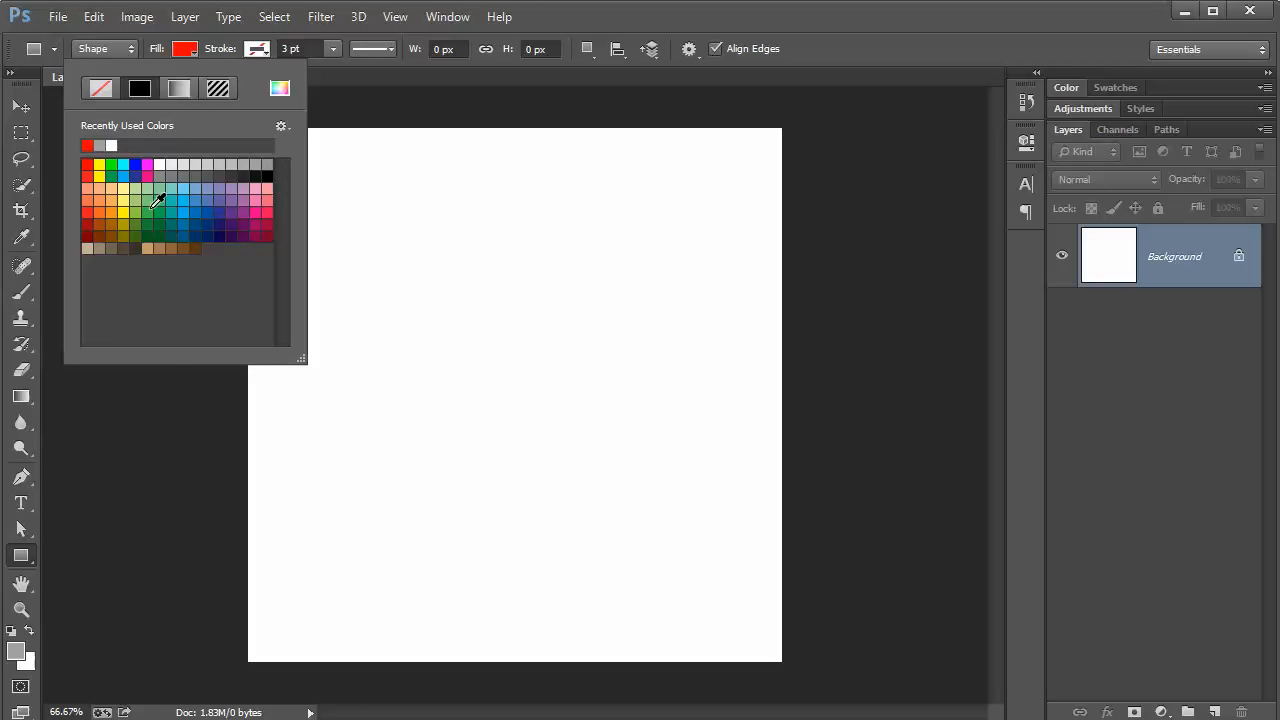
pyautogui.moveTo(338, 186); pyautogui.dragTo(472, 320)
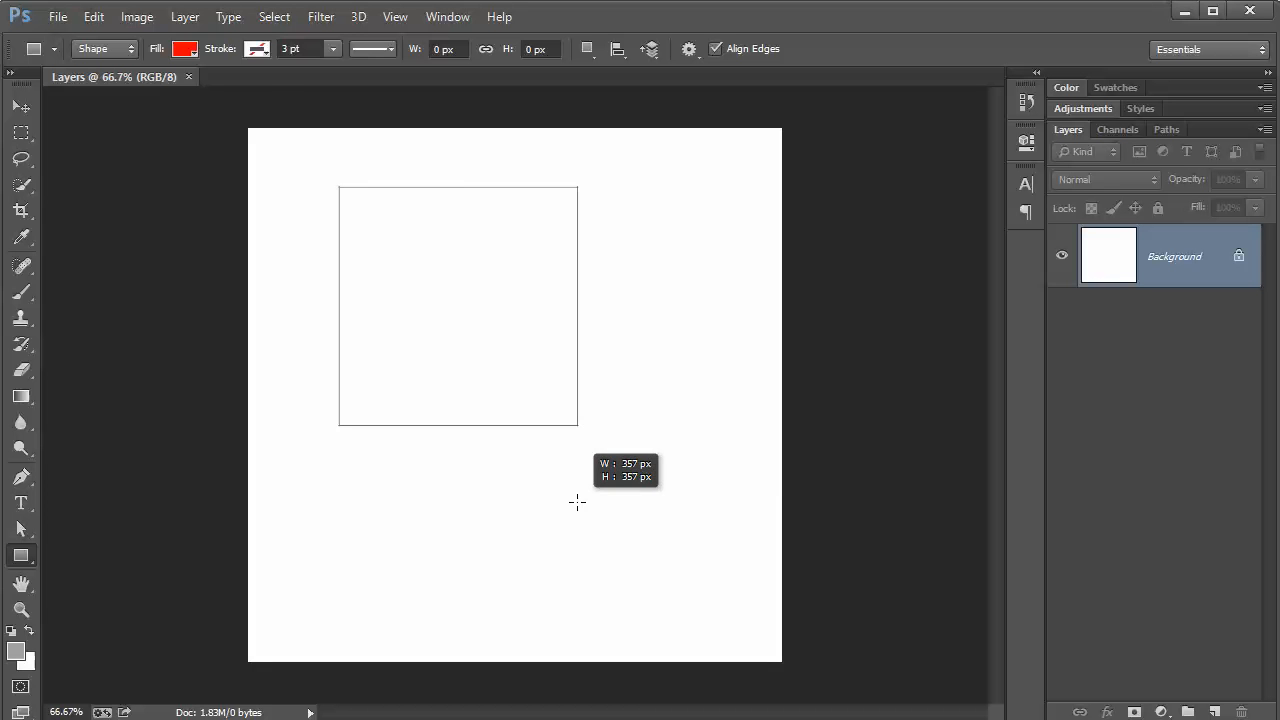
pyautogui.moveTo(338, 186); pyautogui.dragTo(576, 424)
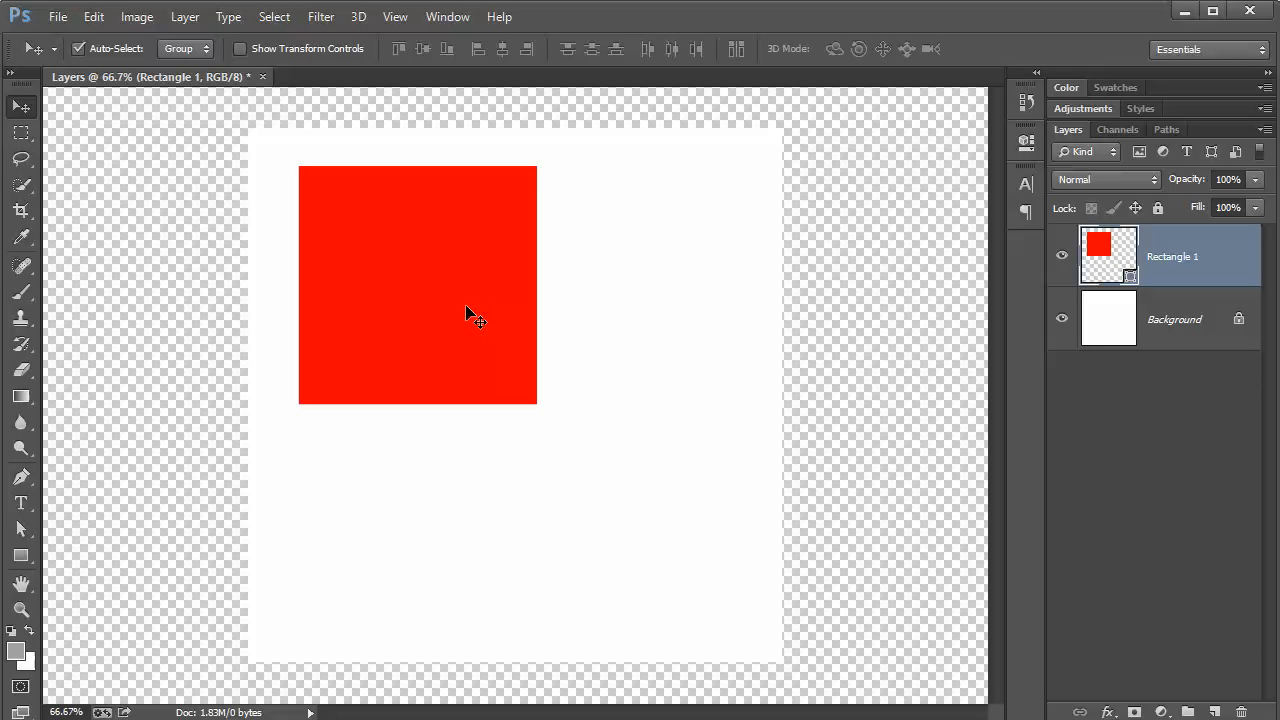
pyautogui.moveTo(462, 304)
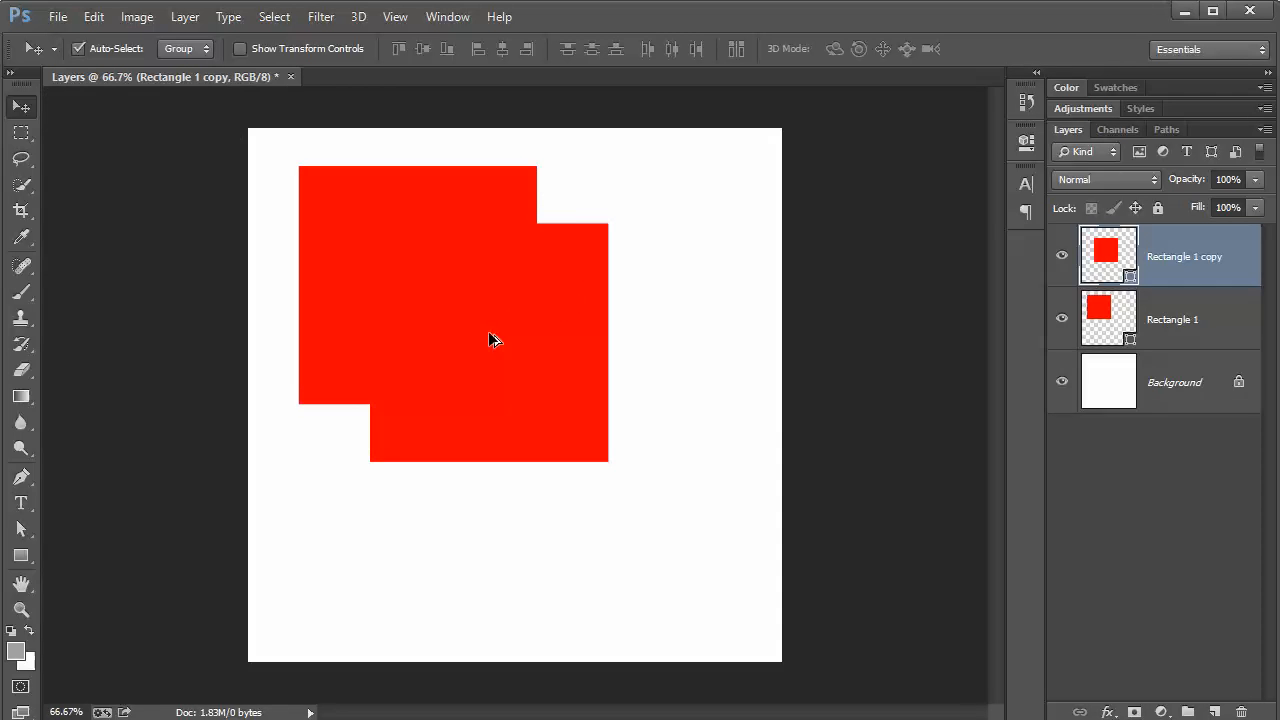
# - Duplicate the square with Ctrl+J and recolour the copies dark green and black
pyautogui.press('Ctrl+J')
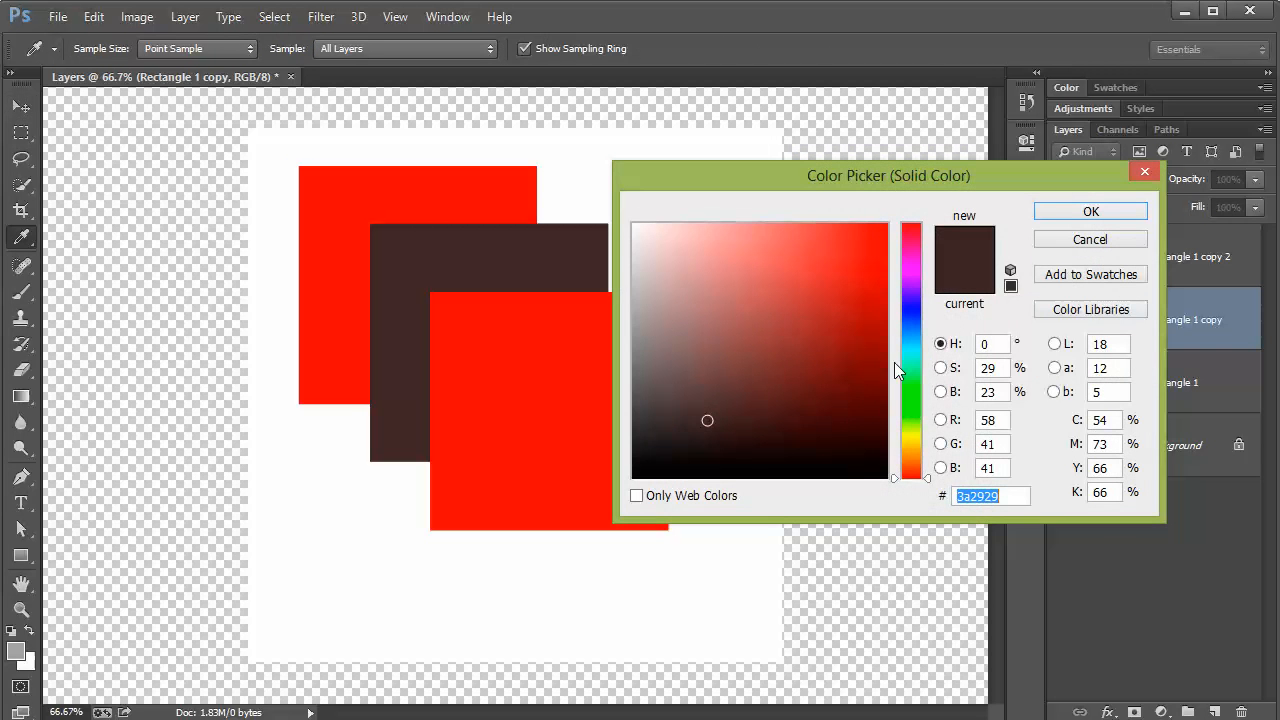
pyautogui.click(1090, 212)
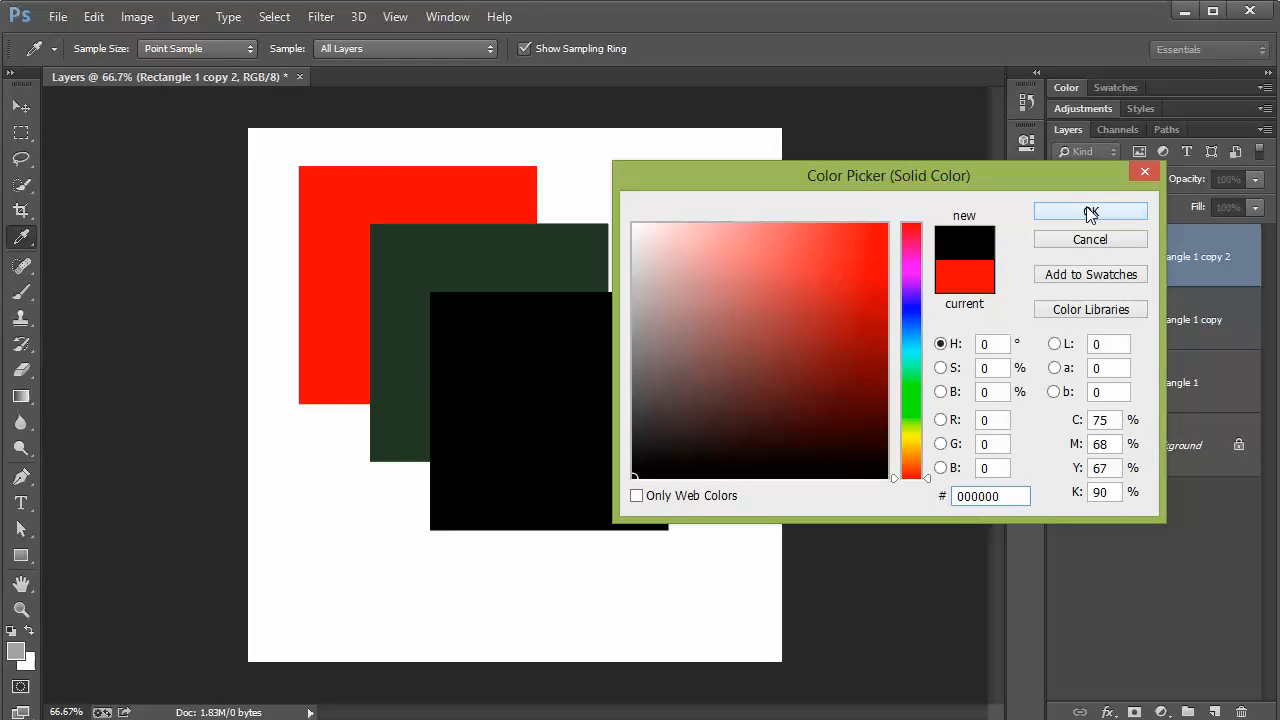
pyautogui.click(1090, 212)
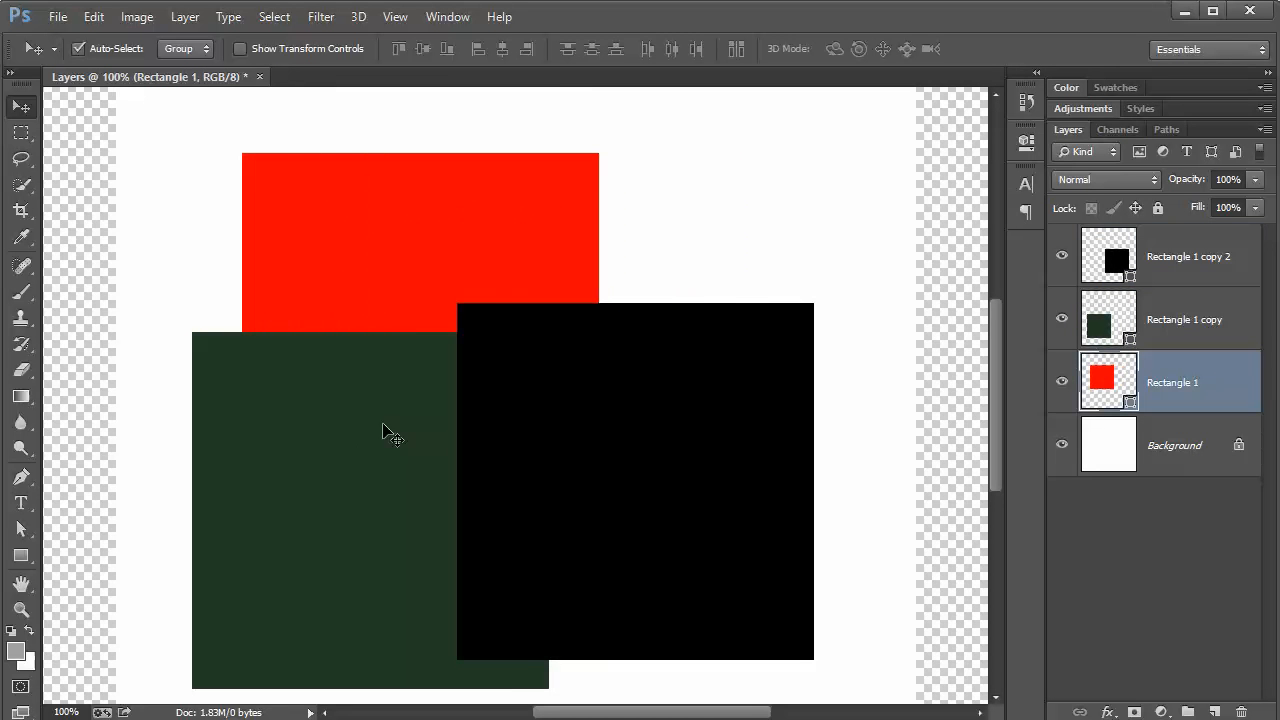
# - Drag the squares into a new overlap with the dark green one repositioned over the others
pyautogui.moveTo(380, 430); pyautogui.dragTo(408, 442)
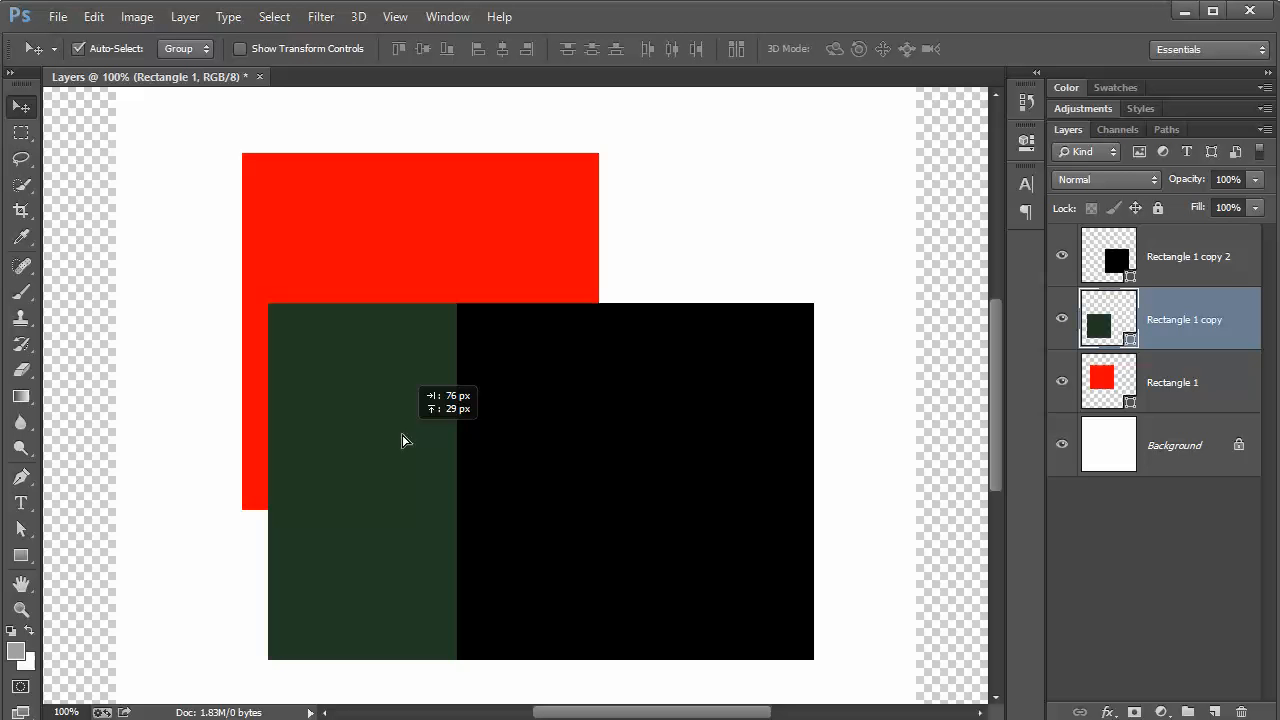
pyautogui.moveTo(404, 440); pyautogui.dragTo(424, 418)
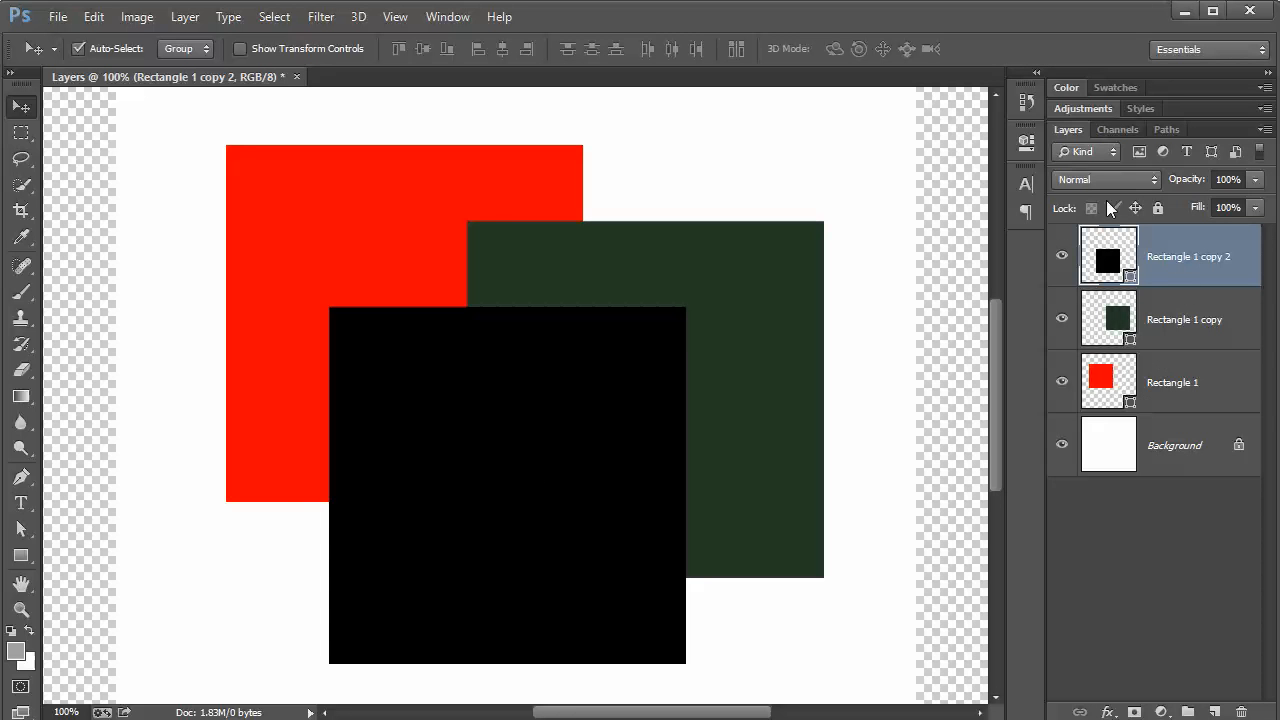
pyautogui.moveTo(1144, 308)
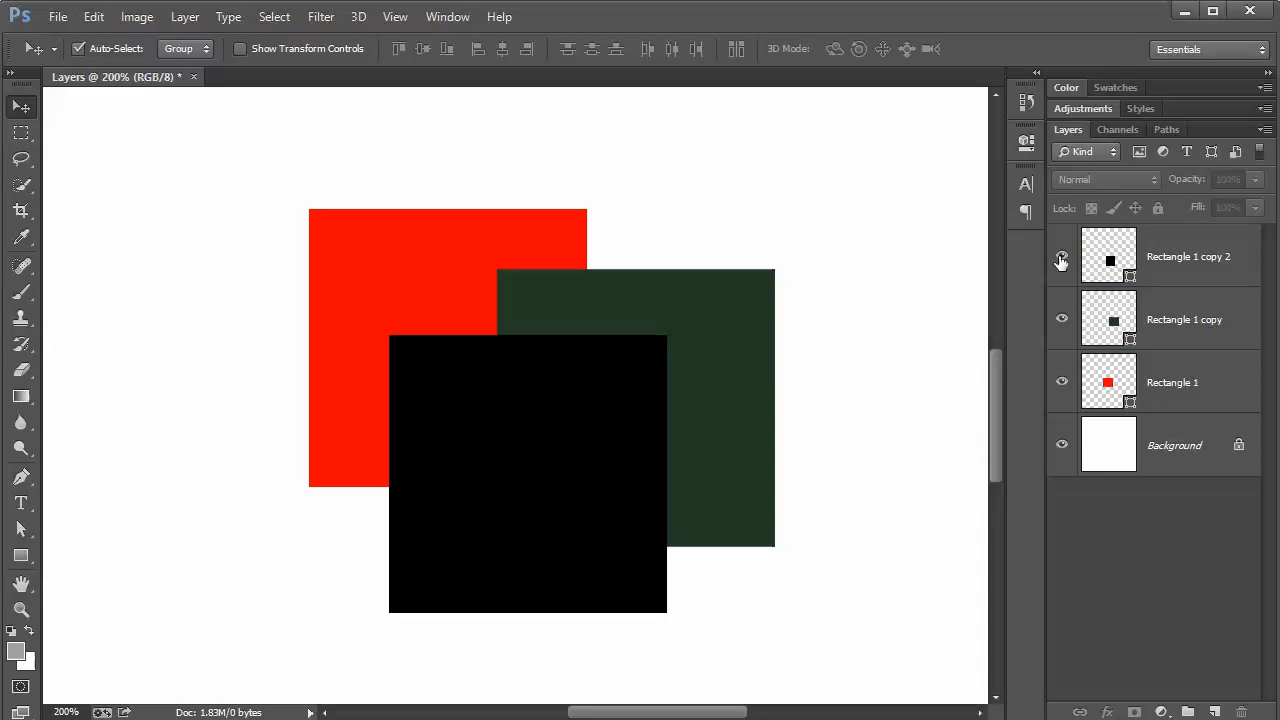
# - Rename the black and green square layers to Black and Green
pyautogui.click(1188, 256)
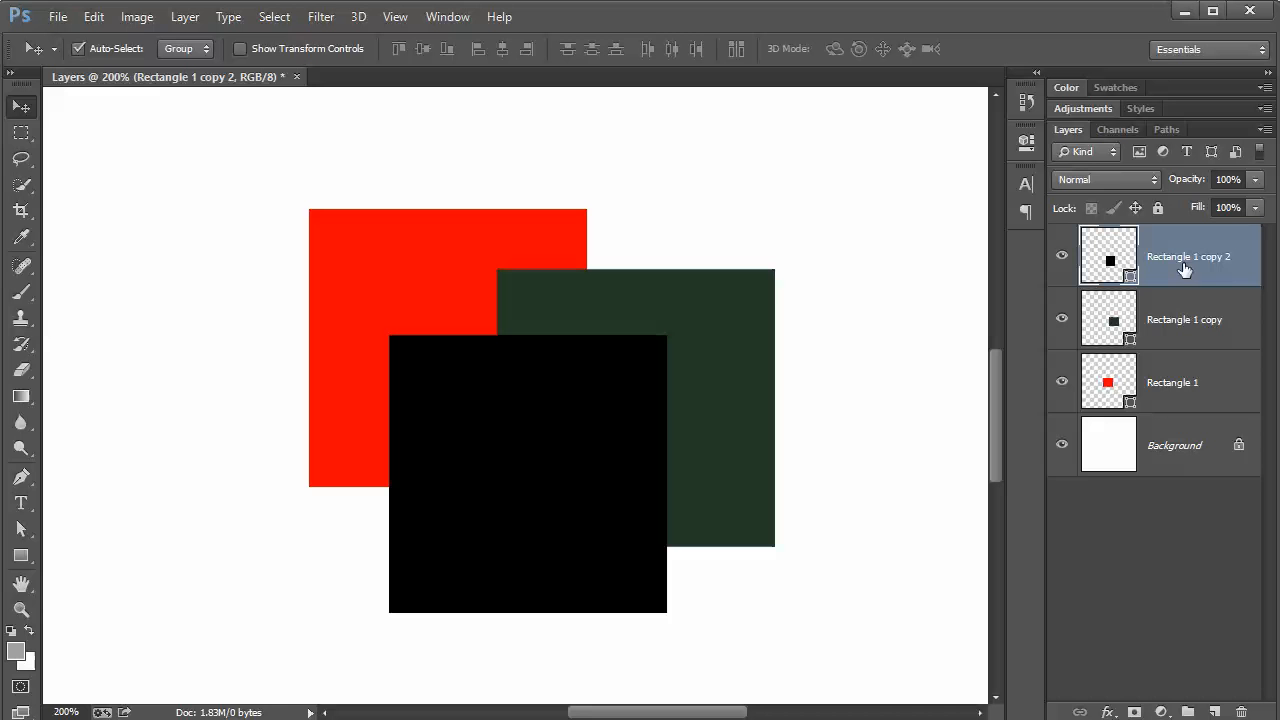
pyautogui.moveTo(1166, 324)
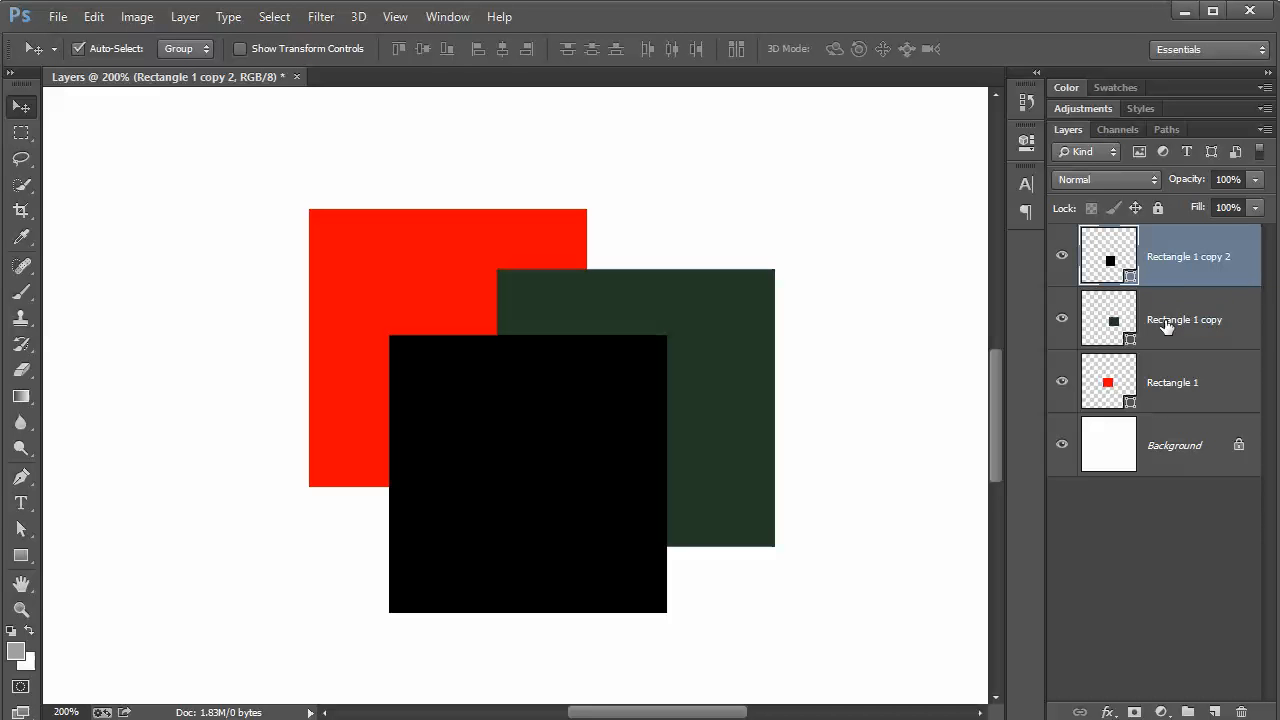
pyautogui.click(1184, 320)
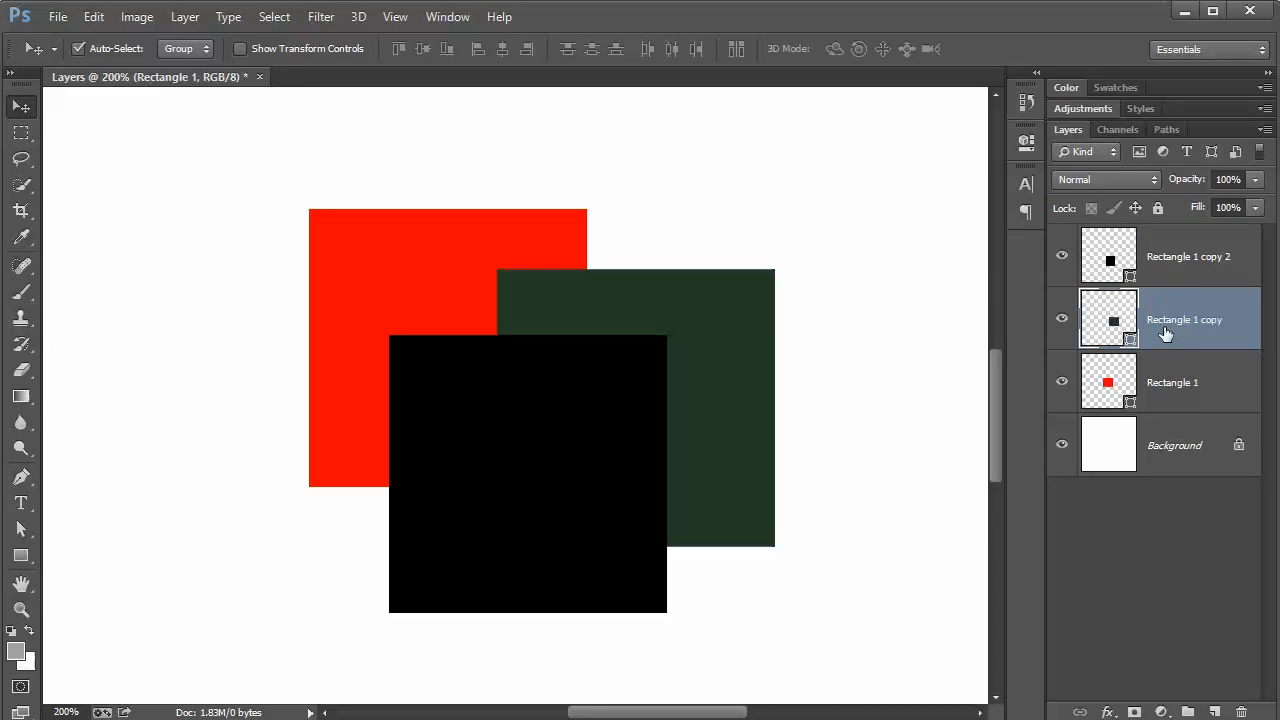
pyautogui.click(1188, 256)
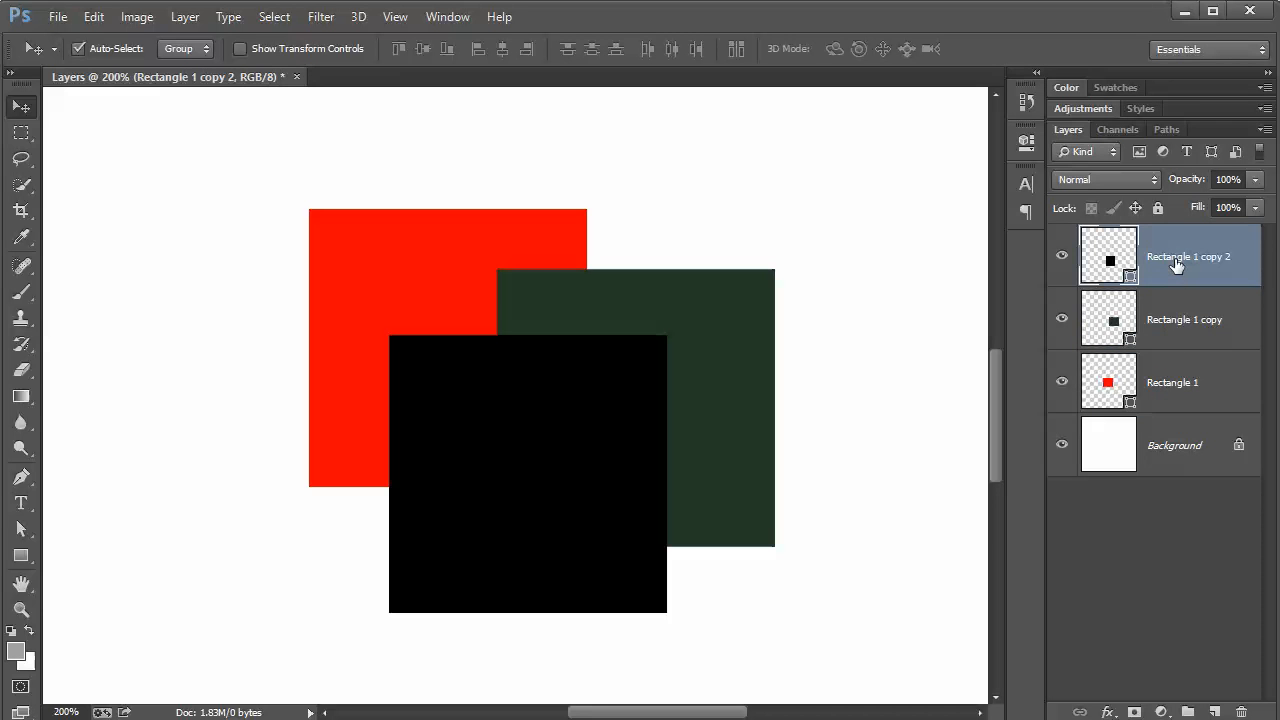
pyautogui.doubleClick(1188, 256)
pyautogui.write('Black')
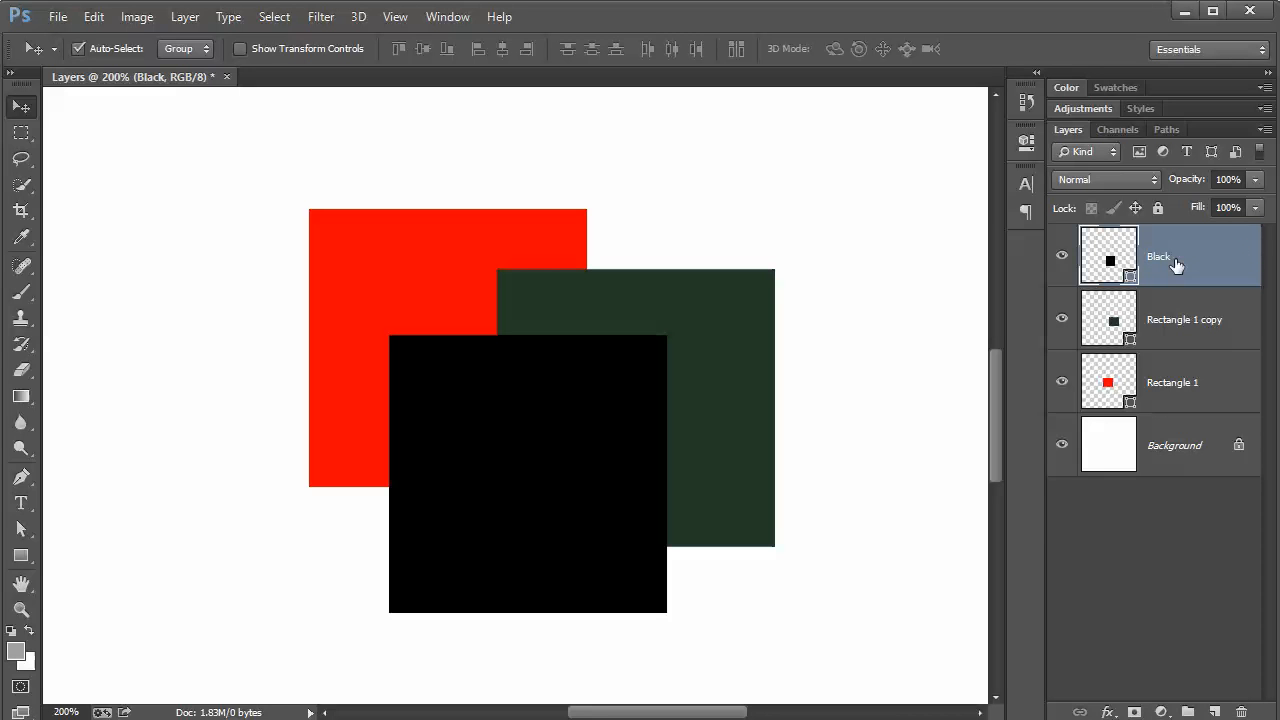
pyautogui.doubleClick(1184, 320)
pyautogui.write('Green')
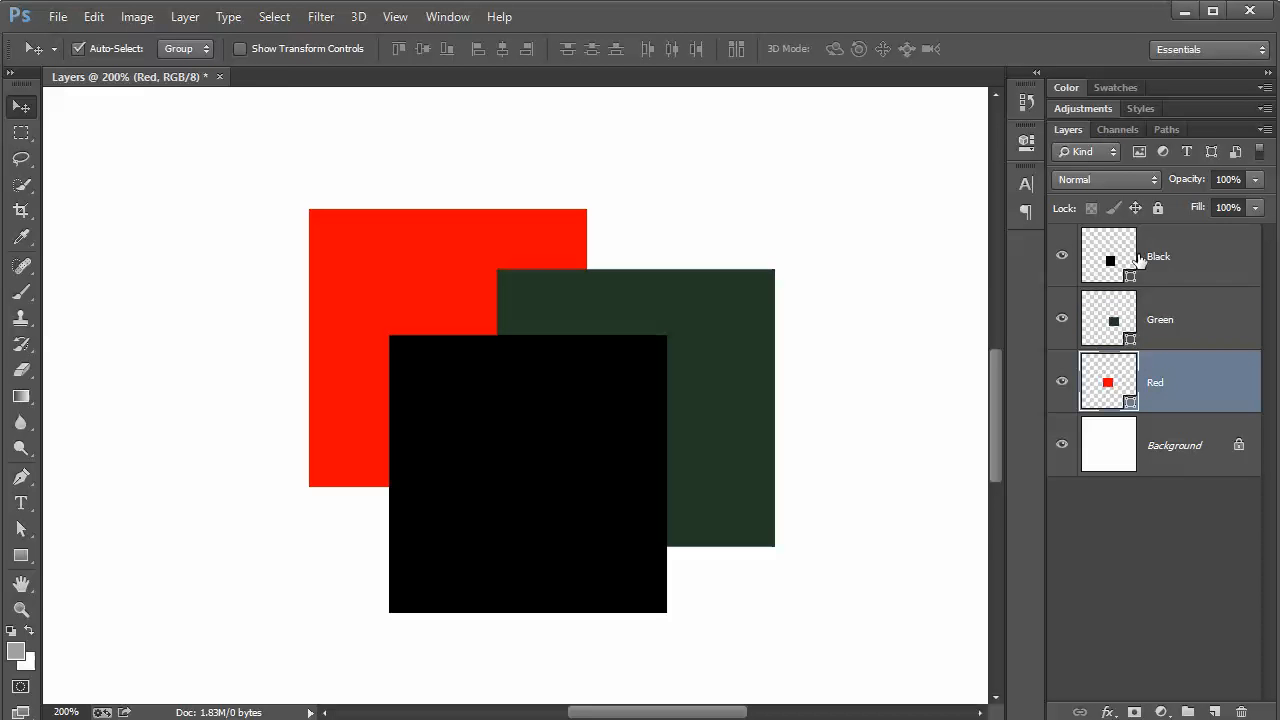
# - Finish naming so the layers read Black, Green and Red above Background
pyautogui.doubleClick(1160, 256)
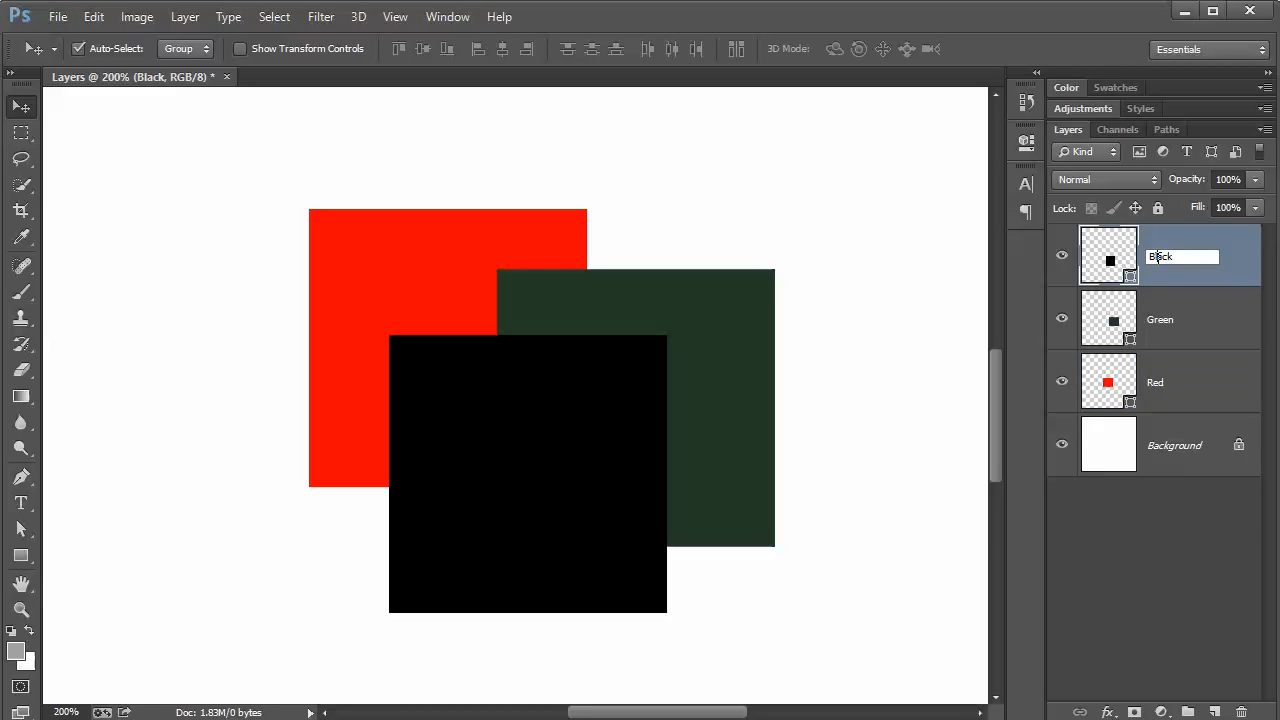
pyautogui.doubleClick(1160, 320)
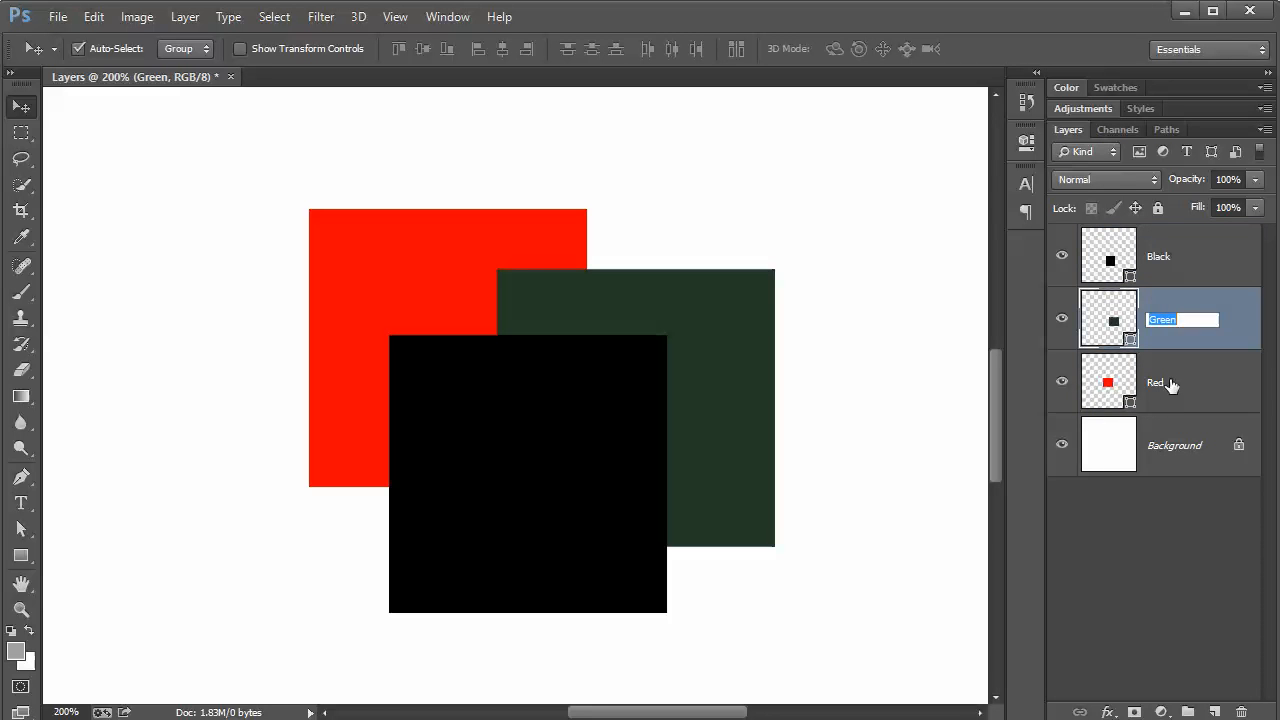
pyautogui.click(1160, 382)
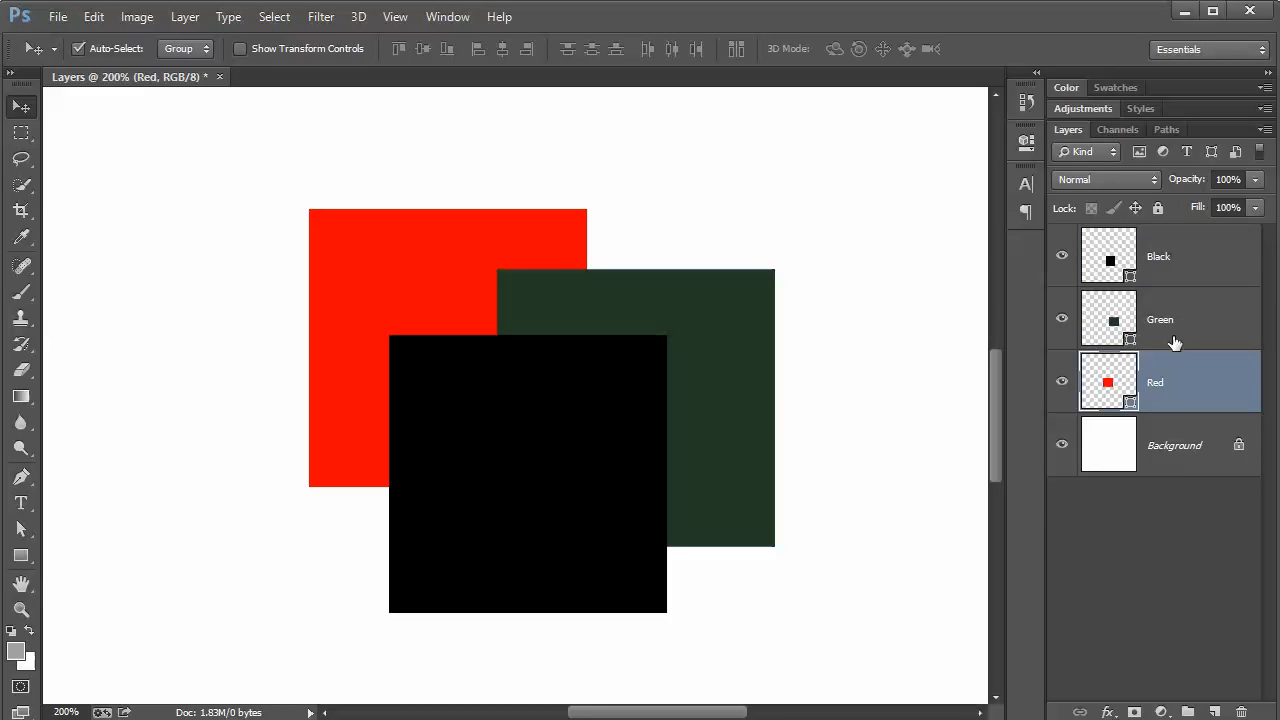
pyautogui.click(1160, 320)
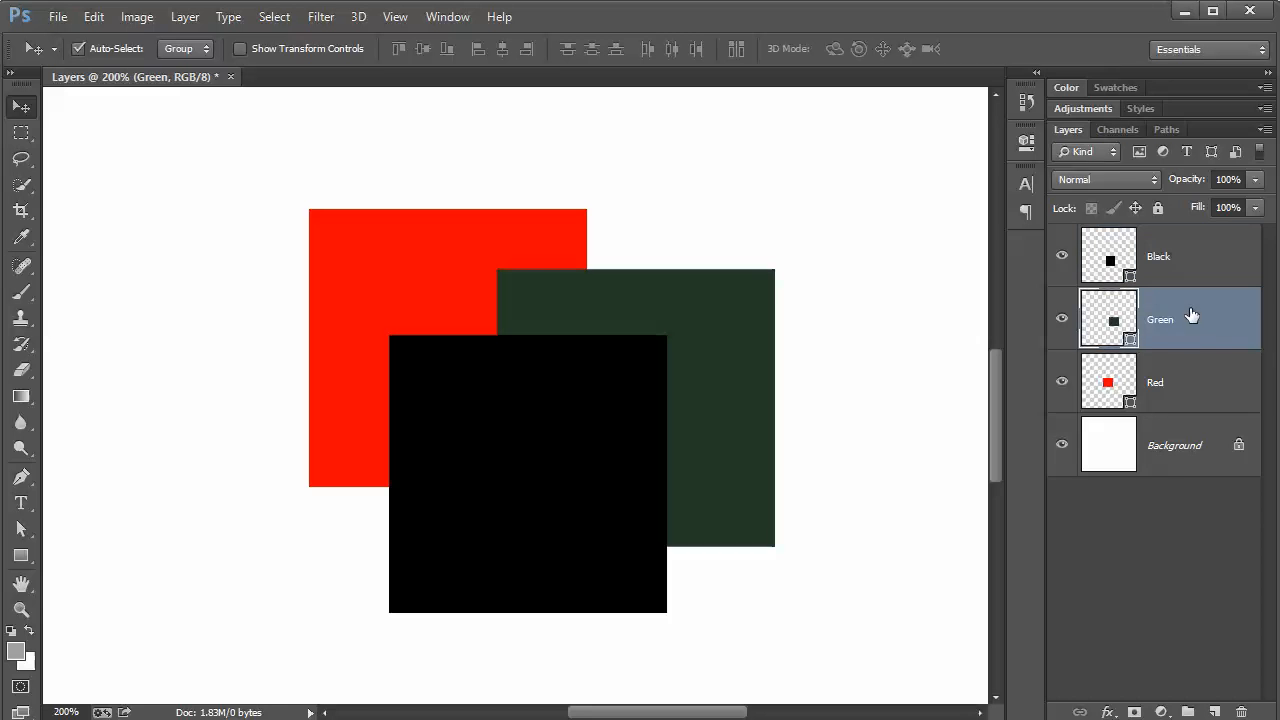
pyautogui.click(1174, 444)
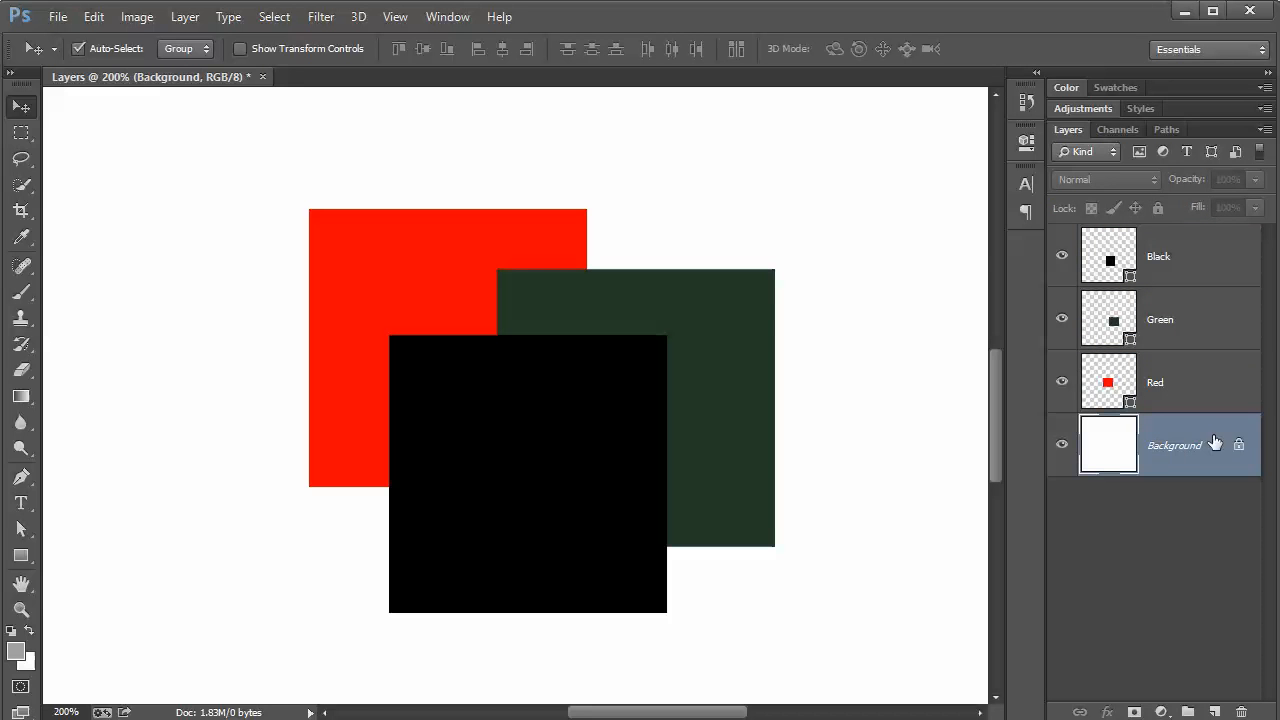
pyautogui.moveTo(1088, 460)
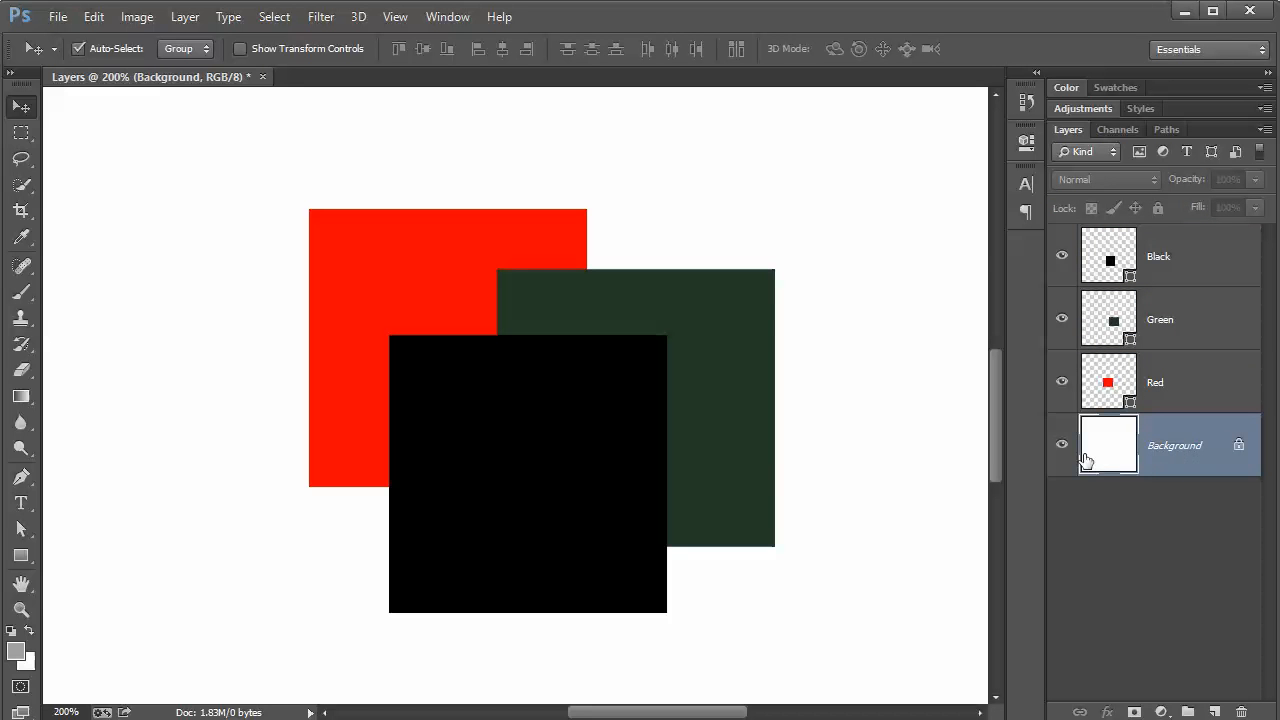
pyautogui.moveTo(1062, 450)
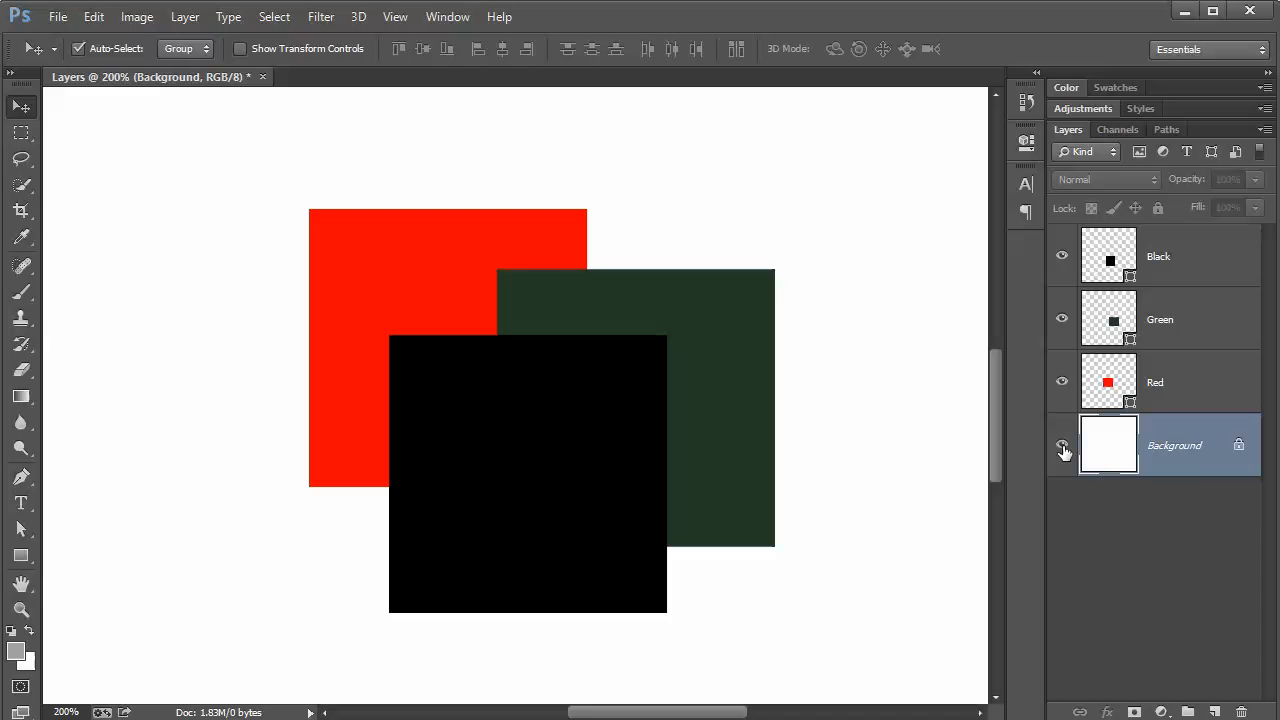
pyautogui.moveTo(1064, 452)
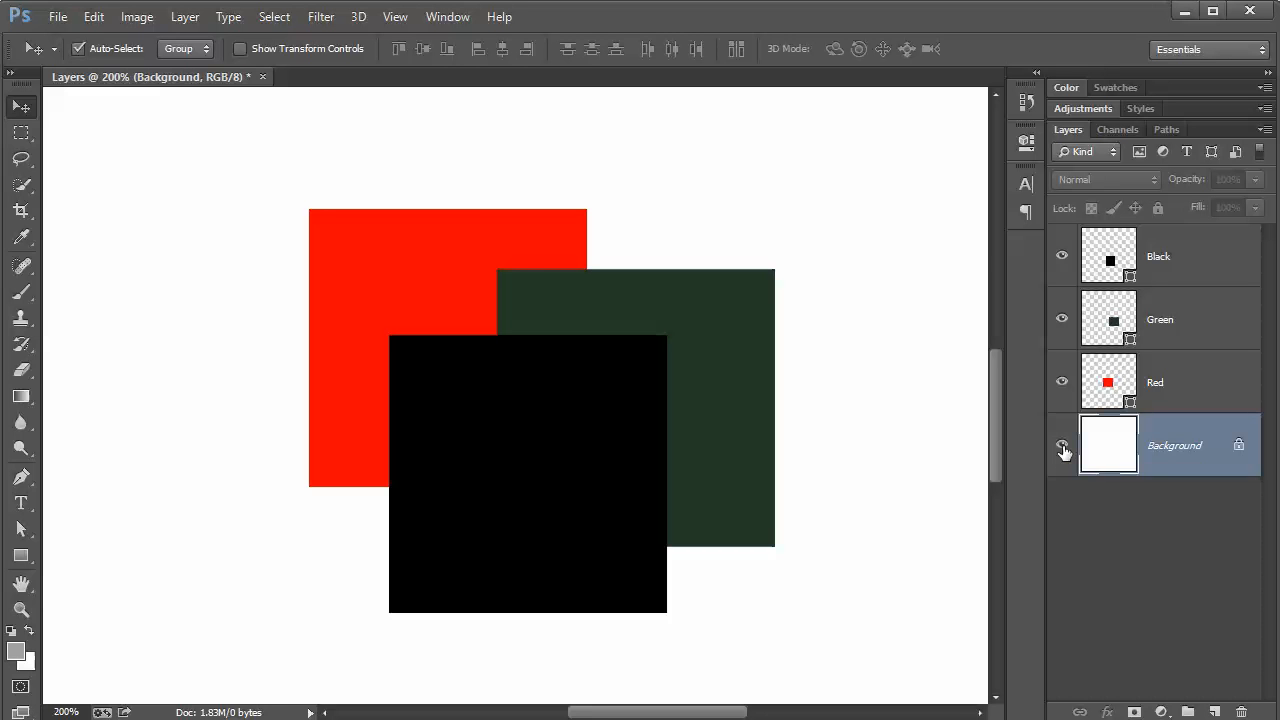
pyautogui.click(1062, 448)
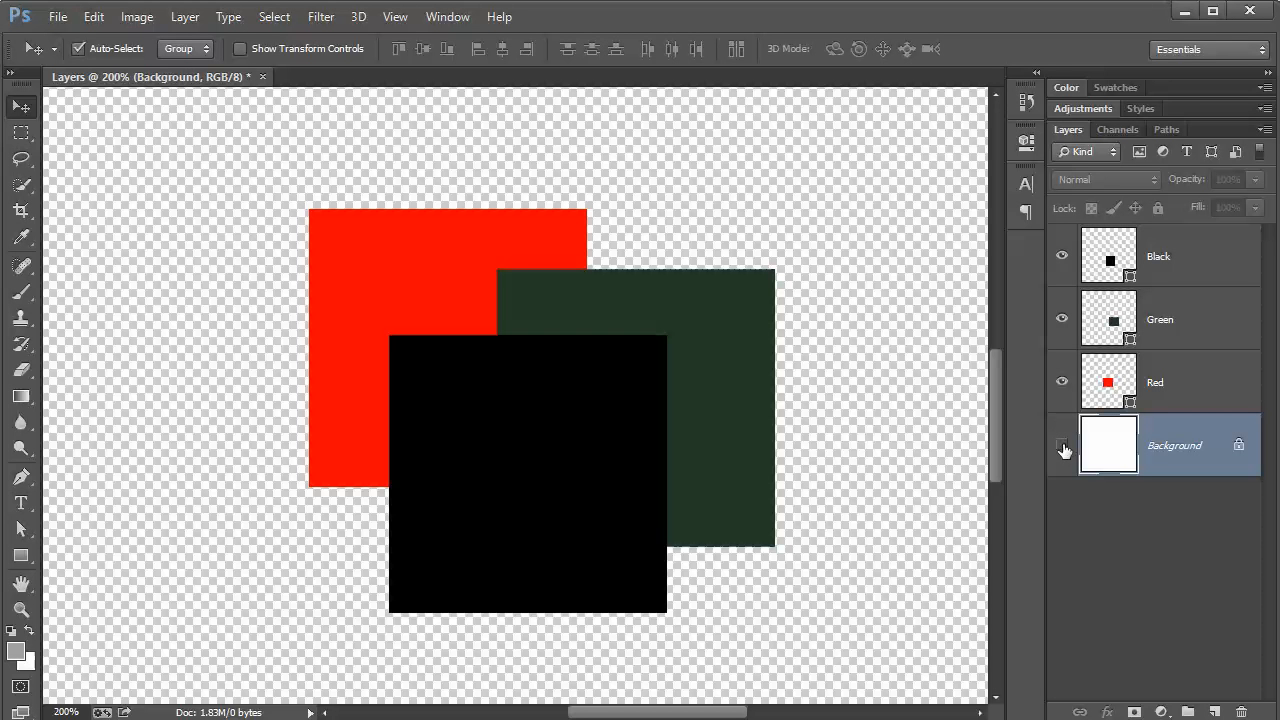
pyautogui.click(1062, 444)
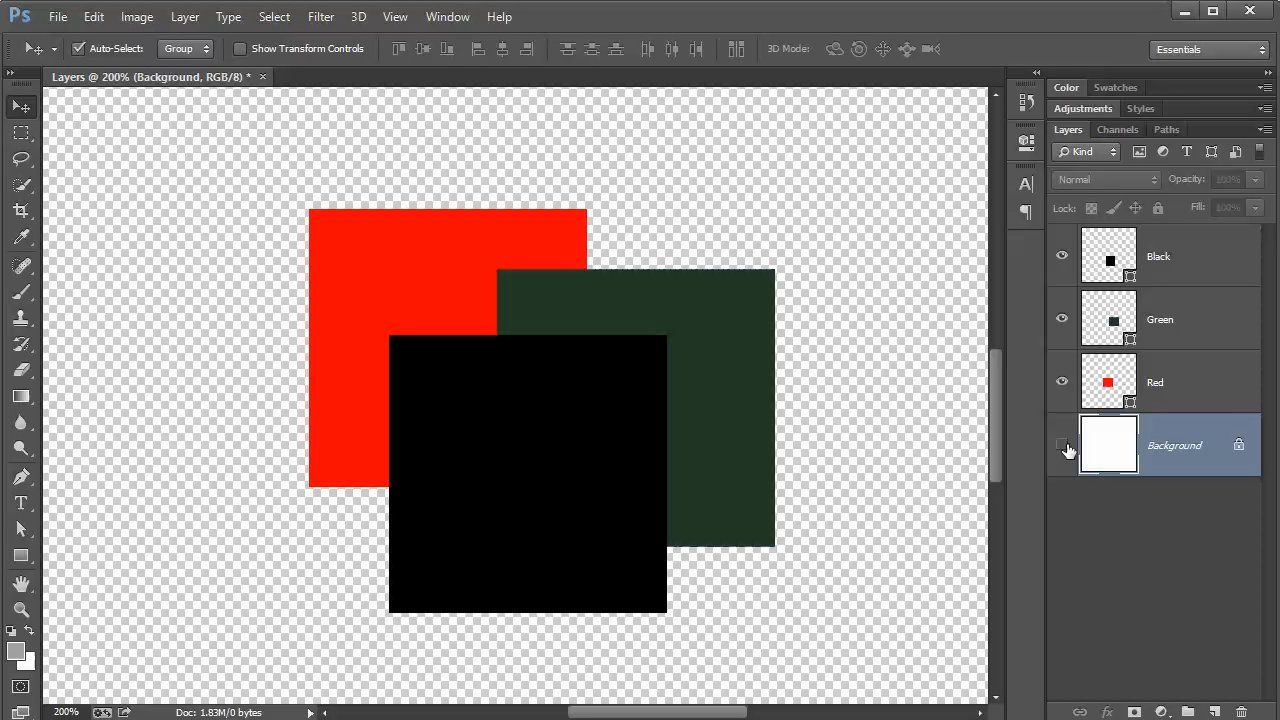
pyautogui.click(1062, 444)
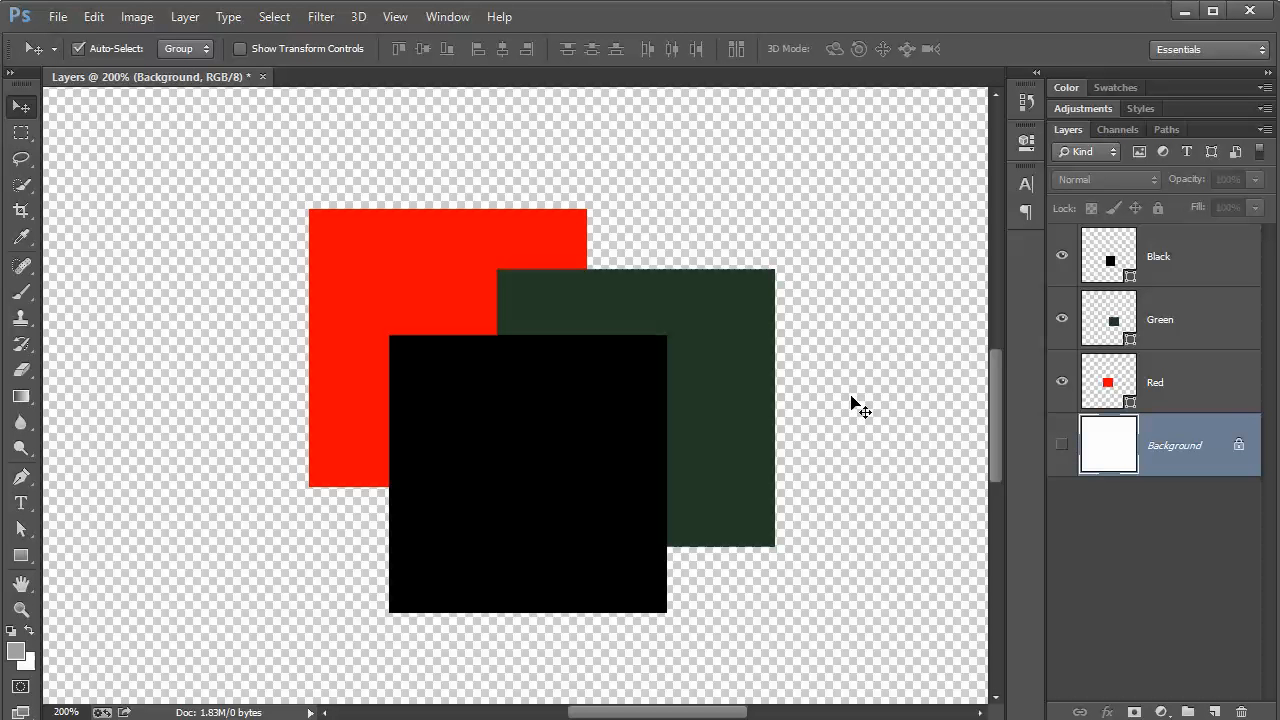
pyautogui.moveTo(904, 412)
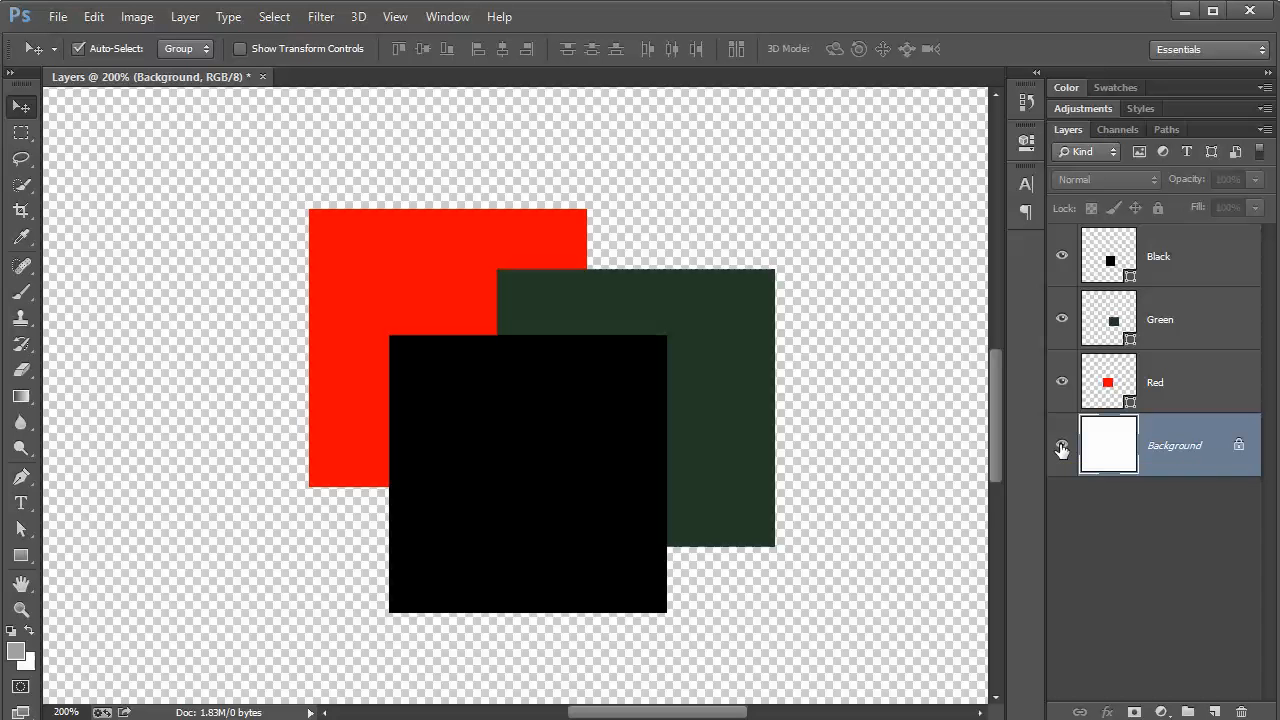
pyautogui.click(1062, 448)
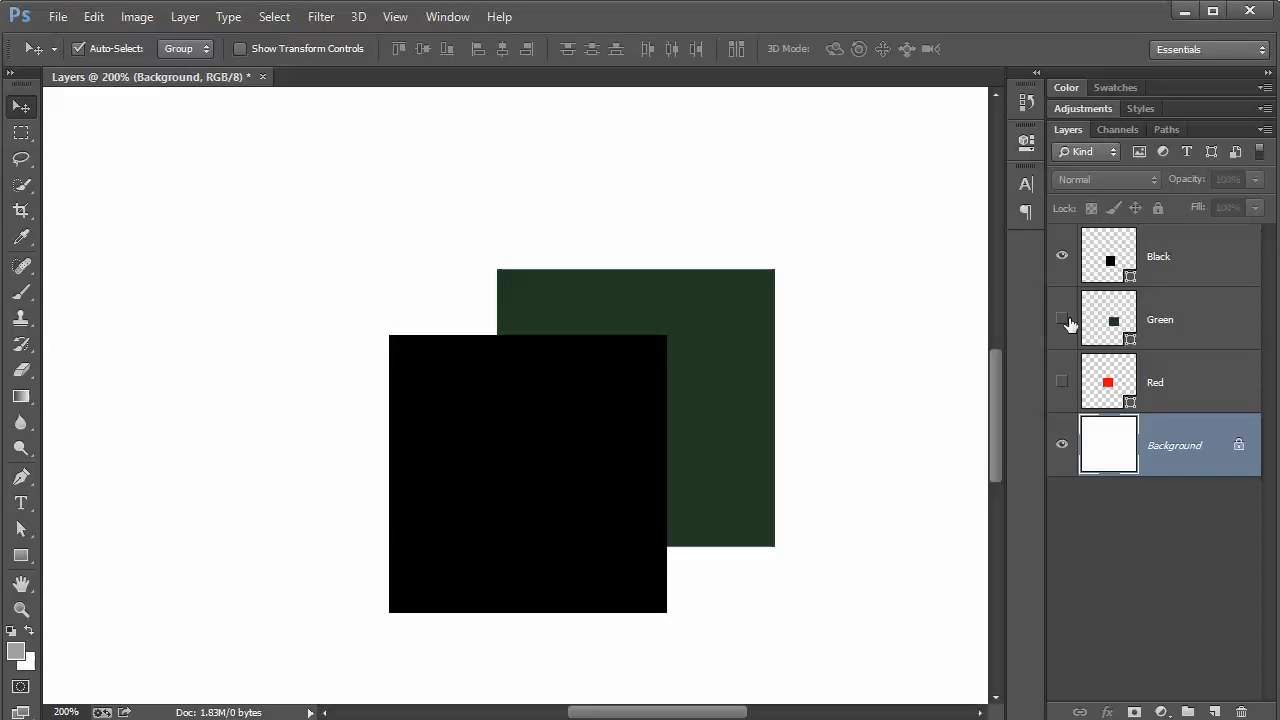
pyautogui.click(1062, 256)
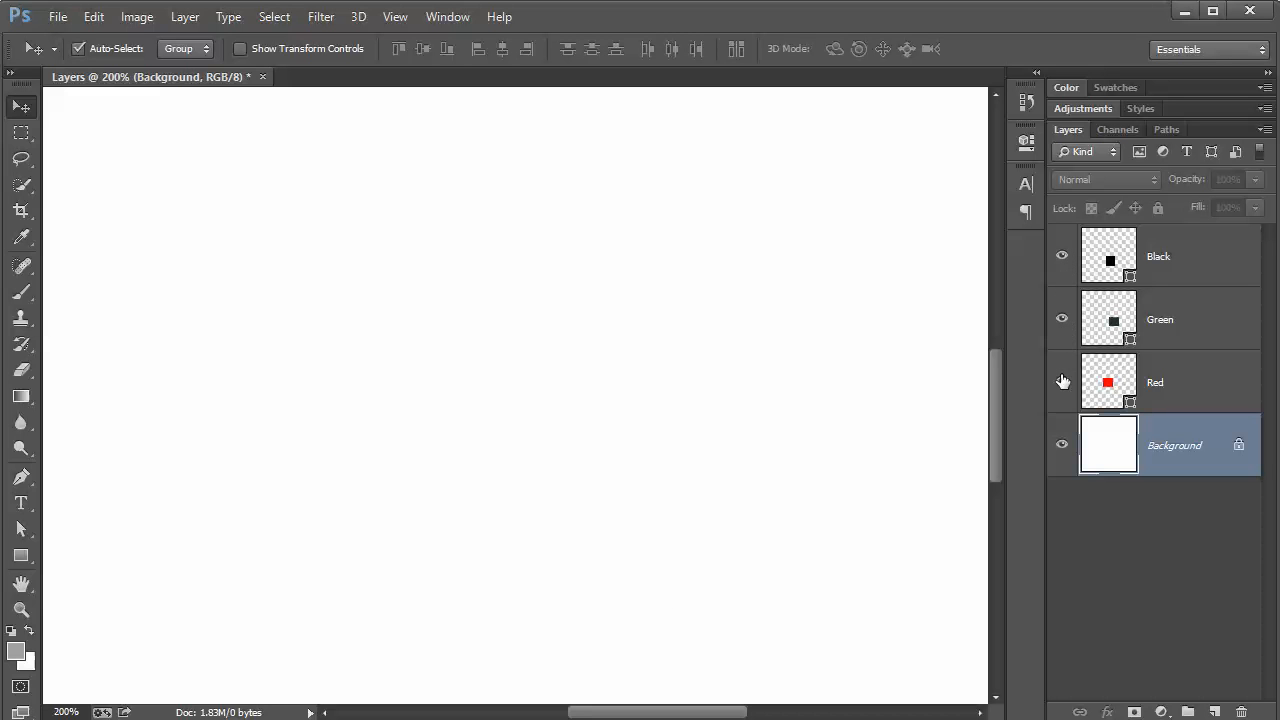
pyautogui.click(1062, 320)
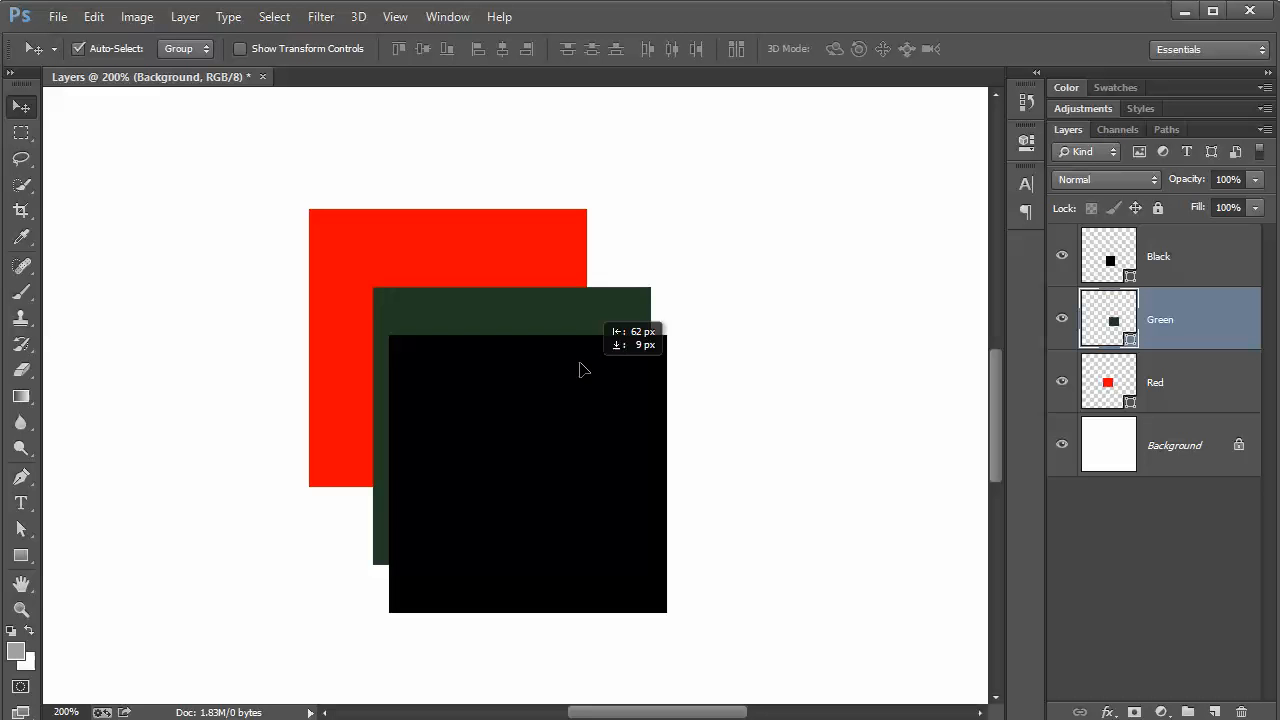
# - Move the black square up and left until it sits at the red square's upper left
pyautogui.moveTo(584, 370); pyautogui.dragTo(560, 332)
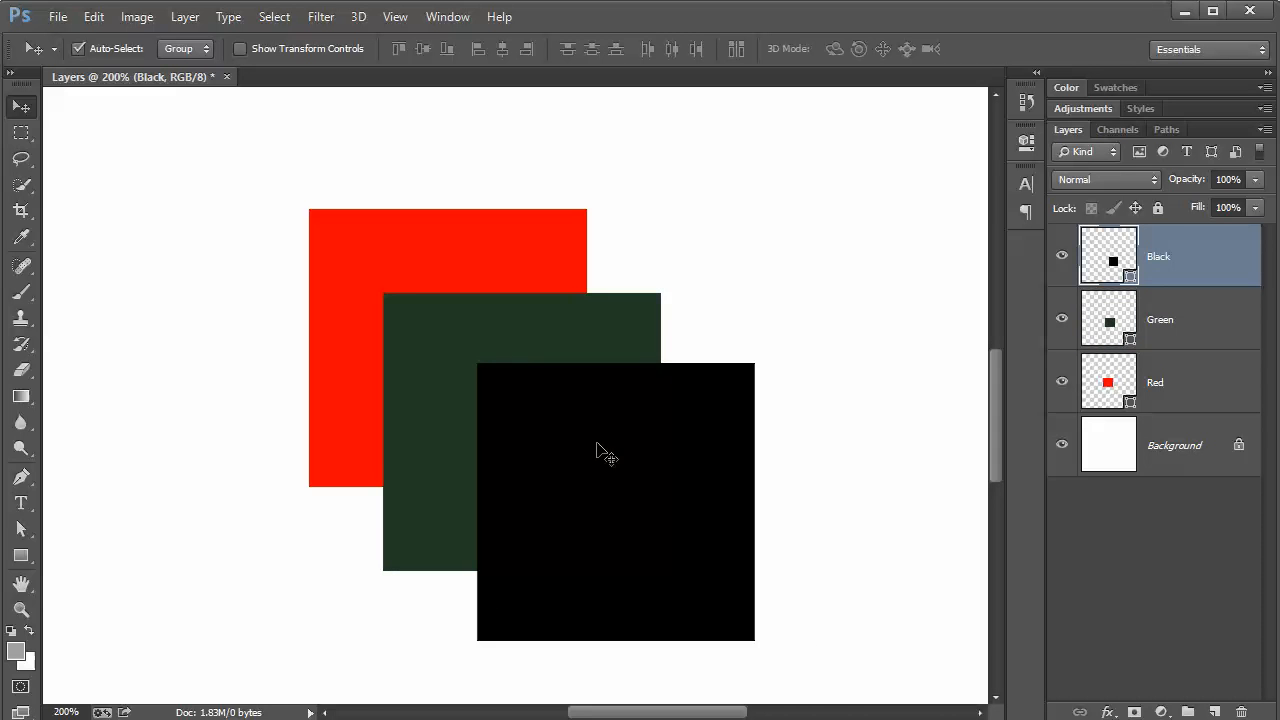
pyautogui.moveTo(618, 452)
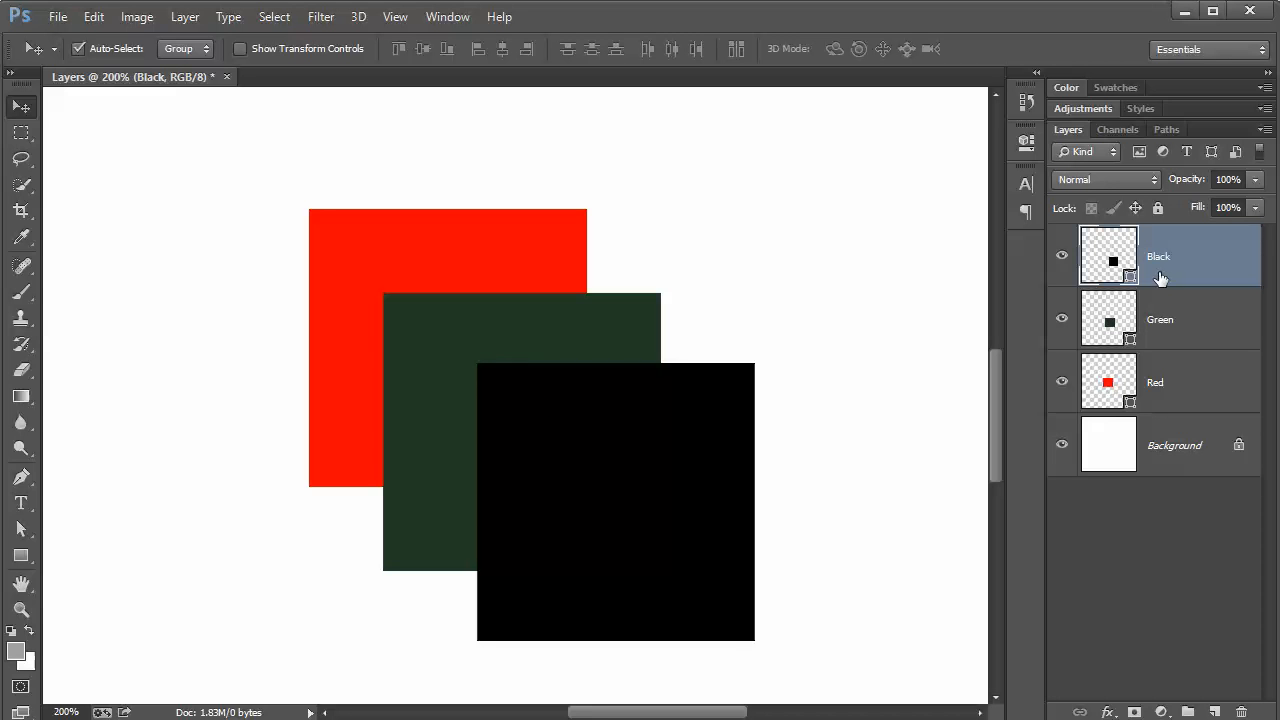
pyautogui.moveTo(1116, 262)
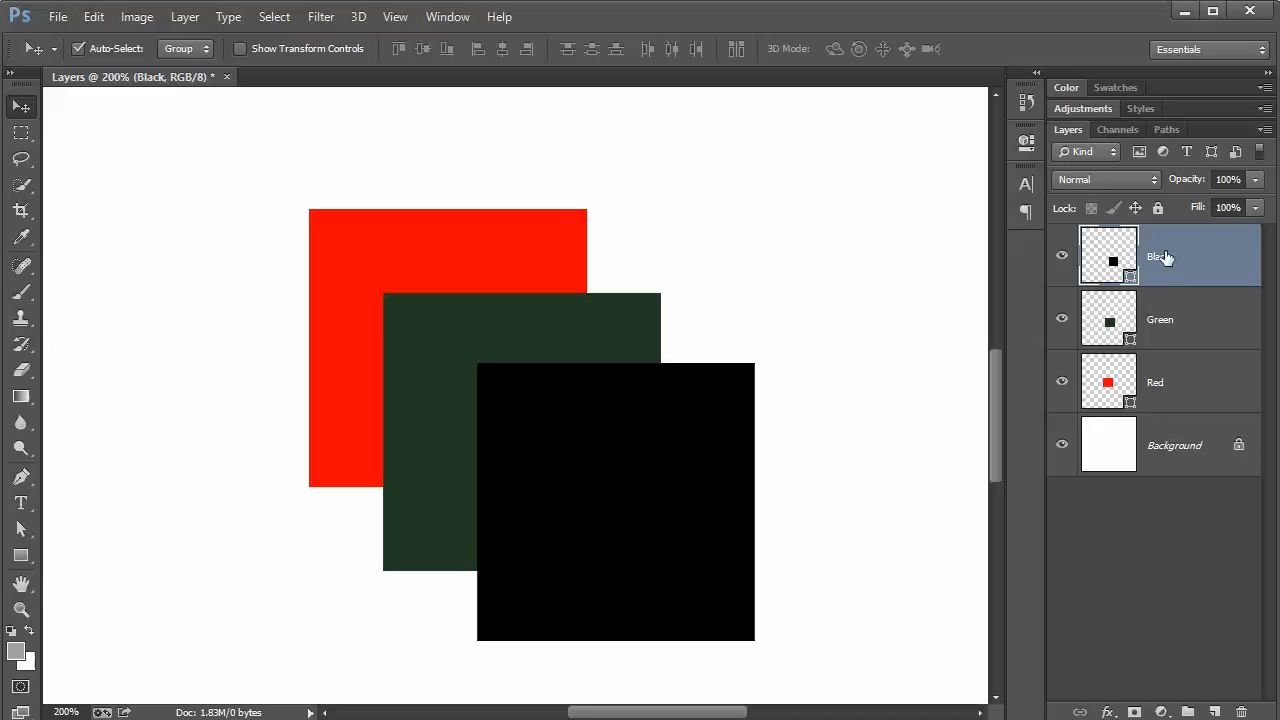
pyautogui.moveTo(1188, 256)
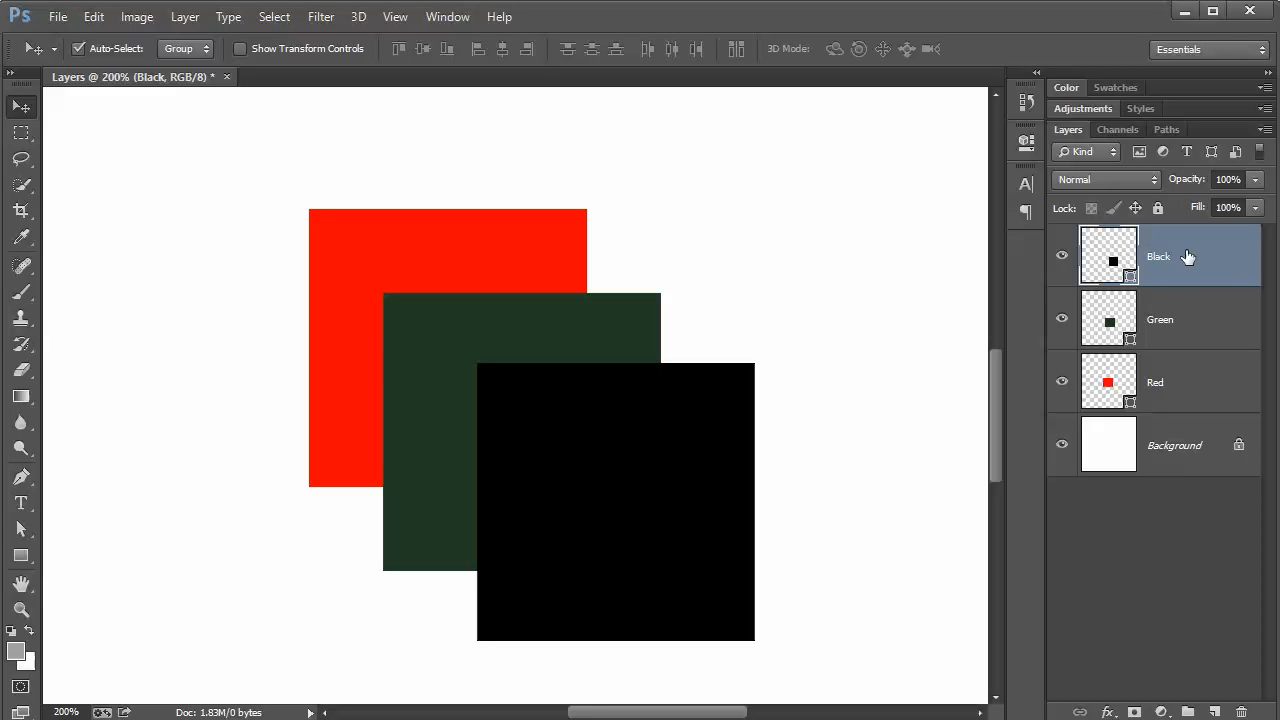
pyautogui.moveTo(1150, 284)
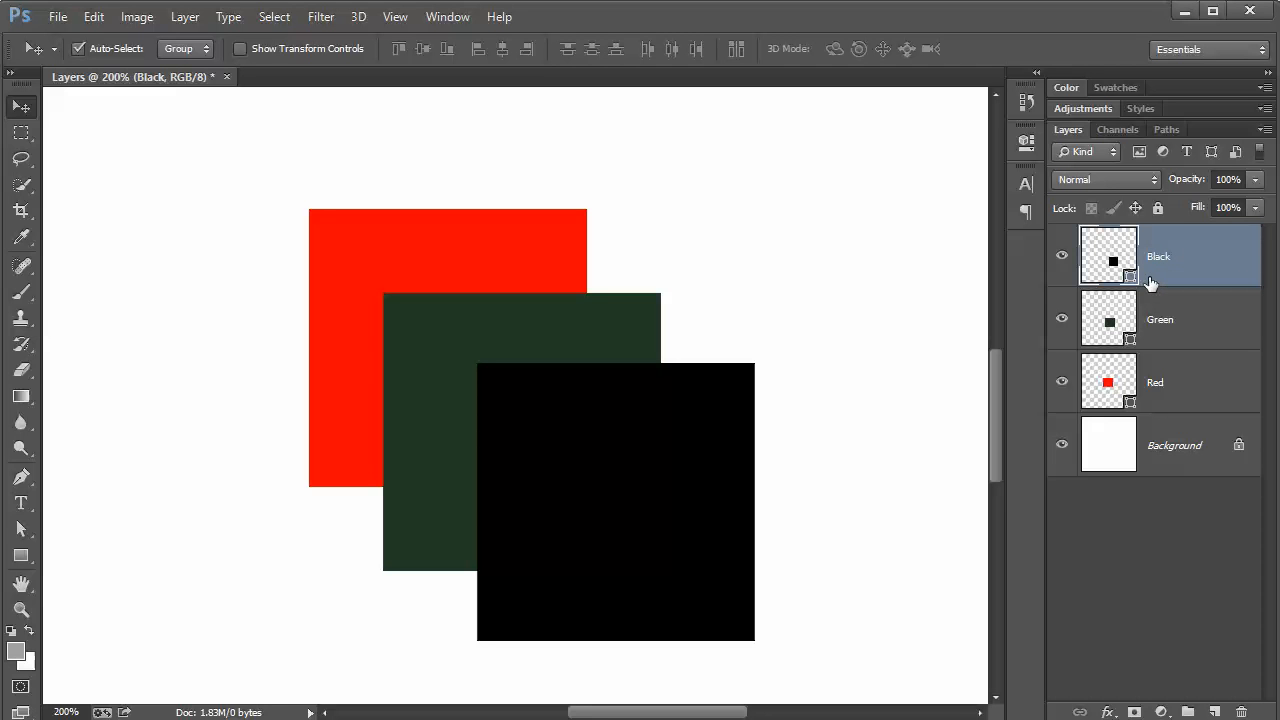
pyautogui.moveTo(1170, 258)
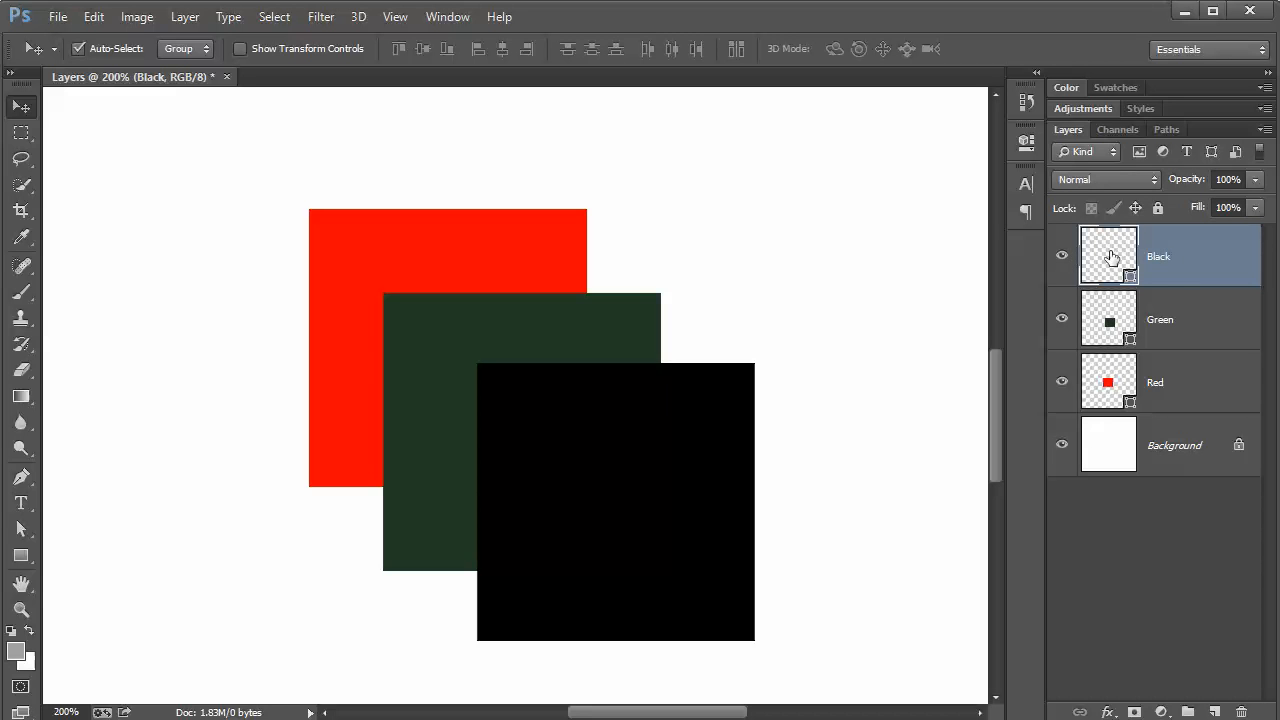
pyautogui.moveTo(616, 500); pyautogui.dragTo(584, 358)
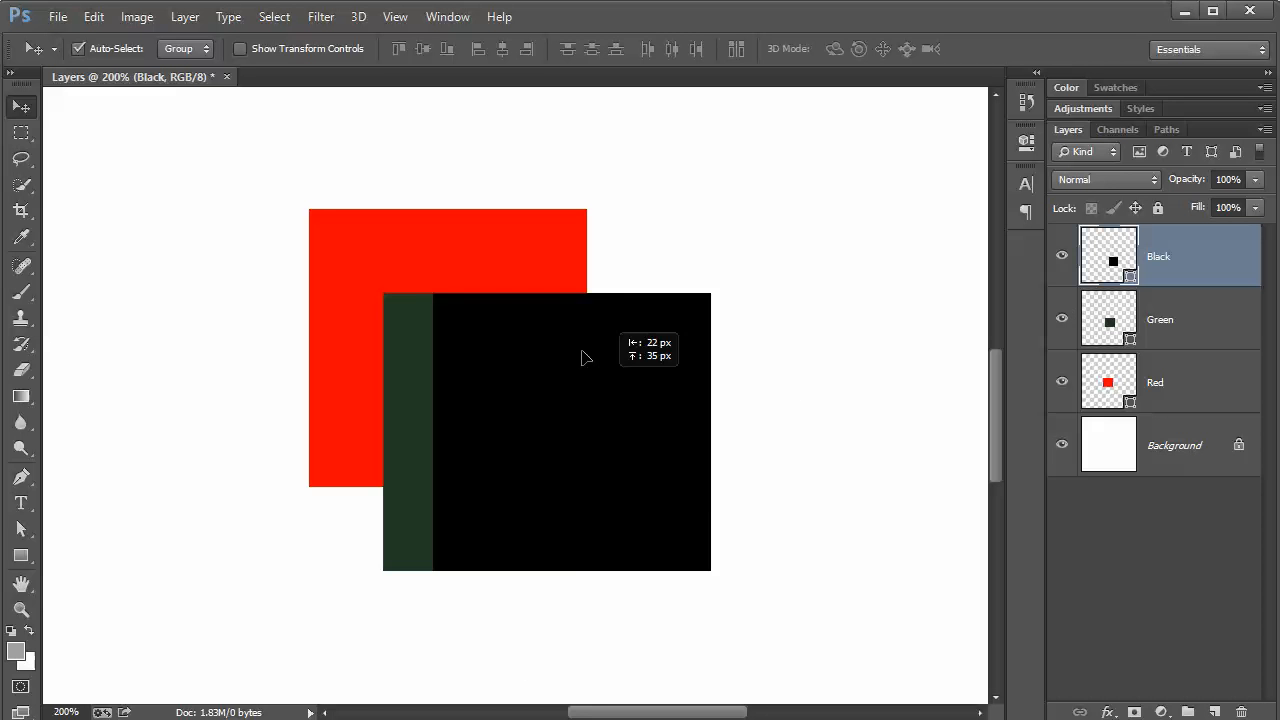
pyautogui.moveTo(584, 358); pyautogui.dragTo(540, 352)
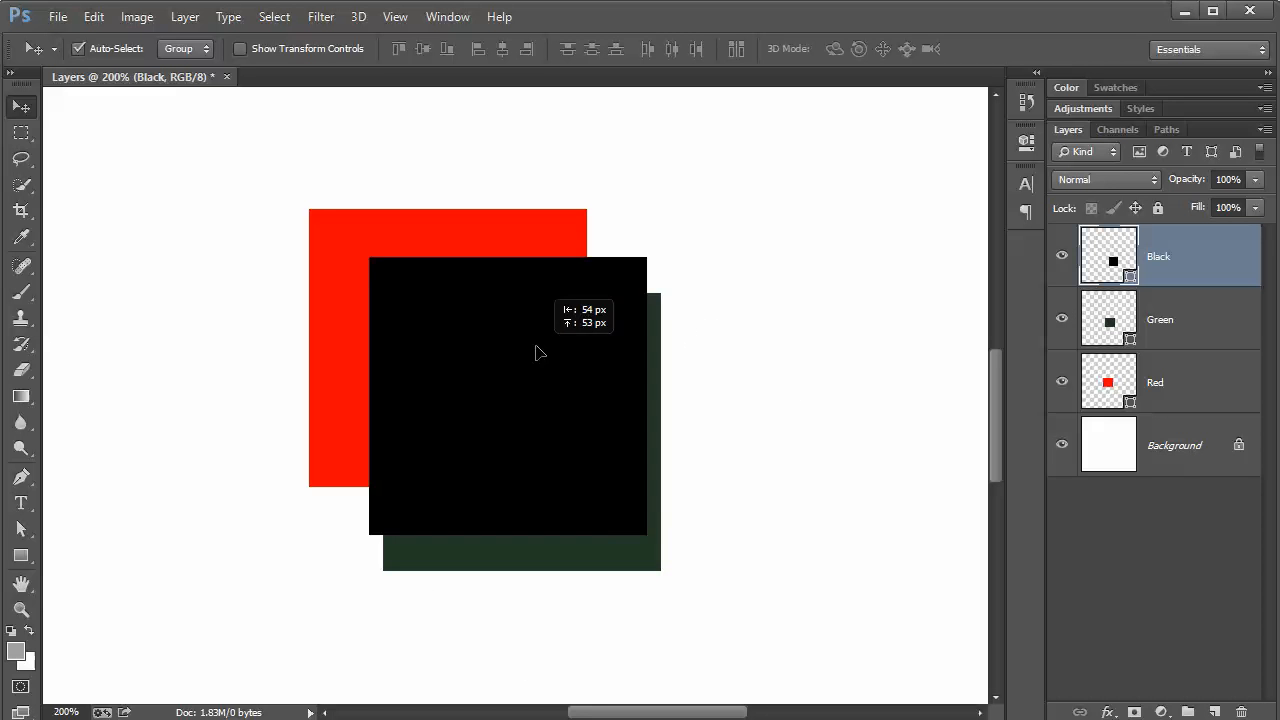
pyautogui.moveTo(536, 352); pyautogui.dragTo(368, 296)
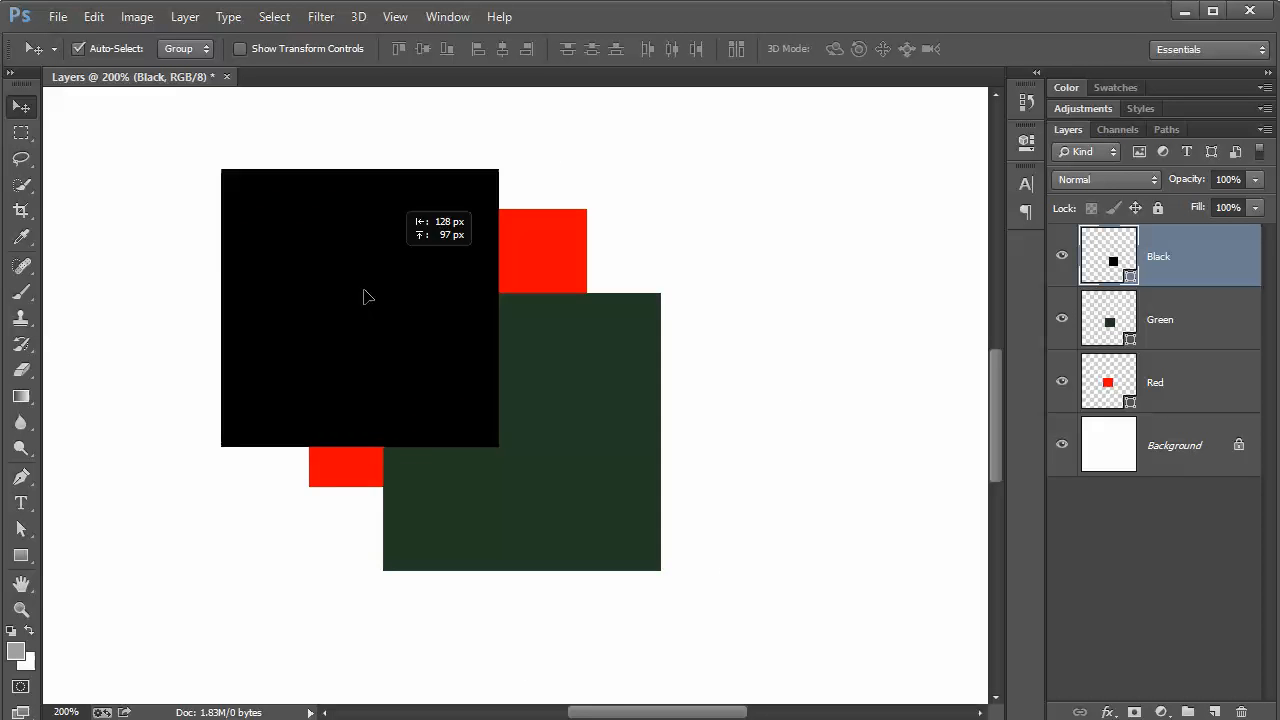
pyautogui.moveTo(360, 308); pyautogui.dragTo(510, 276)
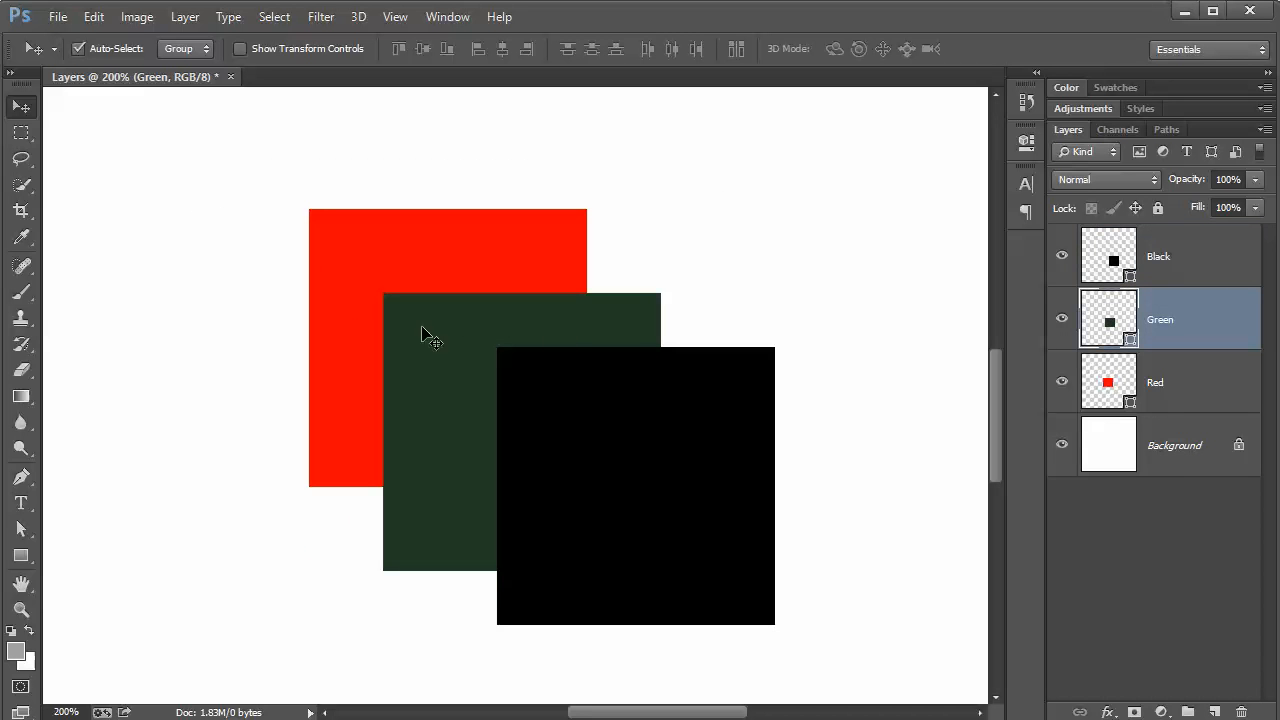
# - Settle the green square between red and black in a diagonal staircase overlap
pyautogui.moveTo(420, 336); pyautogui.dragTo(416, 404)
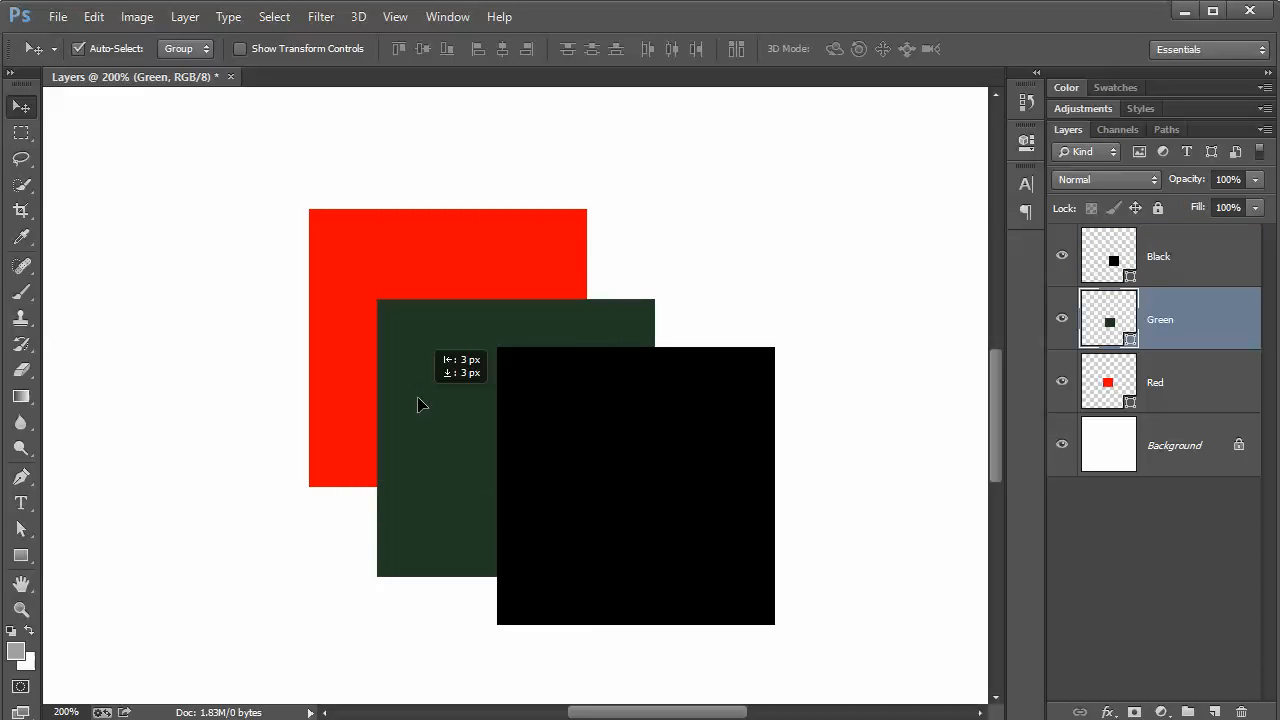
pyautogui.moveTo(420, 404); pyautogui.dragTo(310, 404)
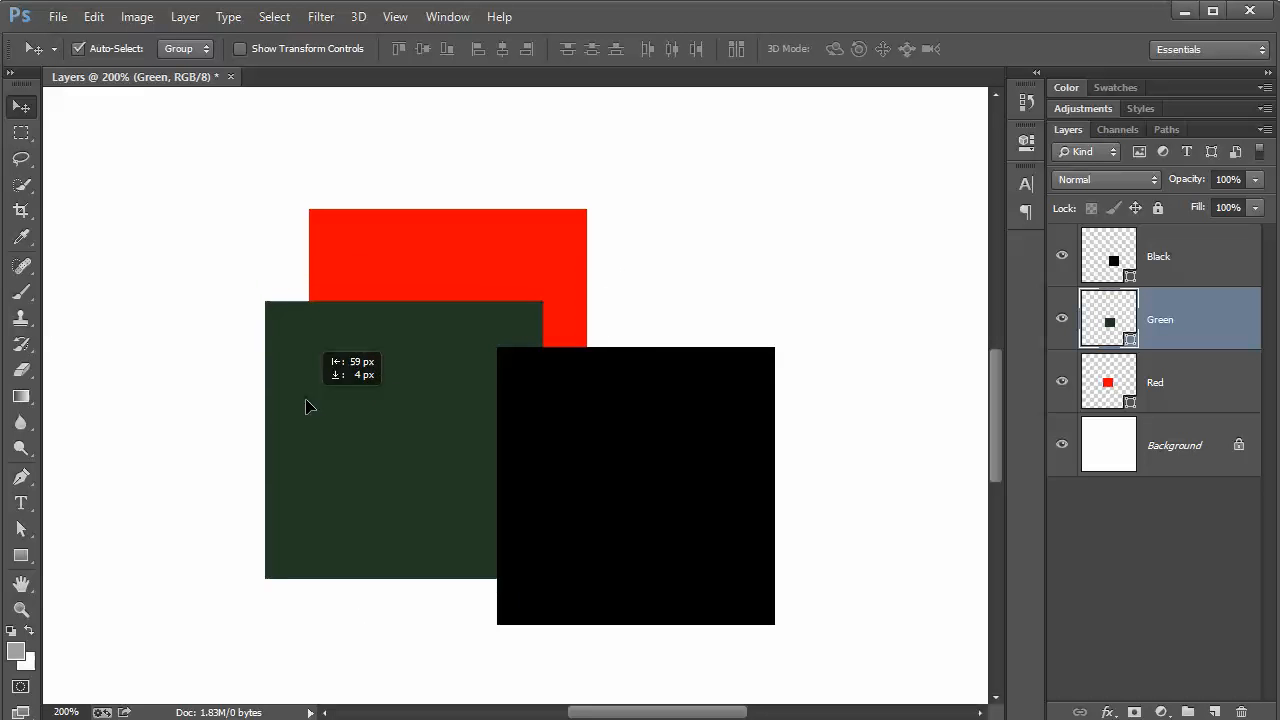
pyautogui.moveTo(310, 406); pyautogui.dragTo(518, 376)
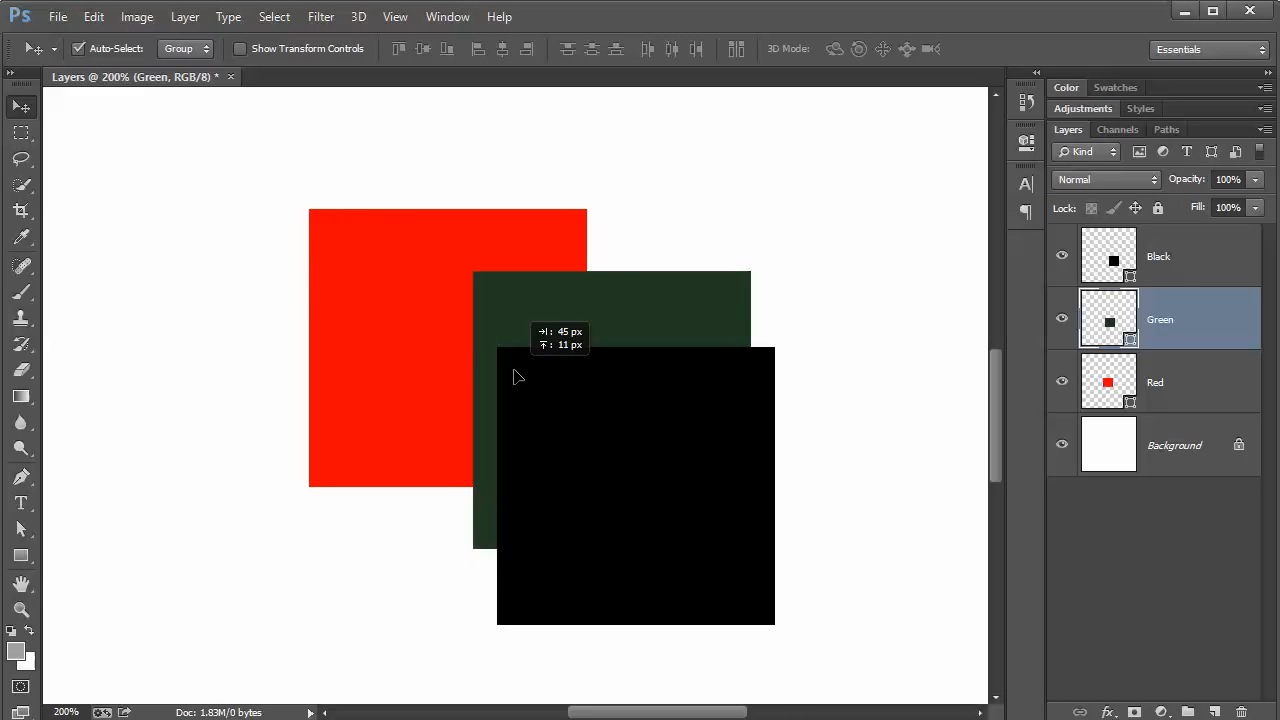
pyautogui.moveTo(518, 376); pyautogui.dragTo(544, 412)
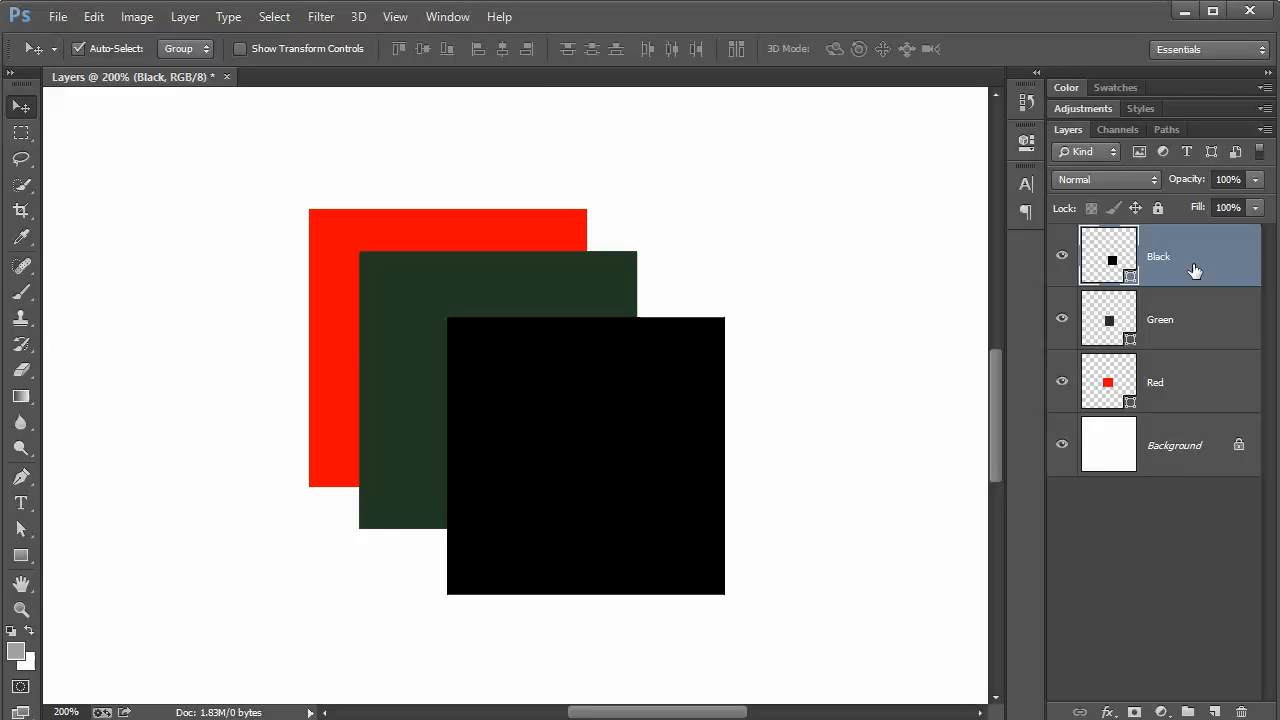
pyautogui.moveTo(1184, 264)
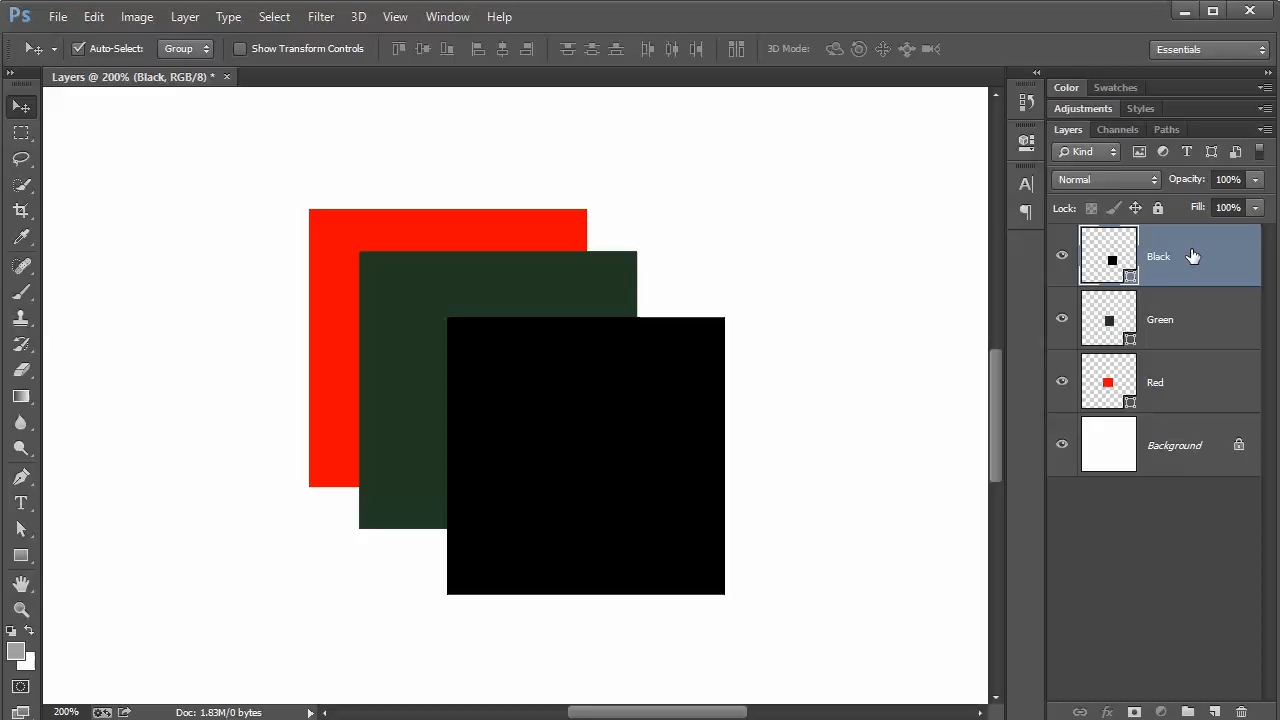
# - Move the Black layer beneath Red and tuck its square behind red at upper left
pyautogui.moveTo(1190, 256); pyautogui.dragTo(1184, 296)
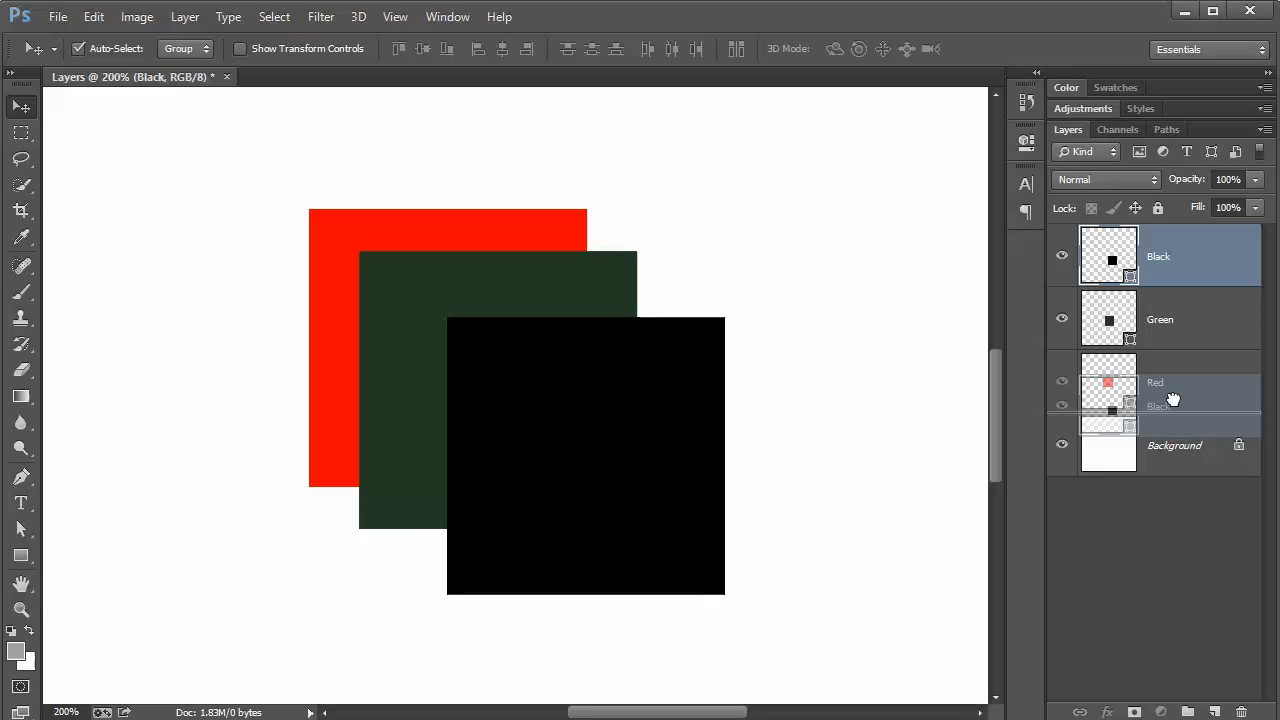
pyautogui.moveTo(1158, 256); pyautogui.dragTo(1158, 396)
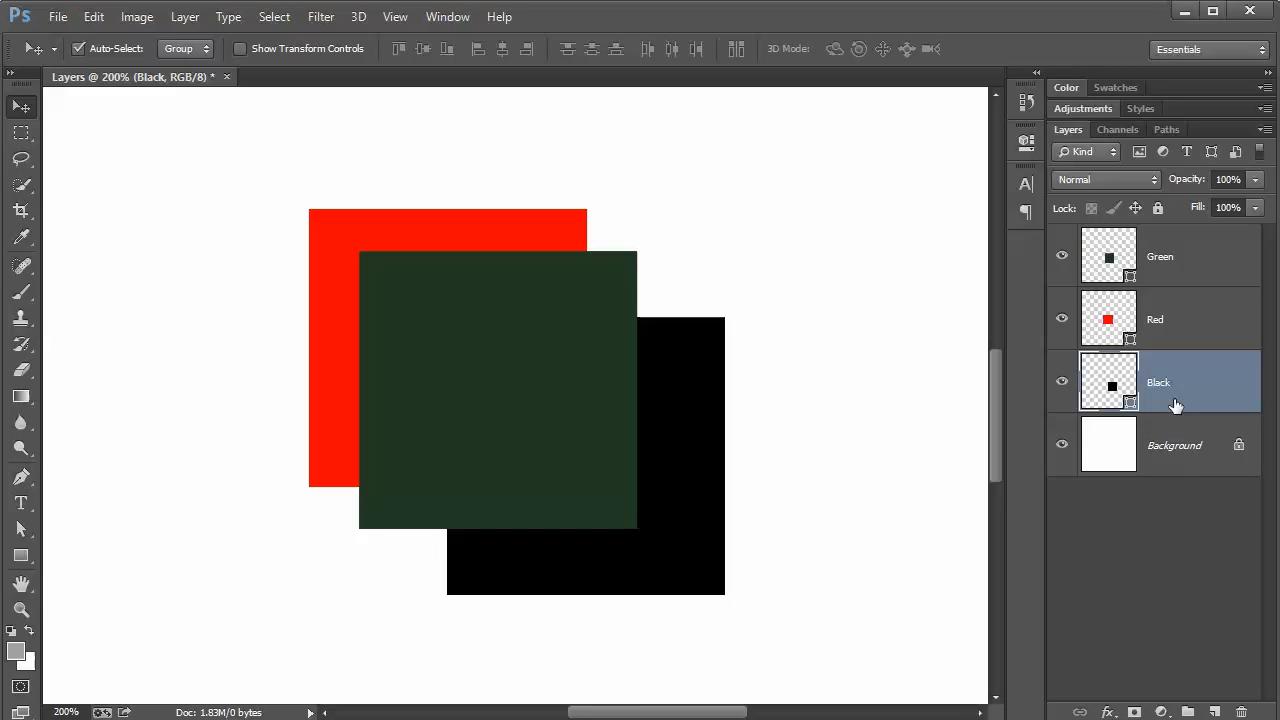
pyautogui.moveTo(584, 456); pyautogui.dragTo(592, 410)
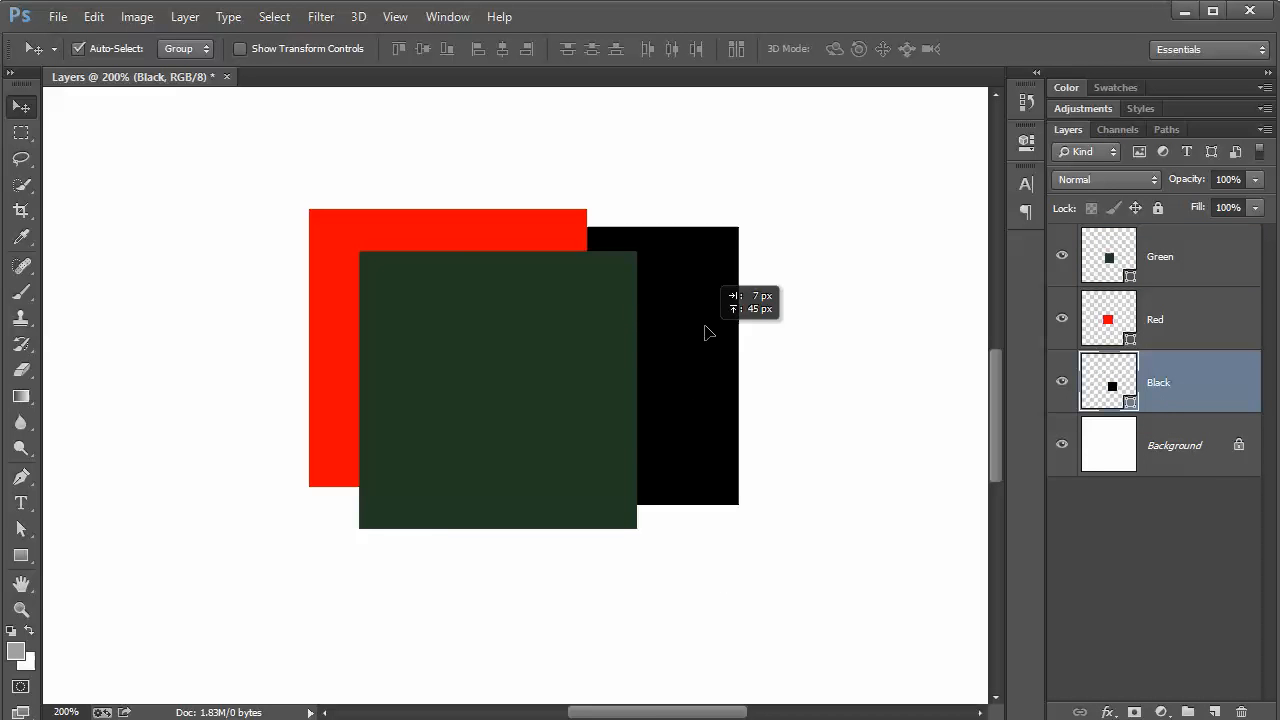
pyautogui.moveTo(704, 336); pyautogui.dragTo(700, 252)
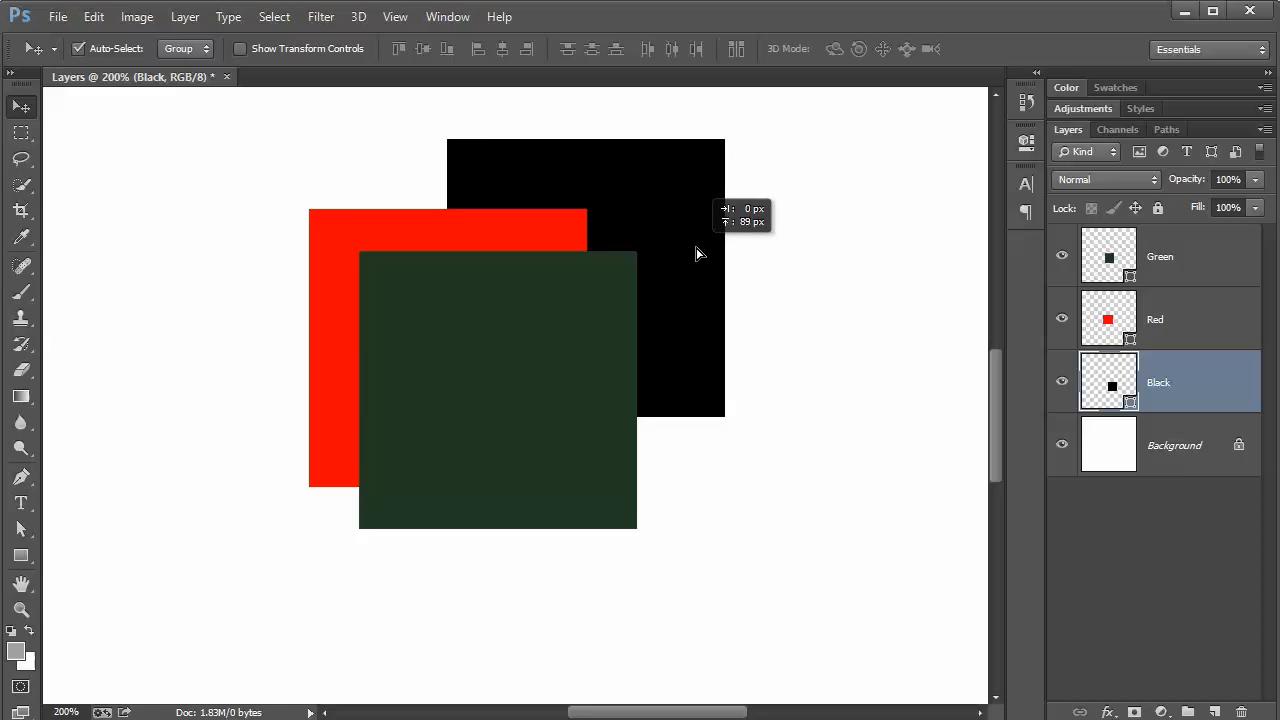
pyautogui.moveTo(700, 252); pyautogui.dragTo(490, 276)
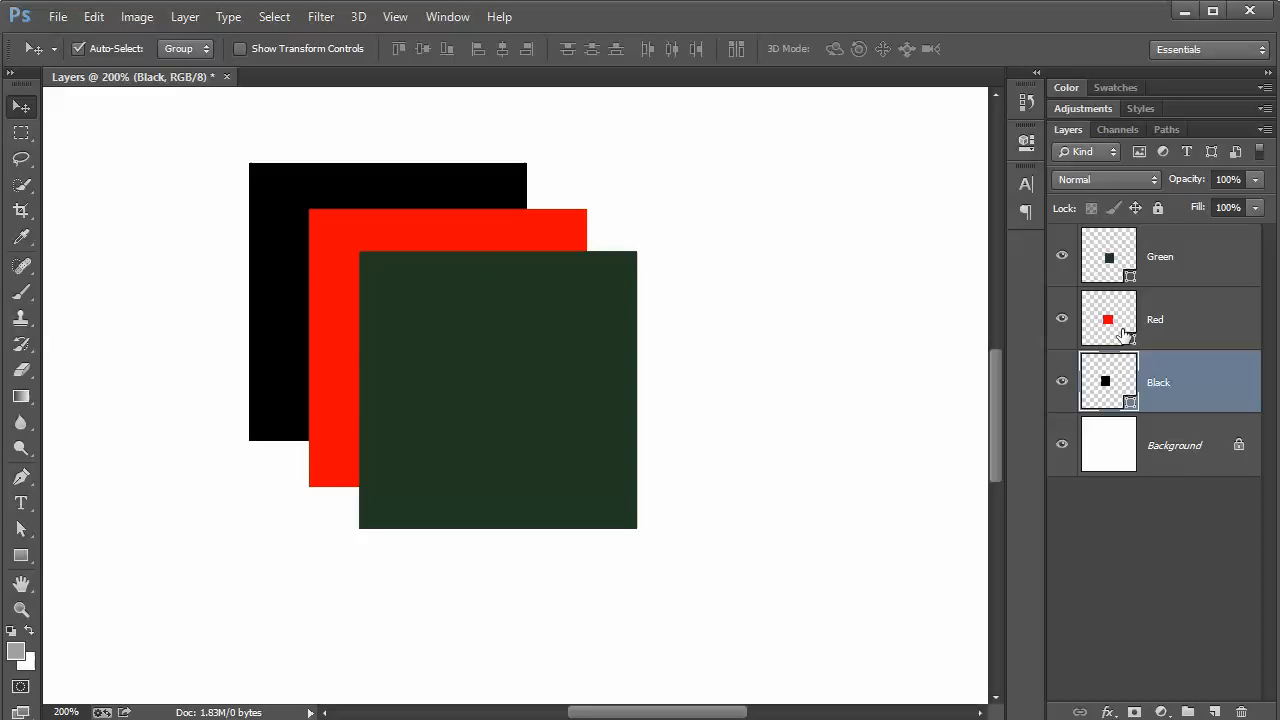
pyautogui.moveTo(1168, 344)
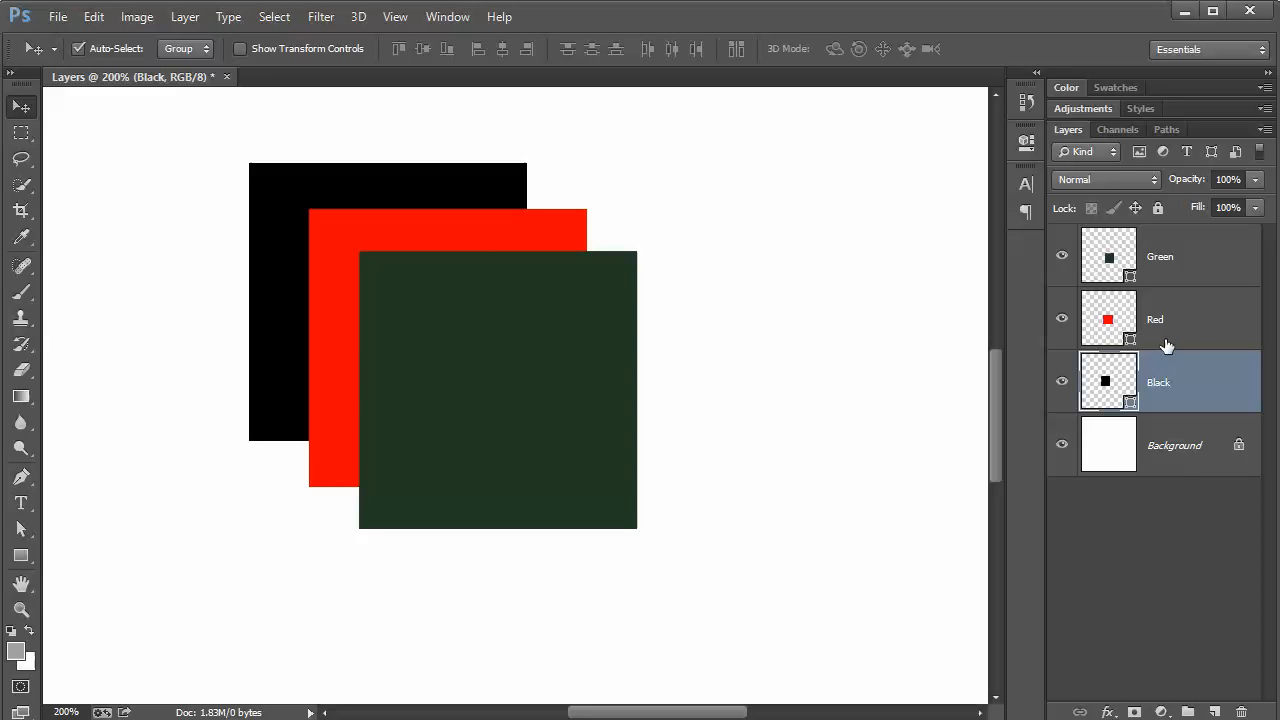
# - Put the Red layer at the top of the stack and move its square up-left
pyautogui.click(1180, 320)
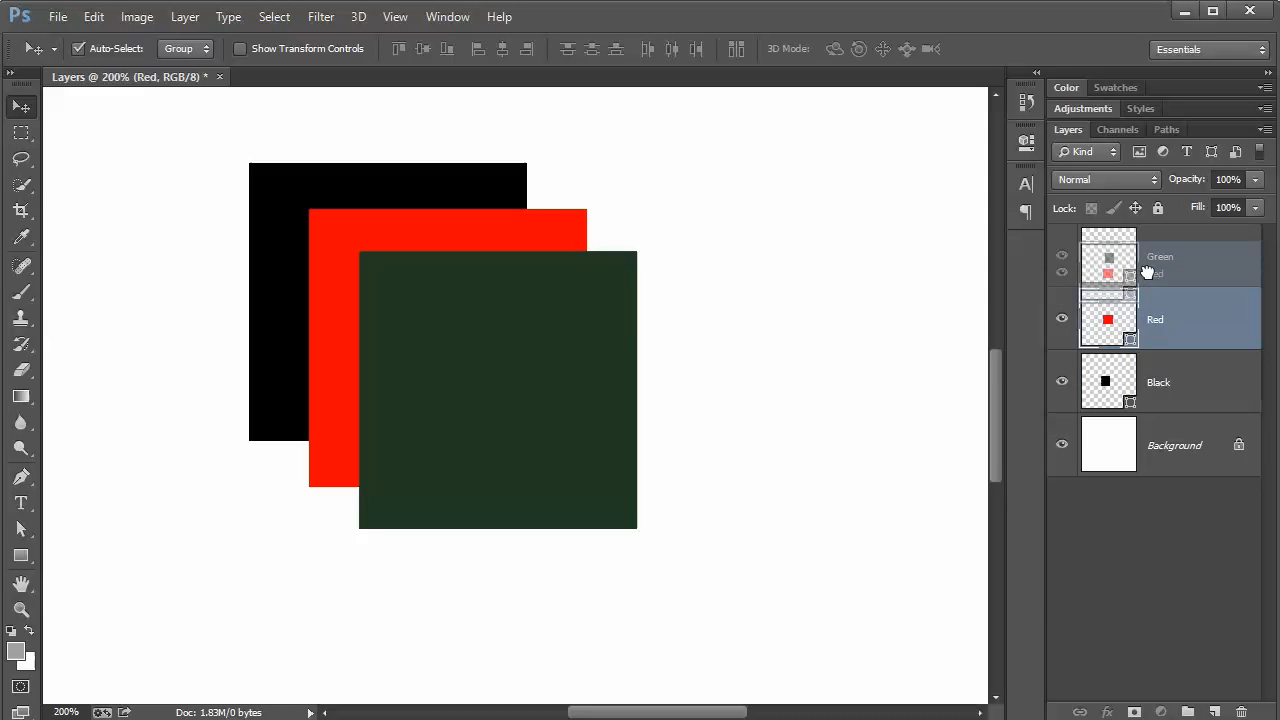
pyautogui.click(1160, 256)
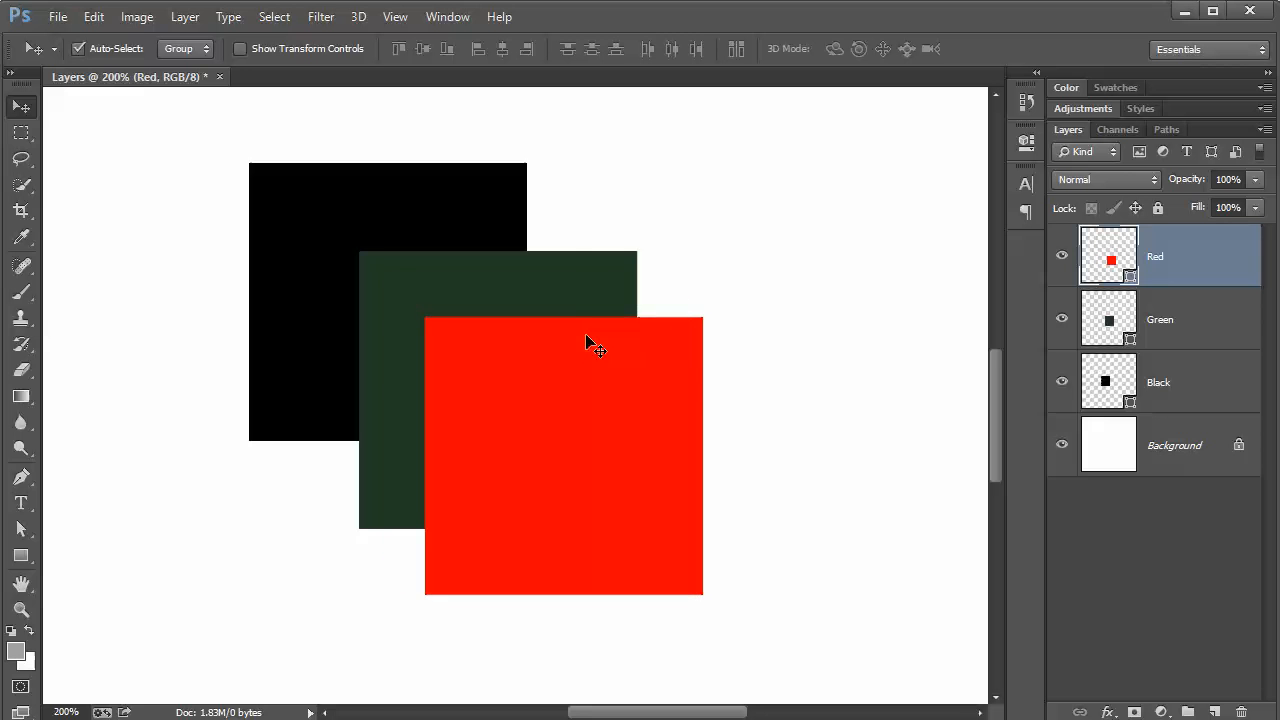
pyautogui.moveTo(590, 344); pyautogui.dragTo(510, 248)
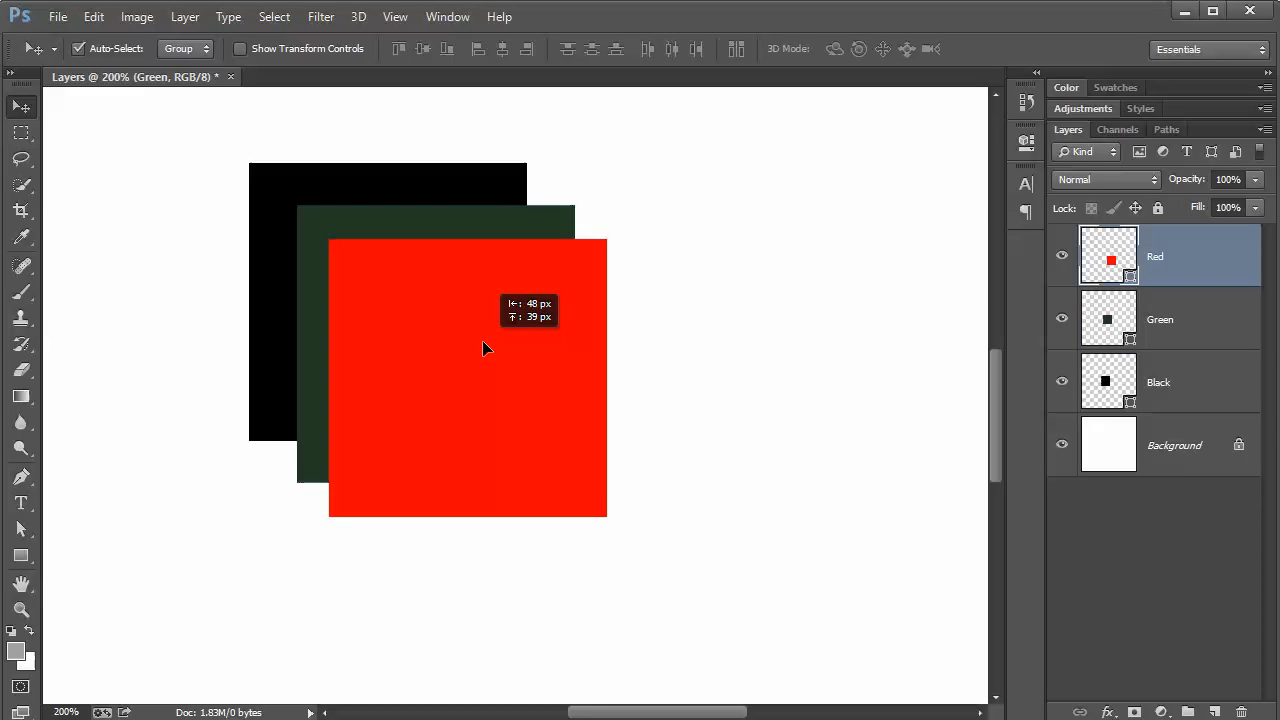
# - Shift the red and green squares into a diagonal staircase in front of black
pyautogui.moveTo(488, 348); pyautogui.dragTo(520, 284)
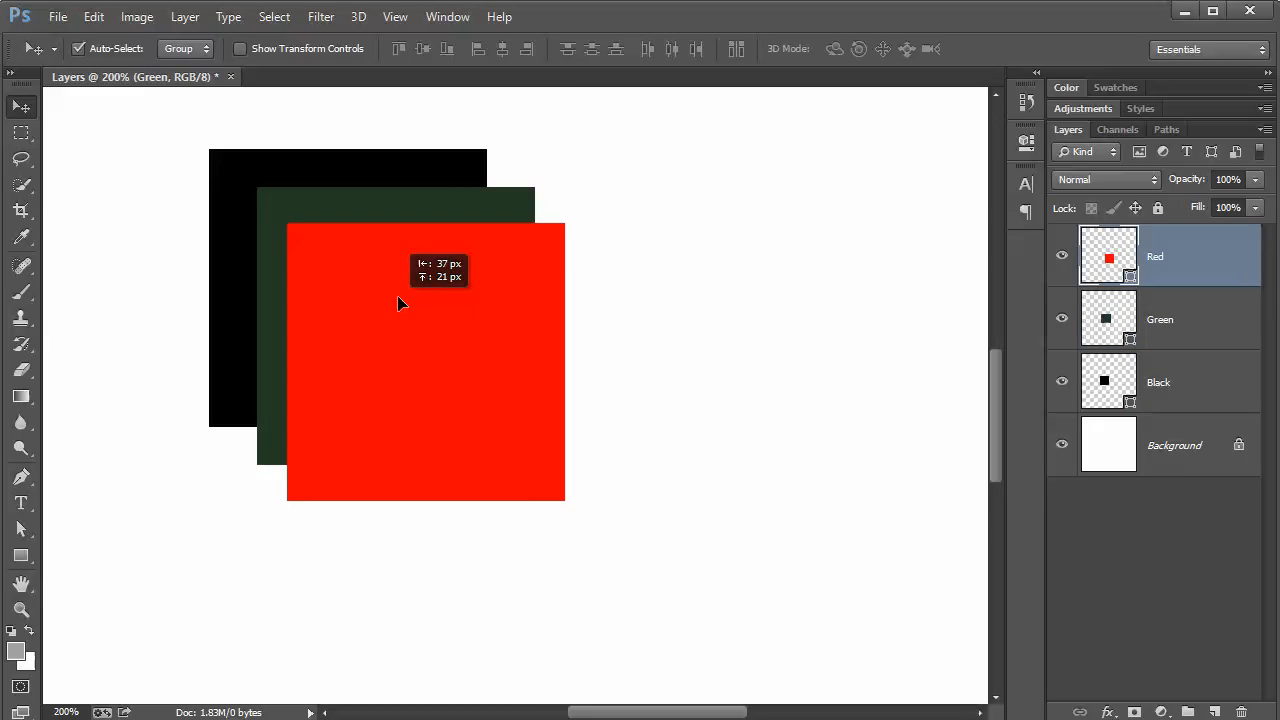
pyautogui.moveTo(398, 304); pyautogui.dragTo(420, 316)
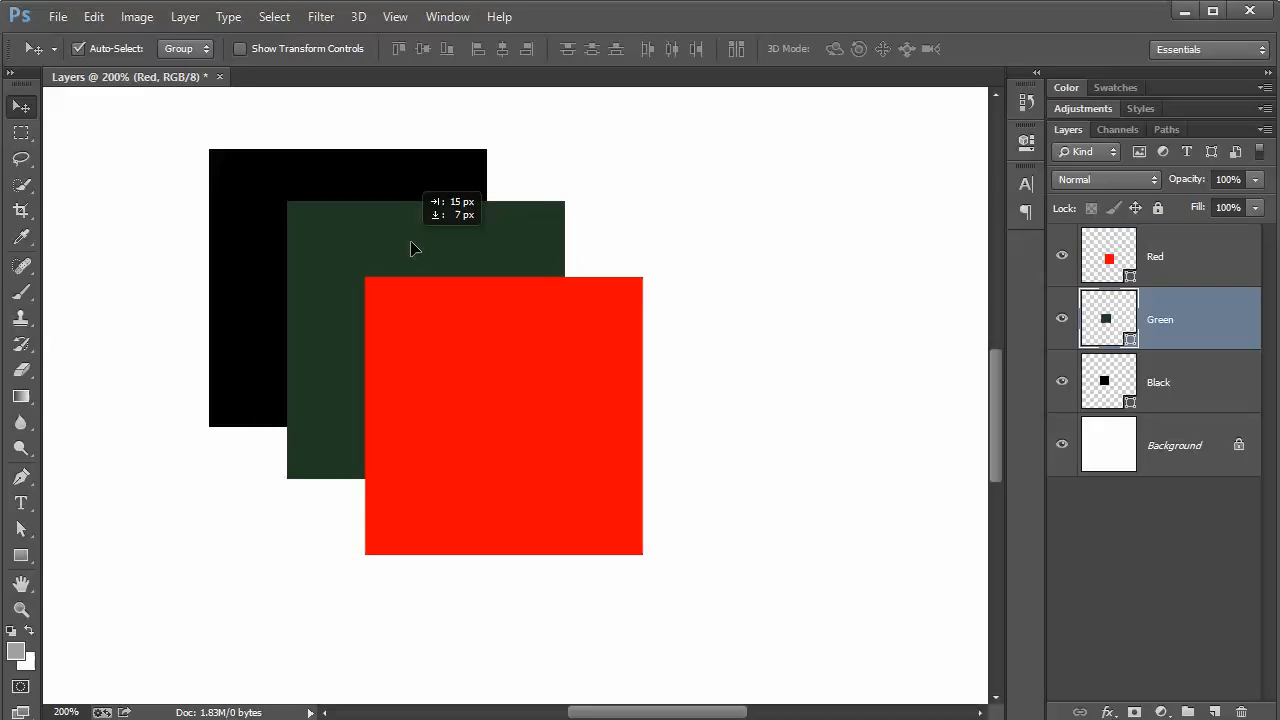
pyautogui.moveTo(416, 248); pyautogui.dragTo(358, 192)
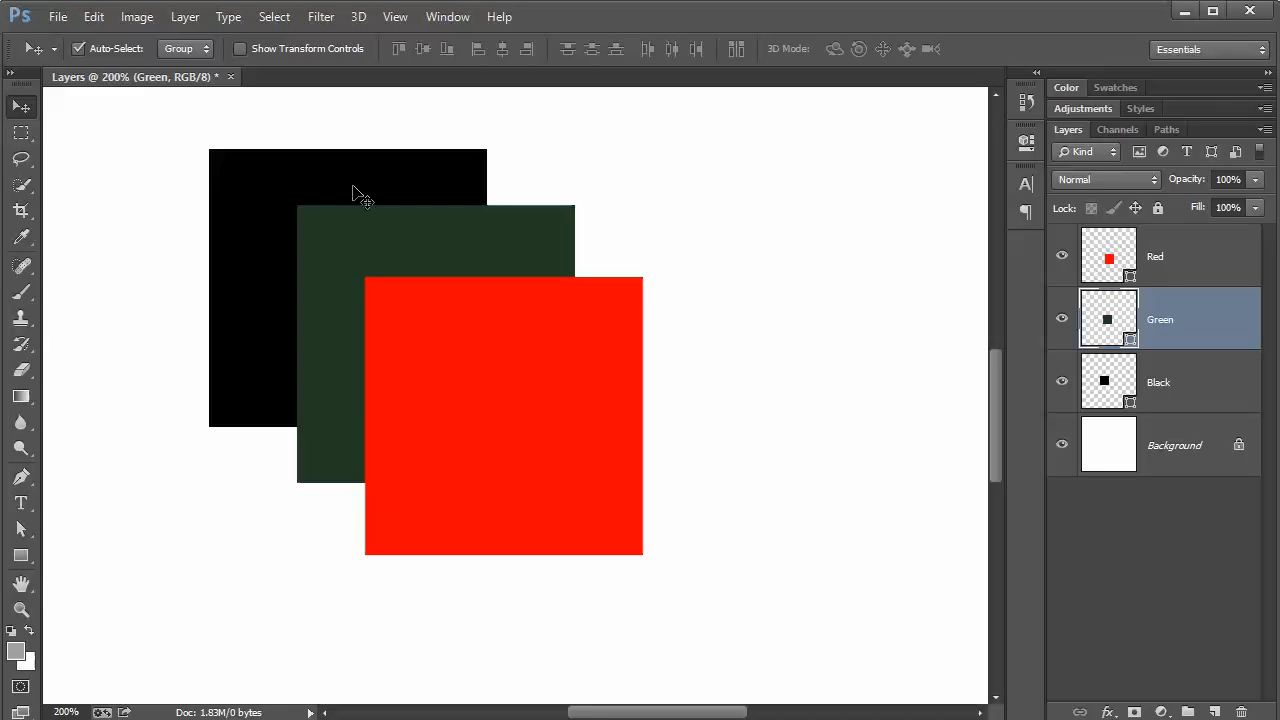
pyautogui.moveTo(344, 188)
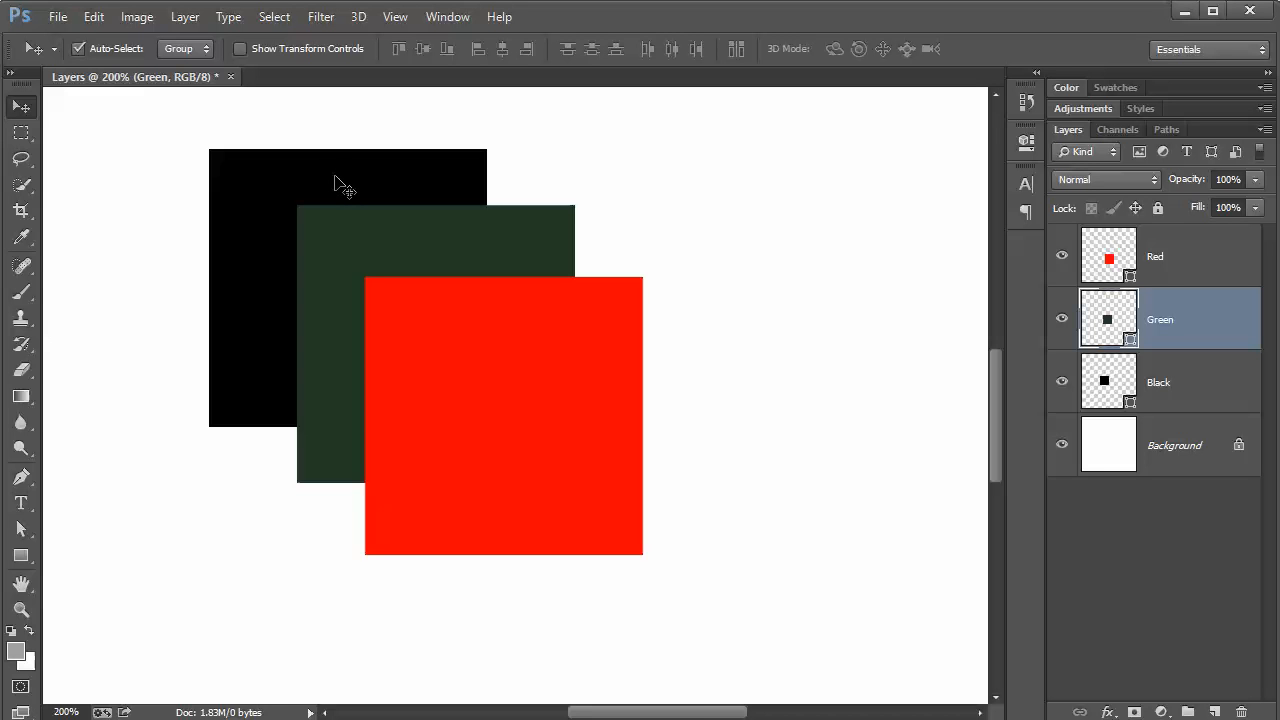
pyautogui.moveTo(344, 196)
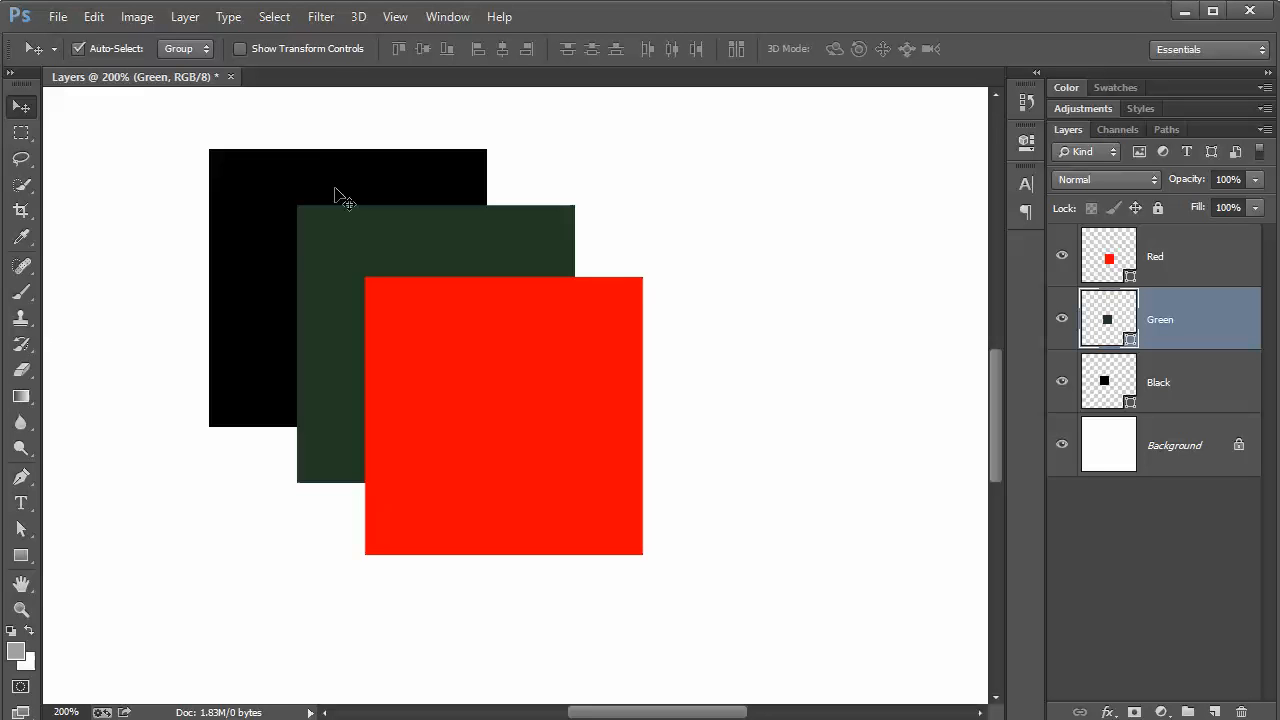
pyautogui.moveTo(344, 218)
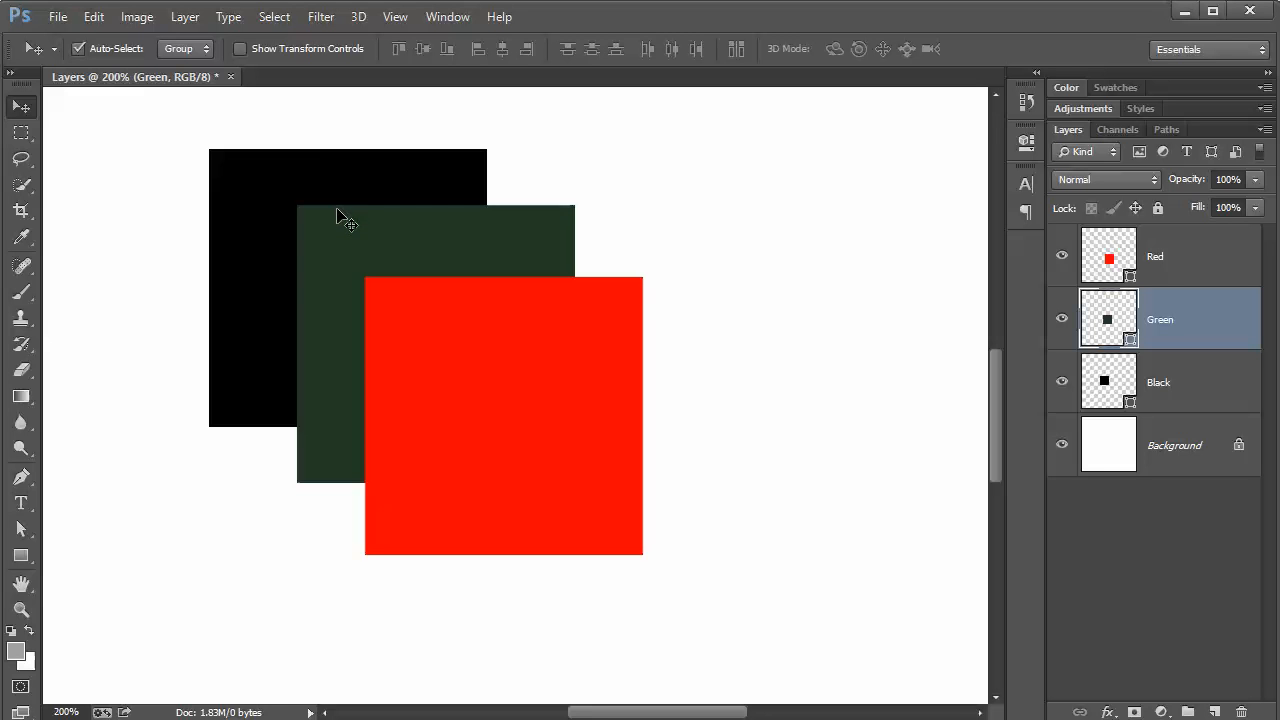
pyautogui.moveTo(344, 252)
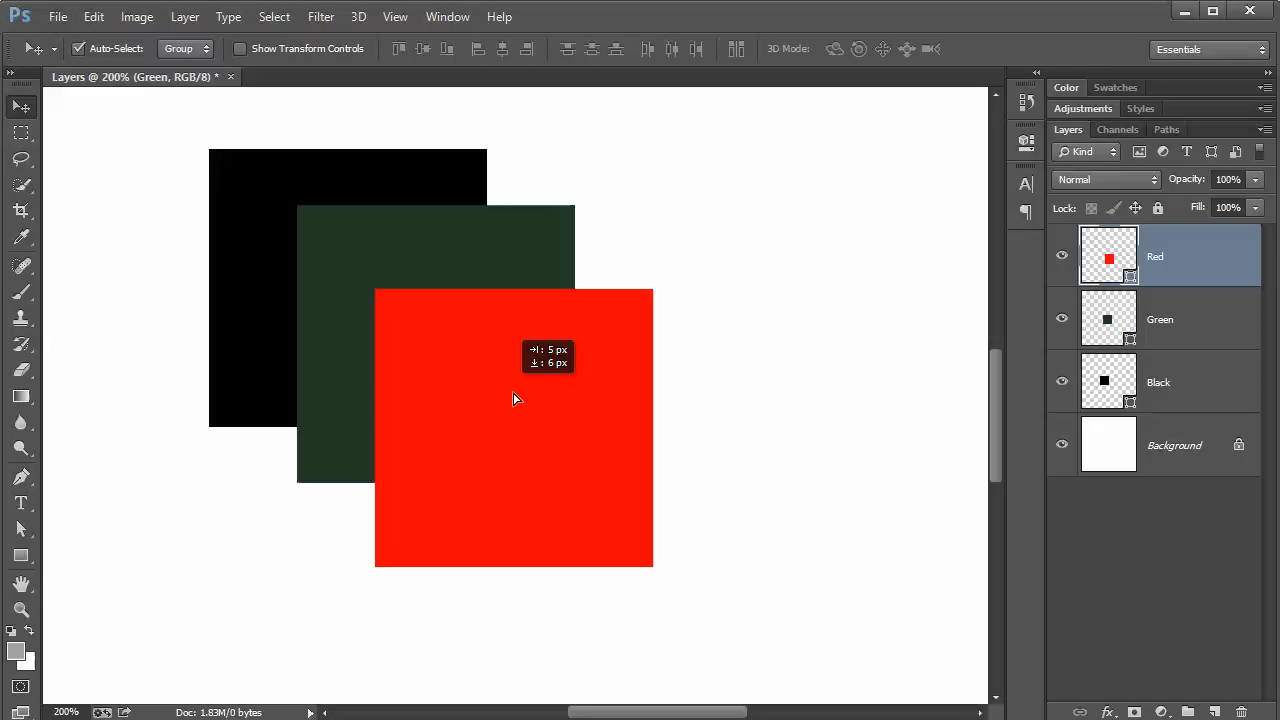
# - Nudge the red square down-right and the green up-left into an even diagonal overlap
pyautogui.moveTo(516, 398); pyautogui.dragTo(576, 470)
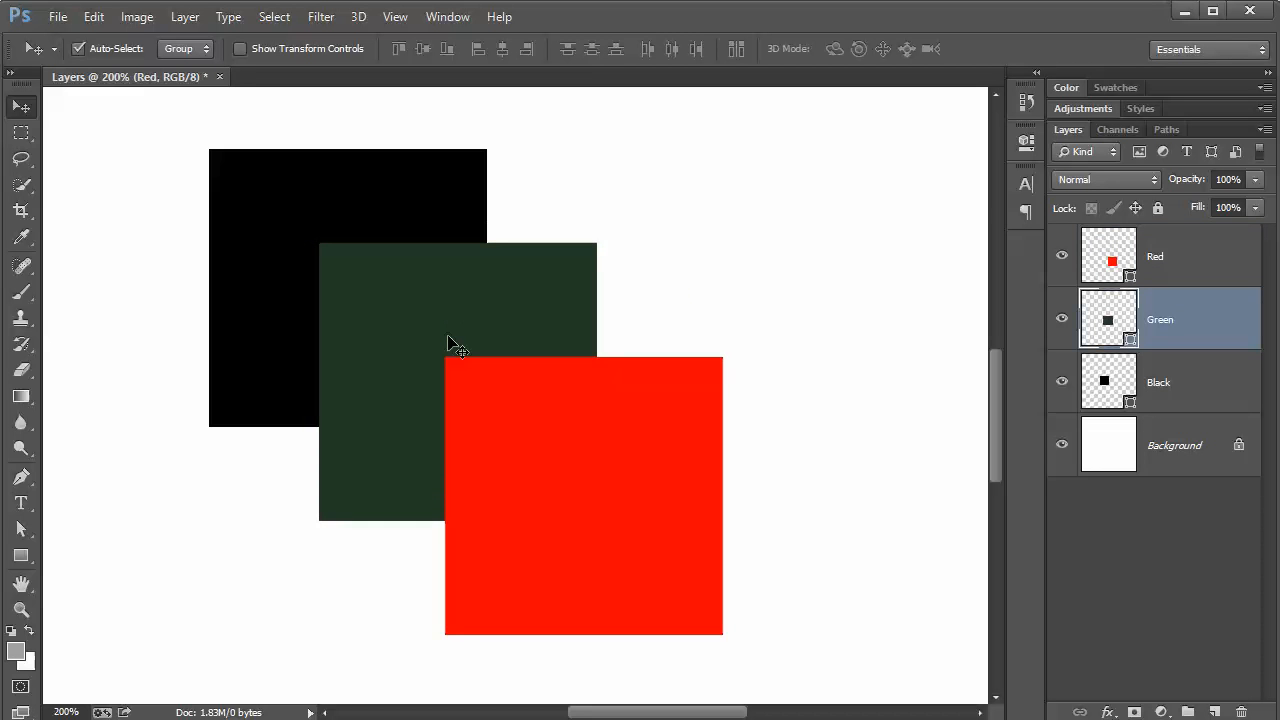
pyautogui.click(450, 344)
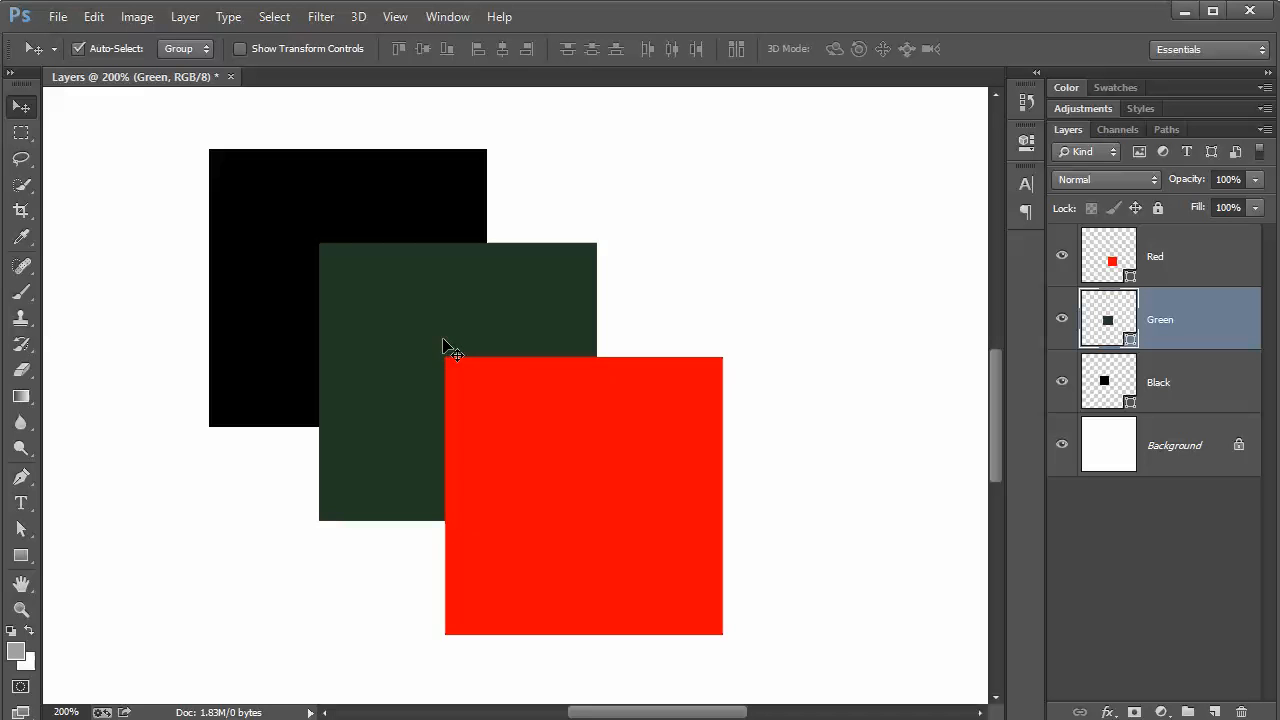
pyautogui.moveTo(448, 338)
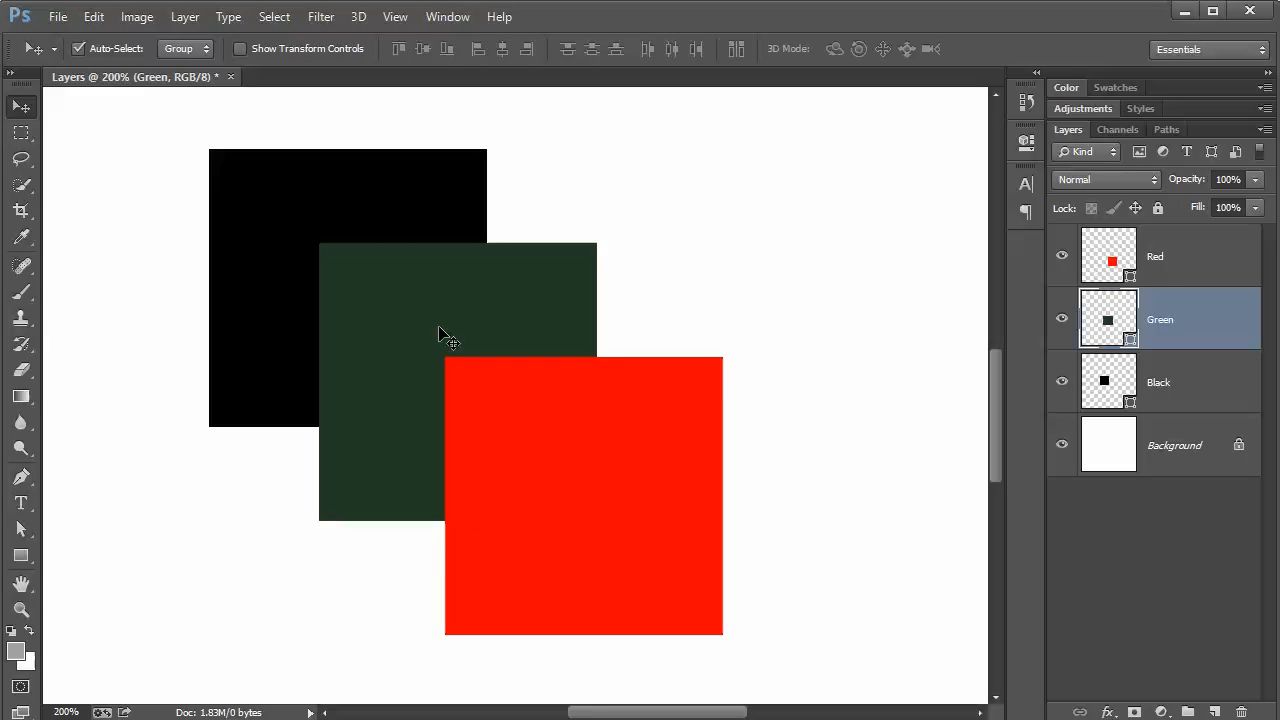
pyautogui.moveTo(450, 336); pyautogui.dragTo(412, 316)
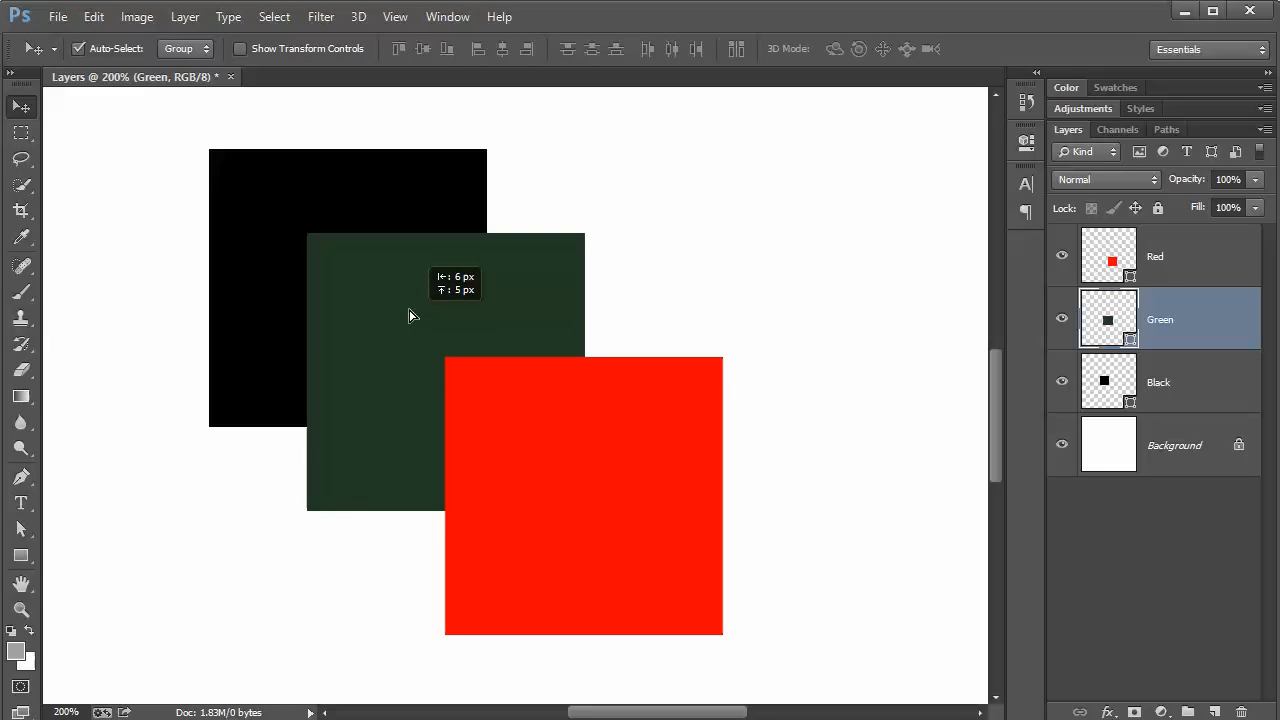
pyautogui.moveTo(584, 496); pyautogui.dragTo(530, 438)
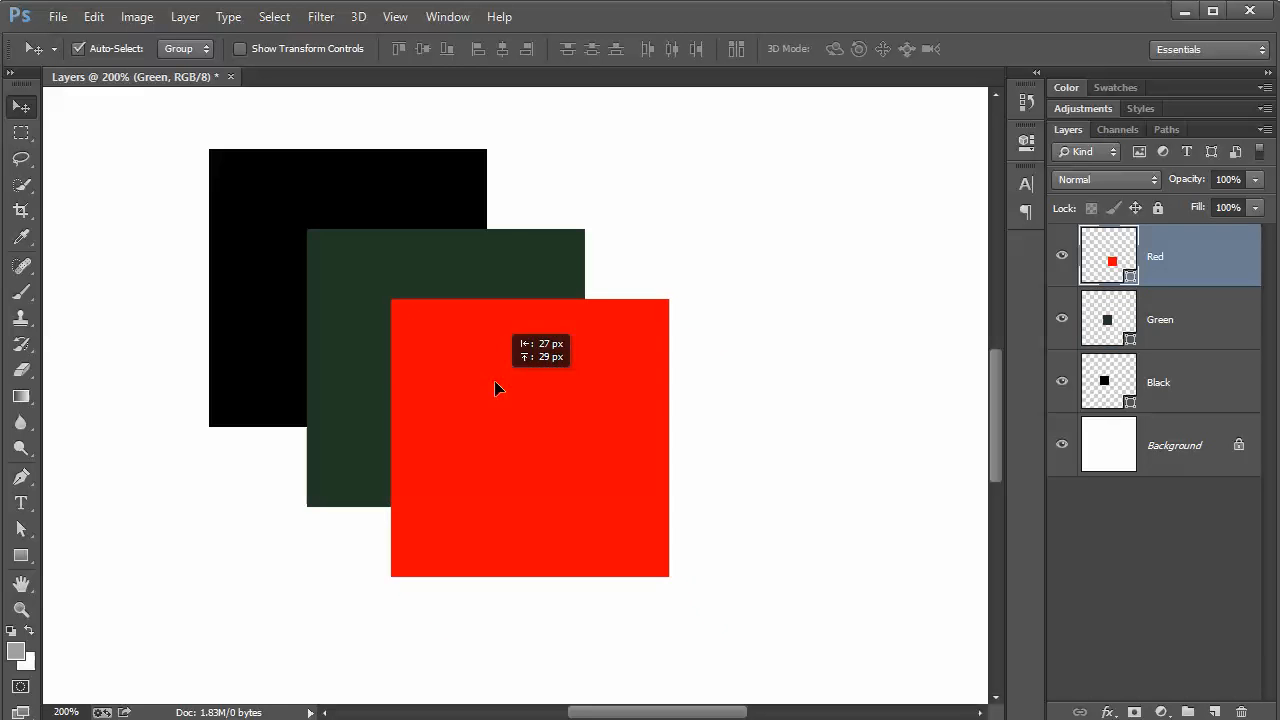